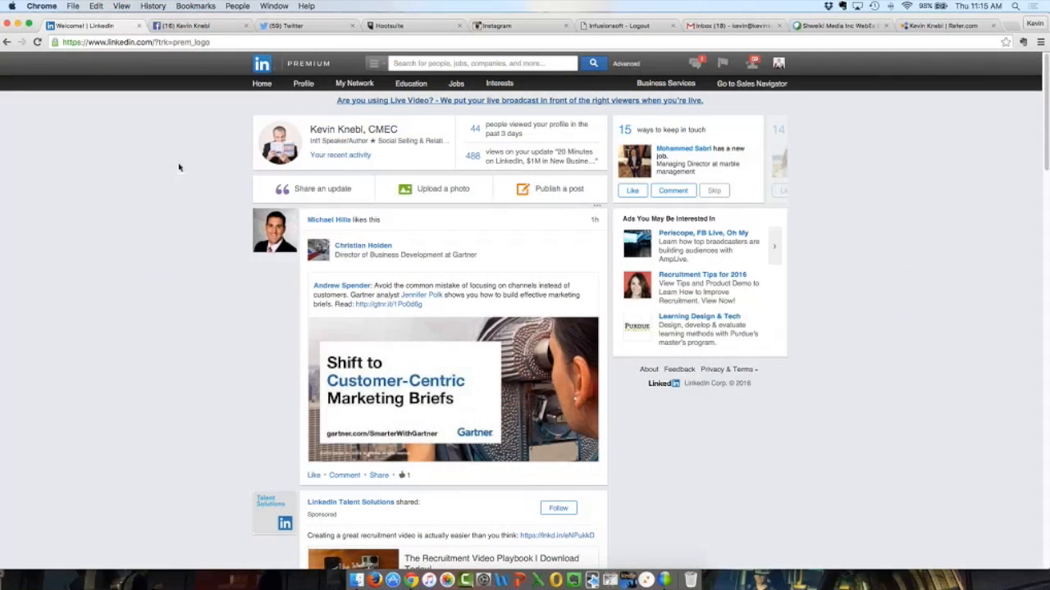
mouse_move(229, 196)
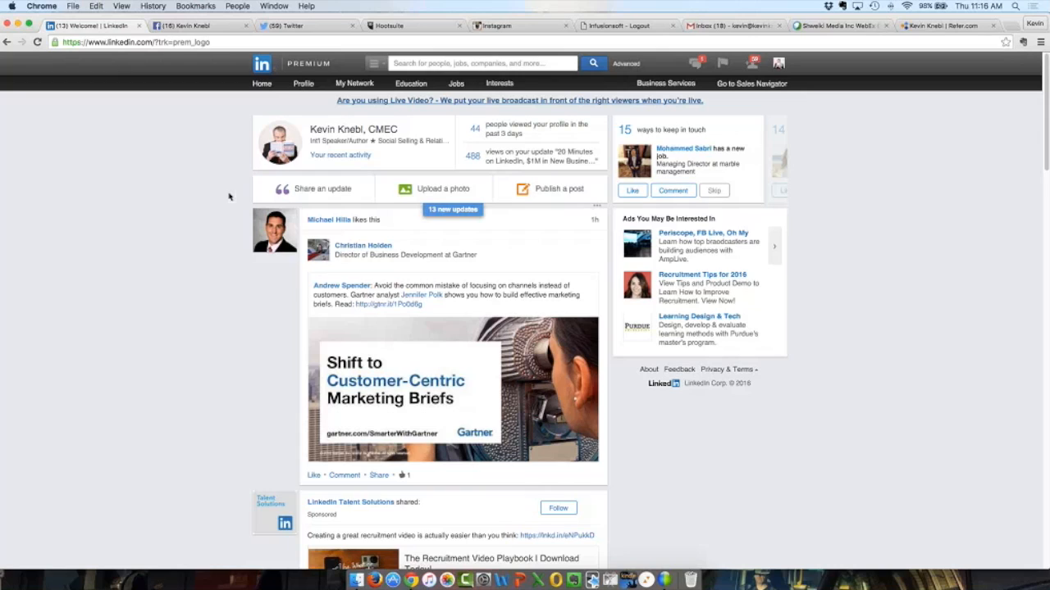
mouse_move(324, 135)
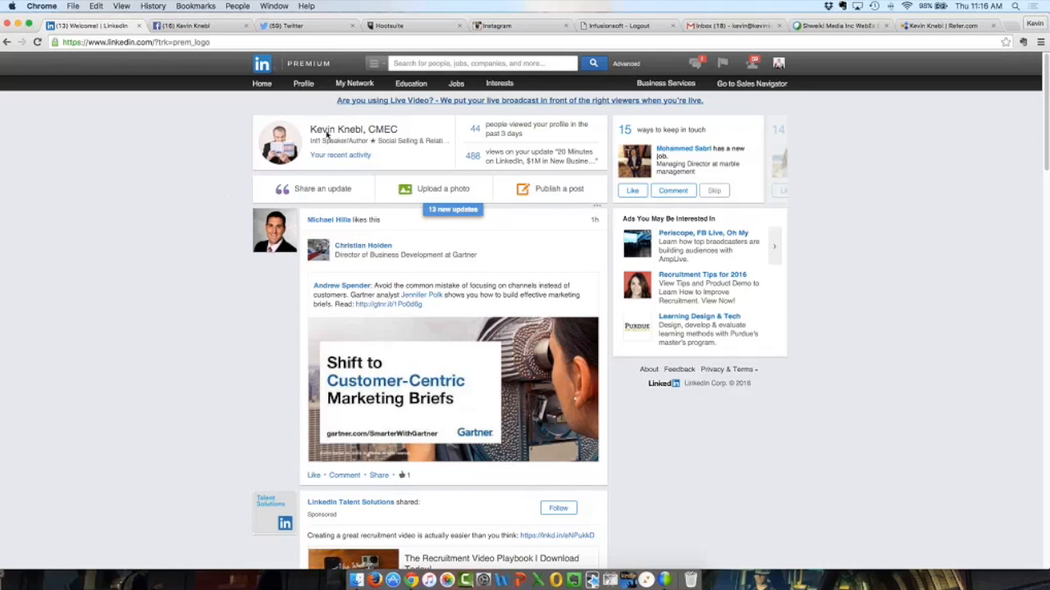
Step: Show Kevin Knebl's own profile as his connections see it
click(353, 129)
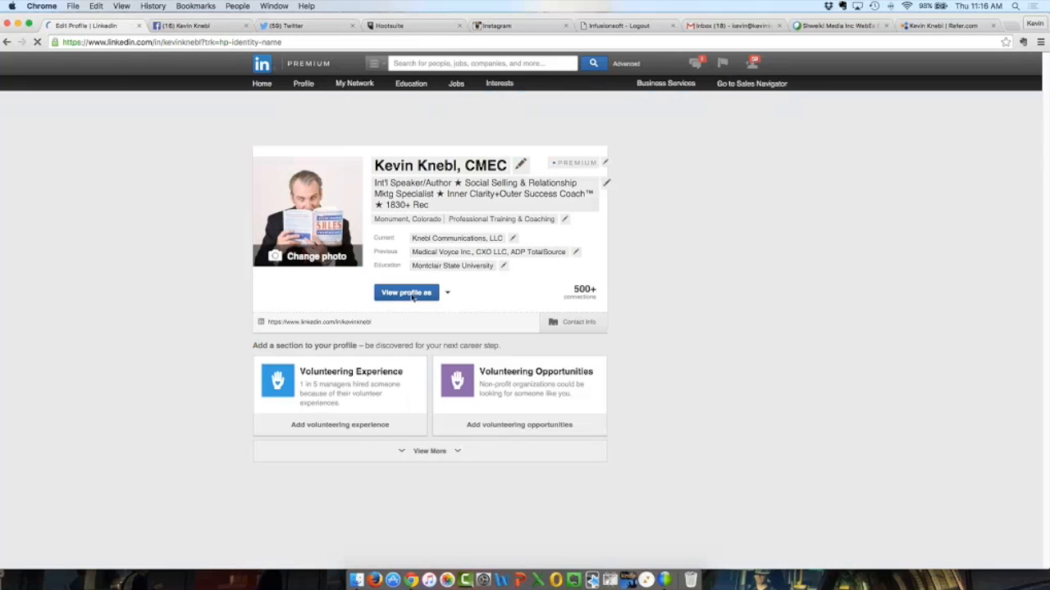
click(406, 292)
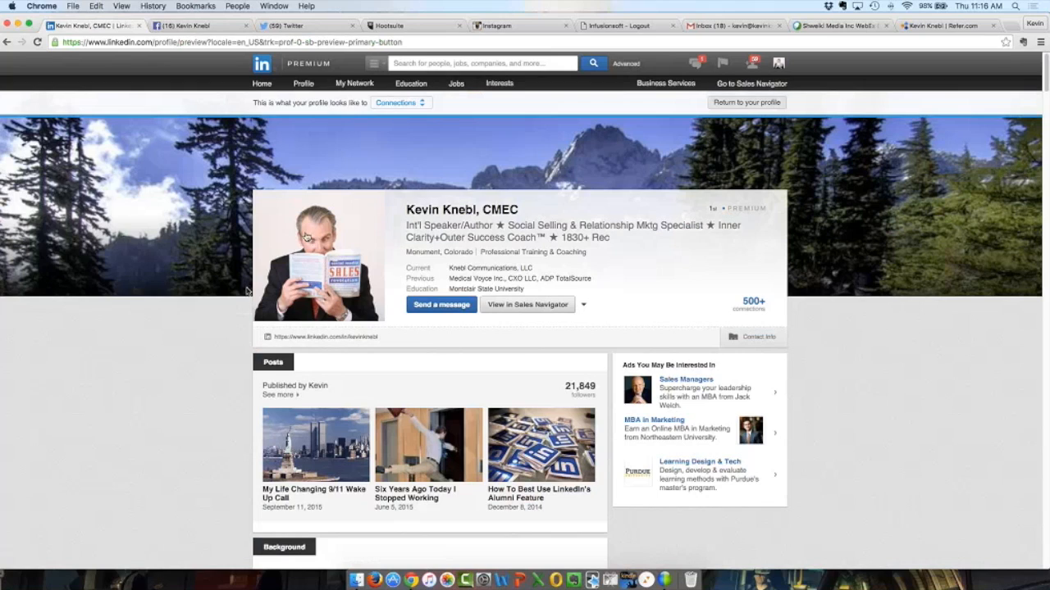
mouse_move(246, 323)
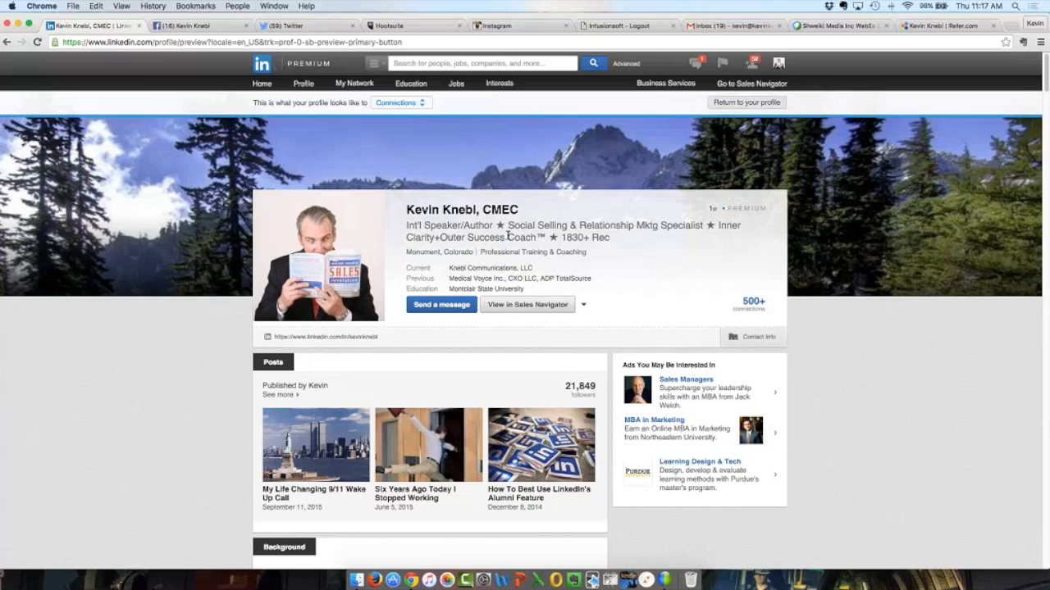
mouse_move(555, 356)
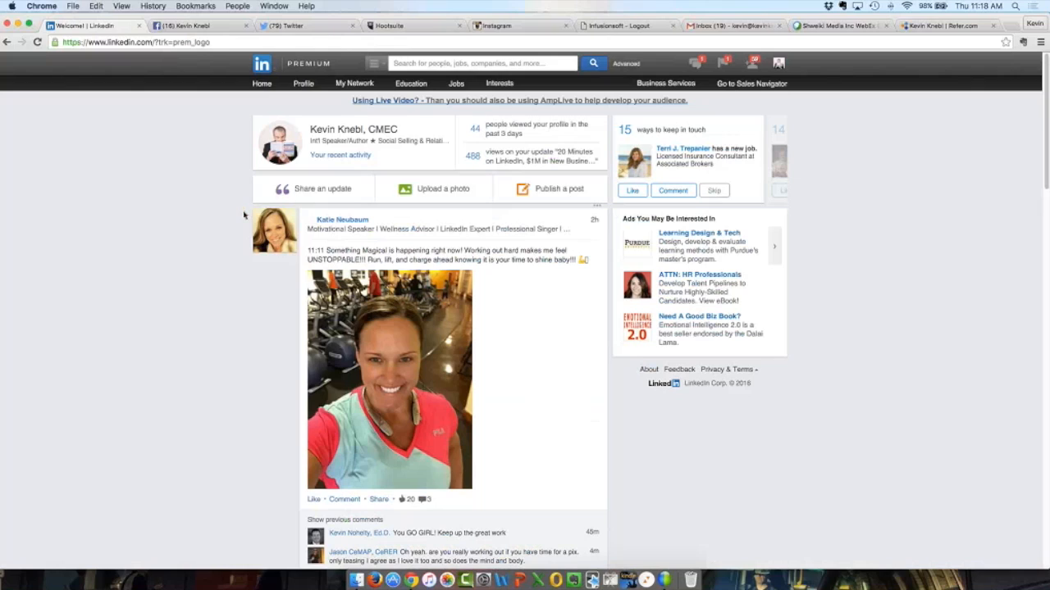
mouse_move(239, 212)
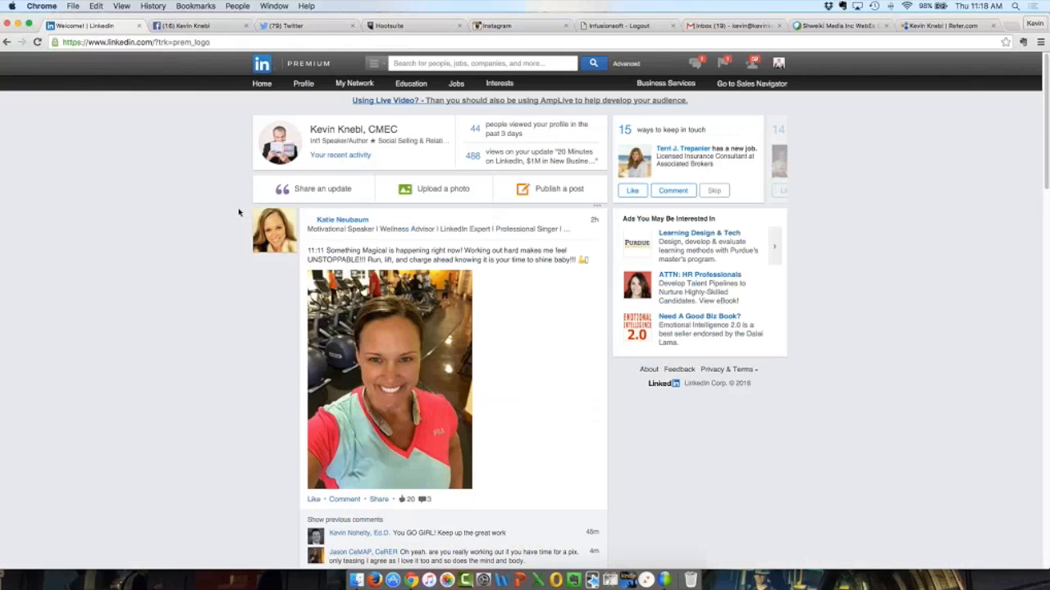
mouse_move(236, 210)
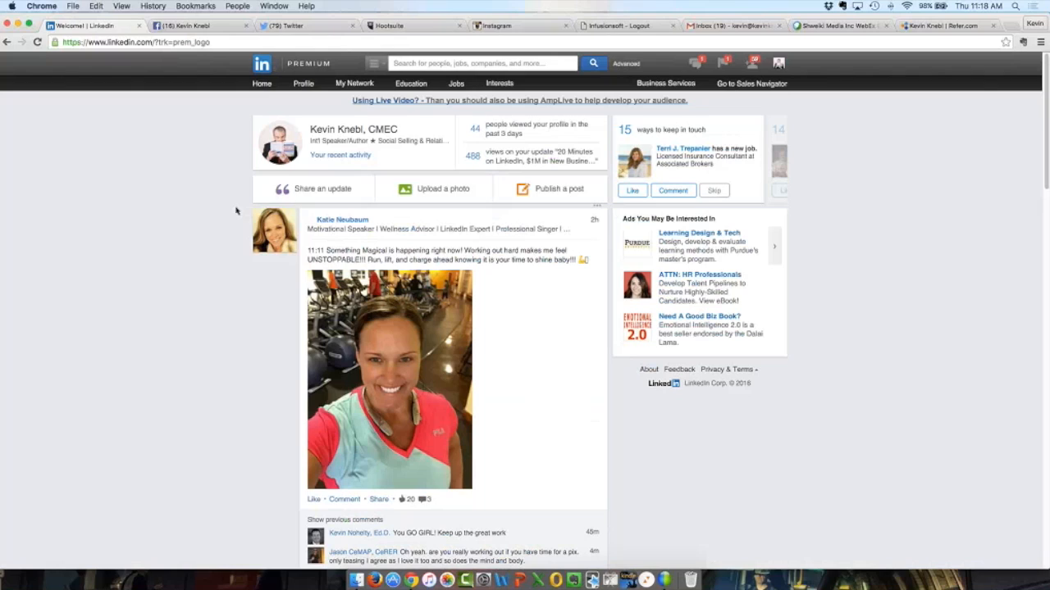
mouse_move(246, 204)
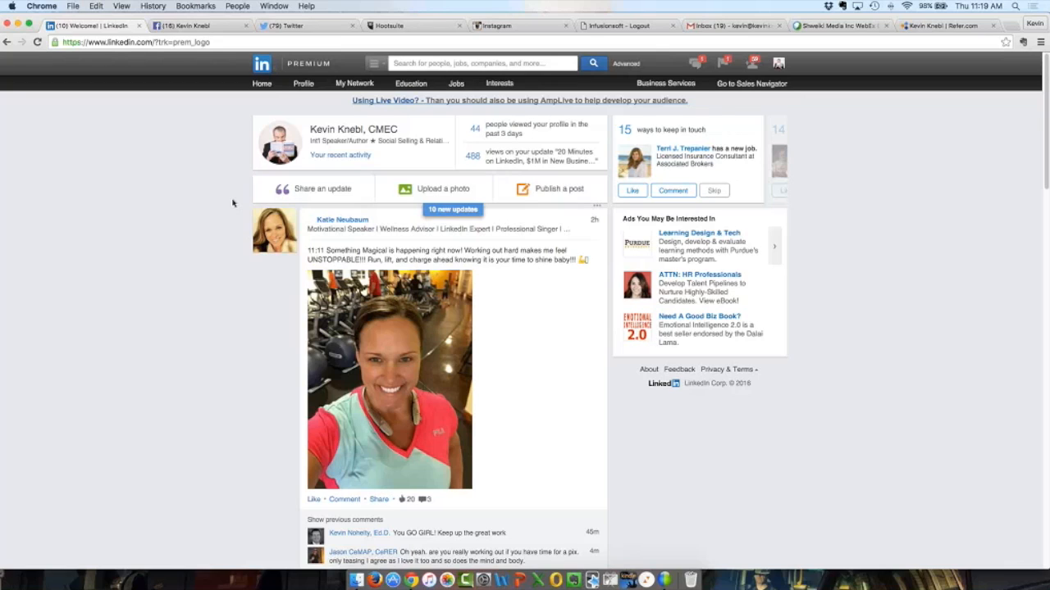
mouse_move(410, 82)
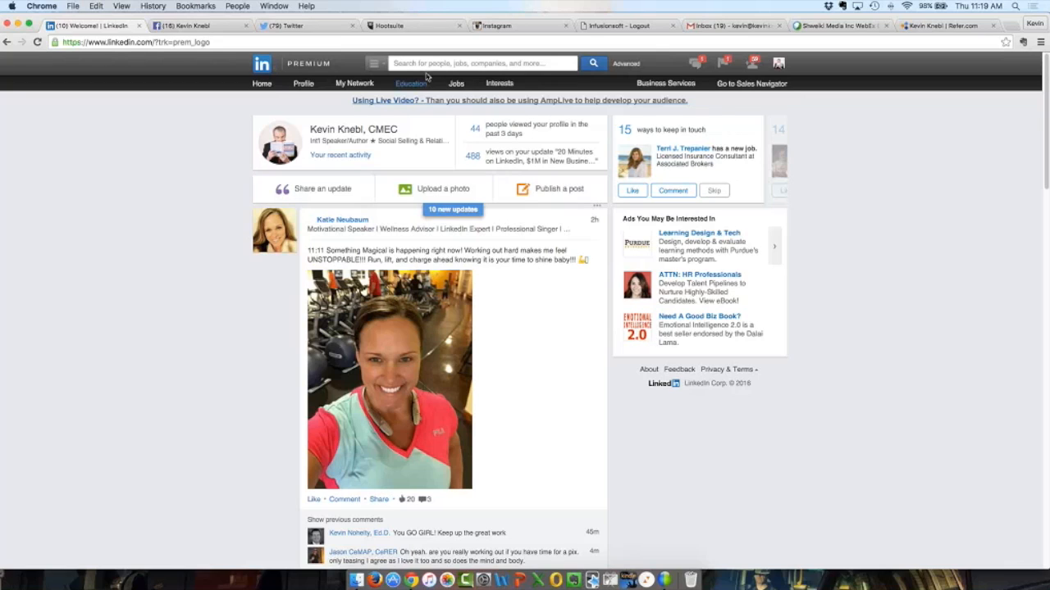
click(482, 62)
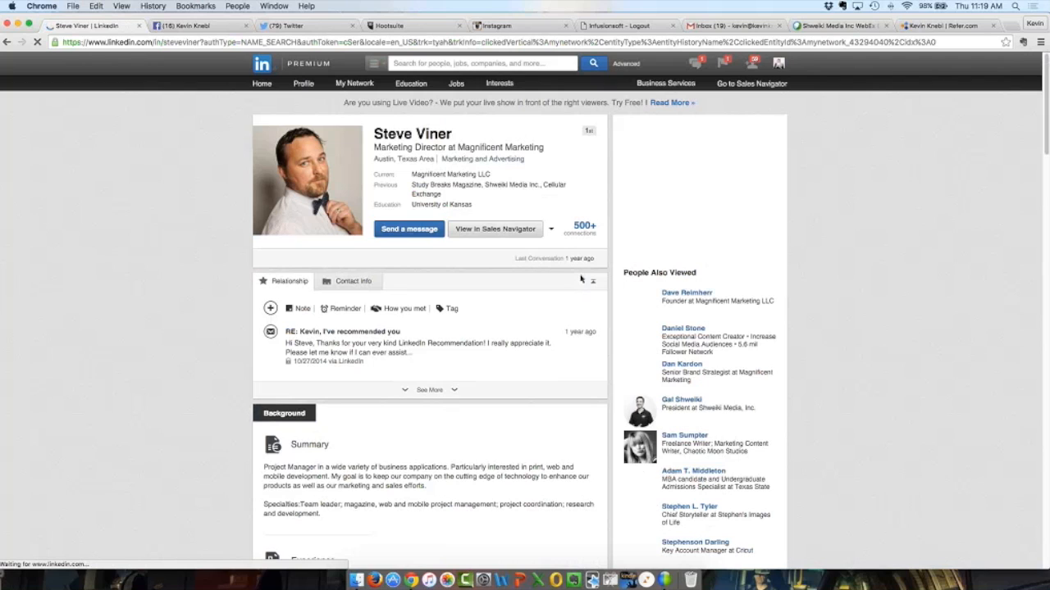
click(308, 181)
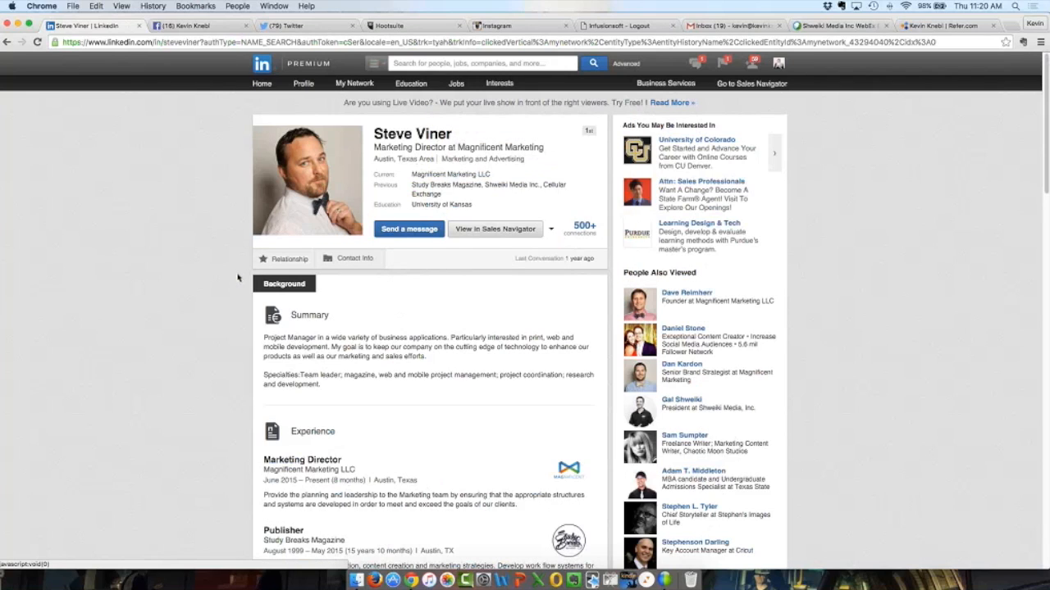
scroll(down, 3)
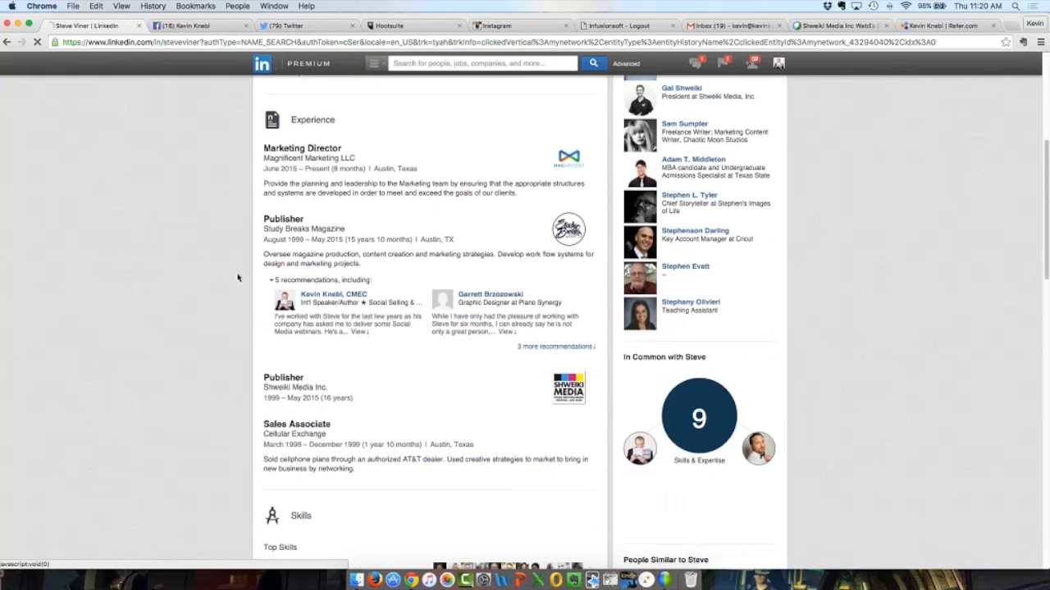
scroll(down, 3)
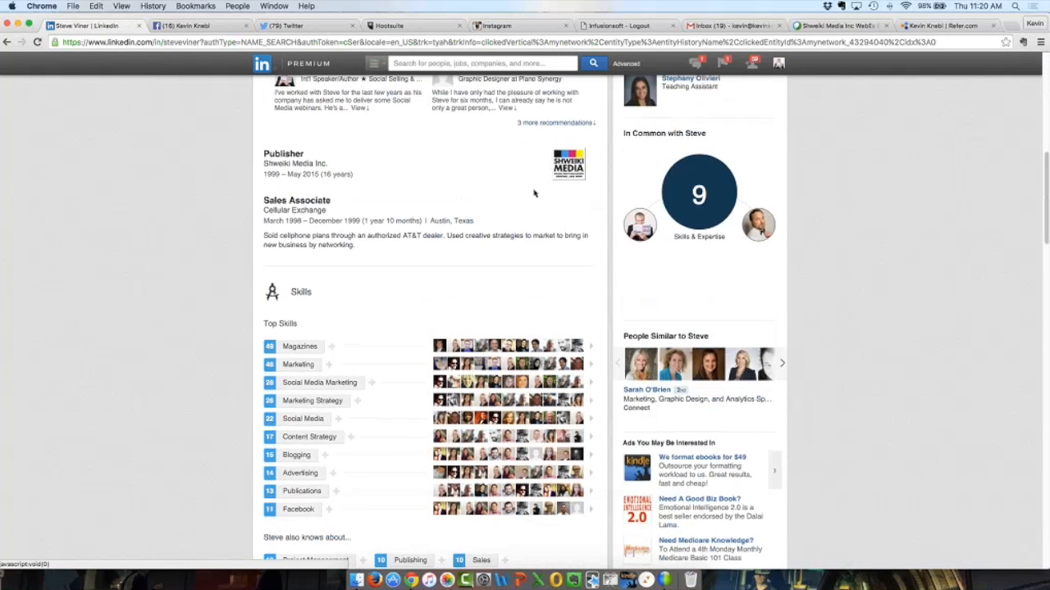
scroll(up, 3)
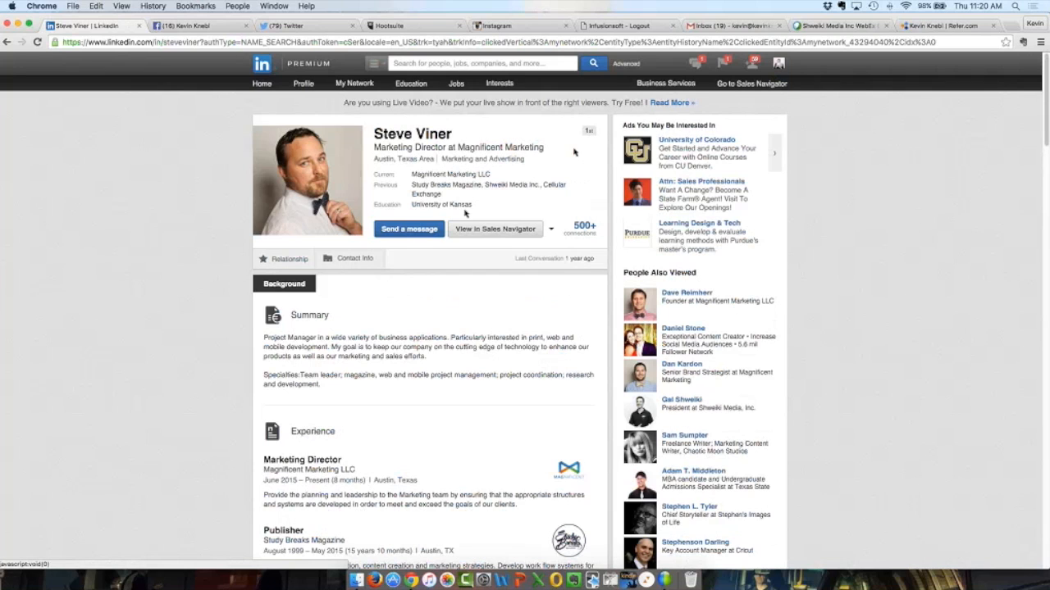
scroll(down, 3)
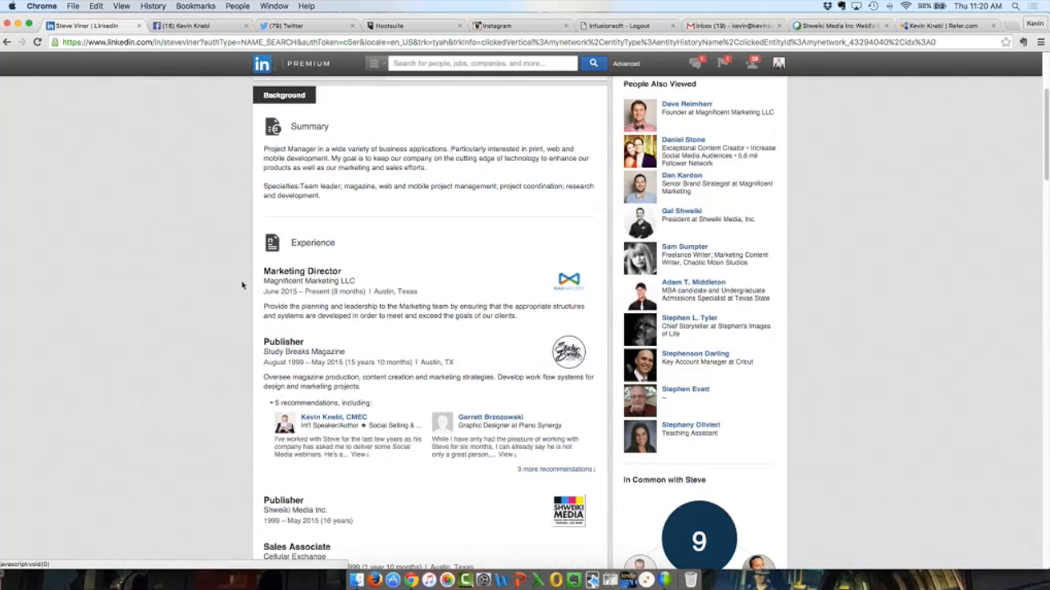
scroll(down, 3)
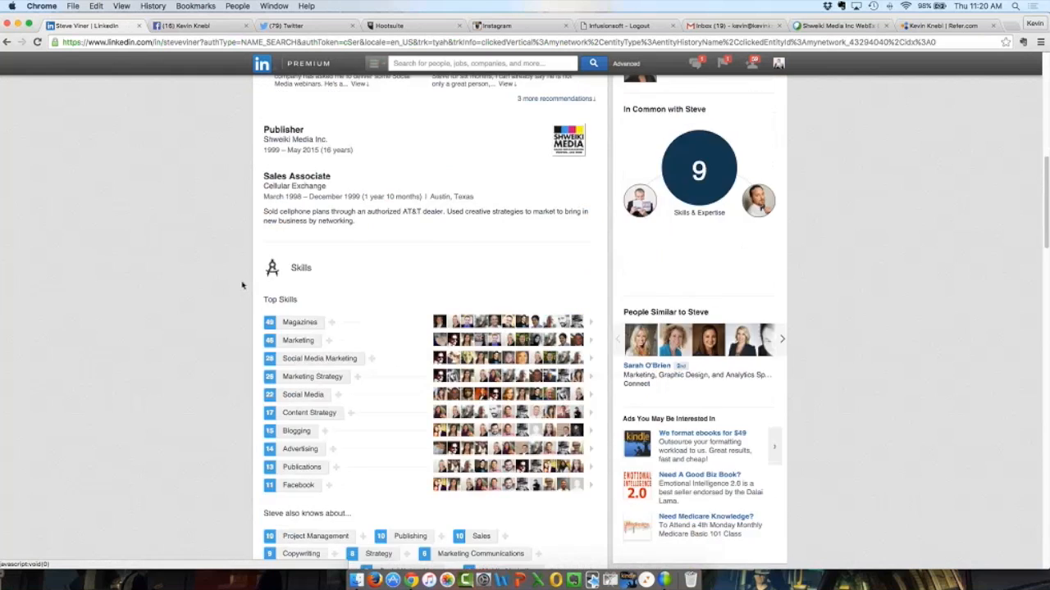
scroll(down, 3)
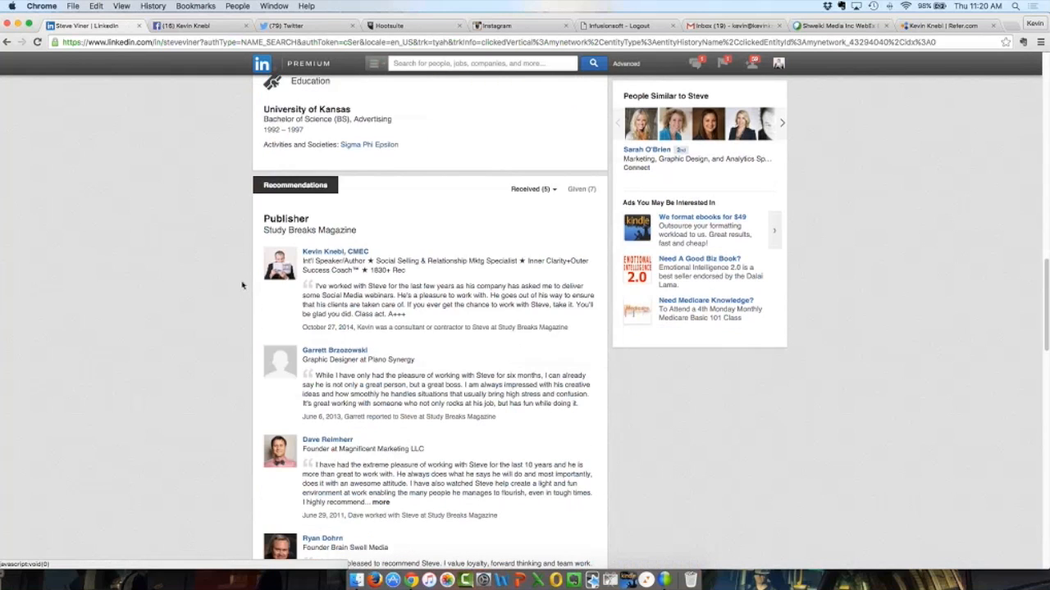
scroll(down, 3)
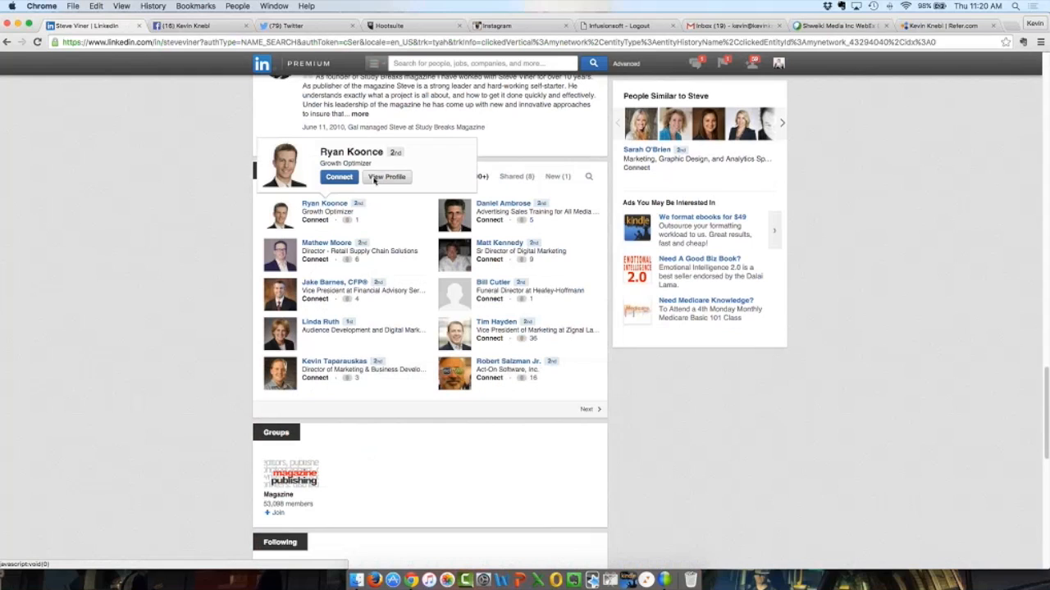
mouse_move(217, 212)
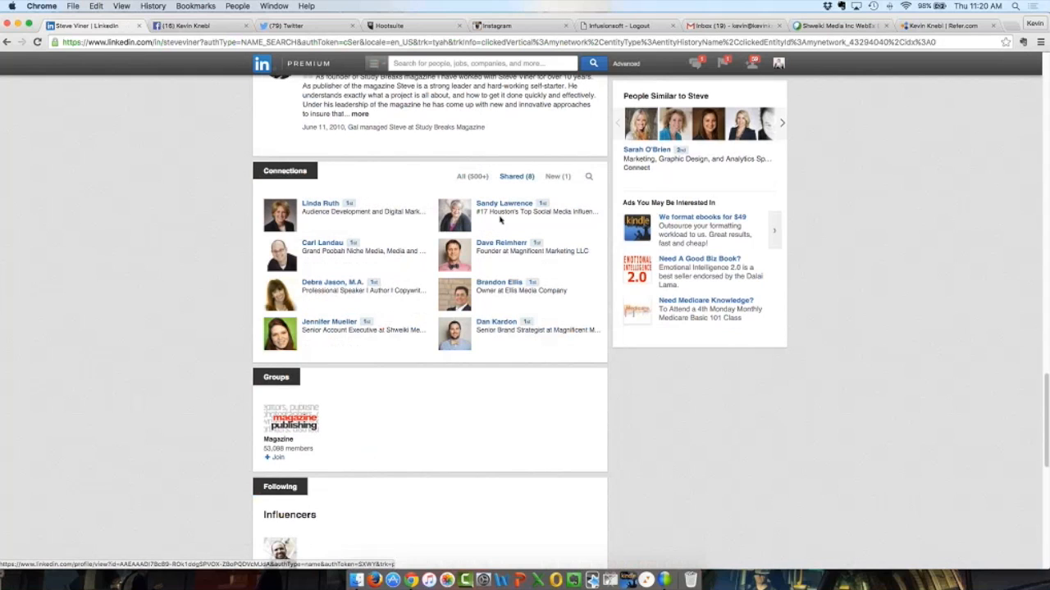
click(516, 177)
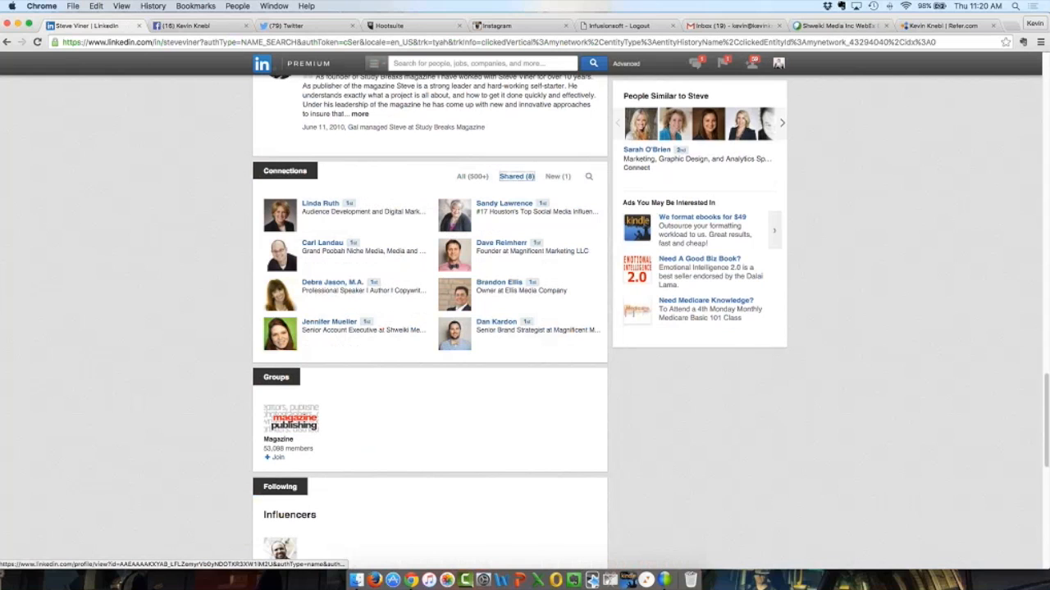
click(558, 177)
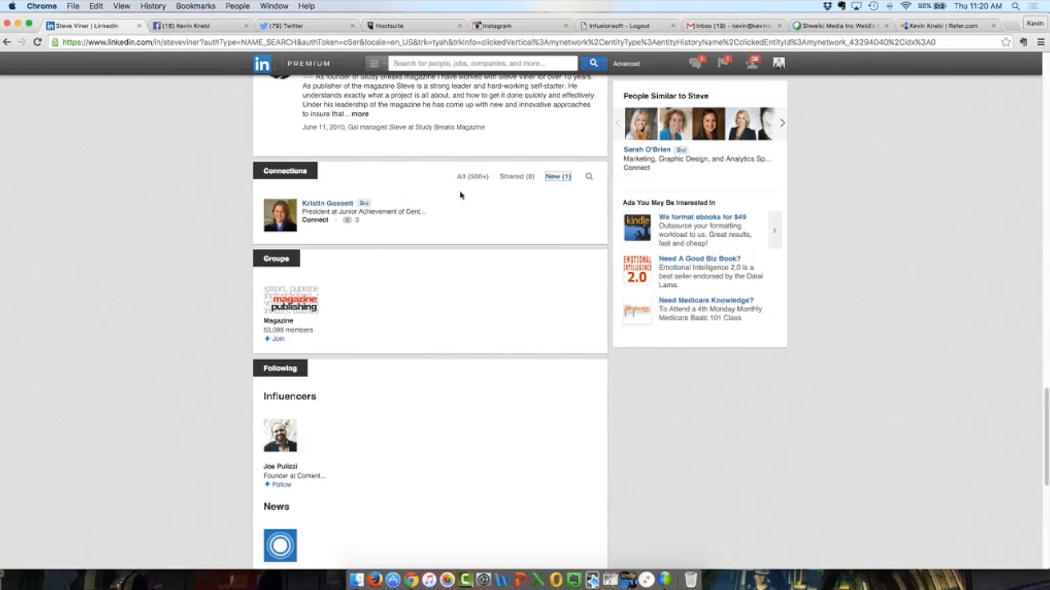
click(472, 177)
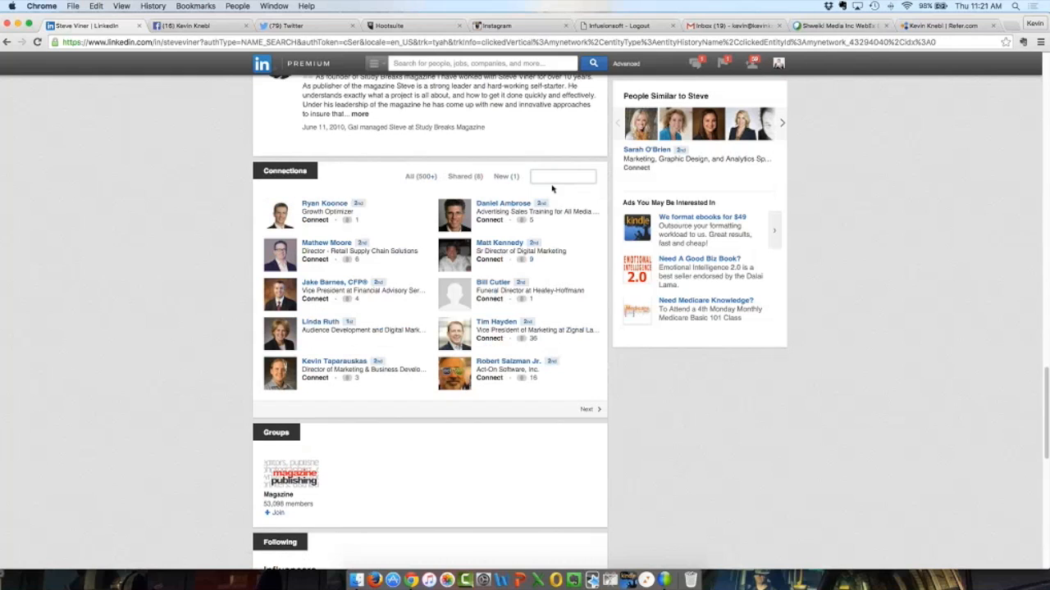
mouse_move(427, 183)
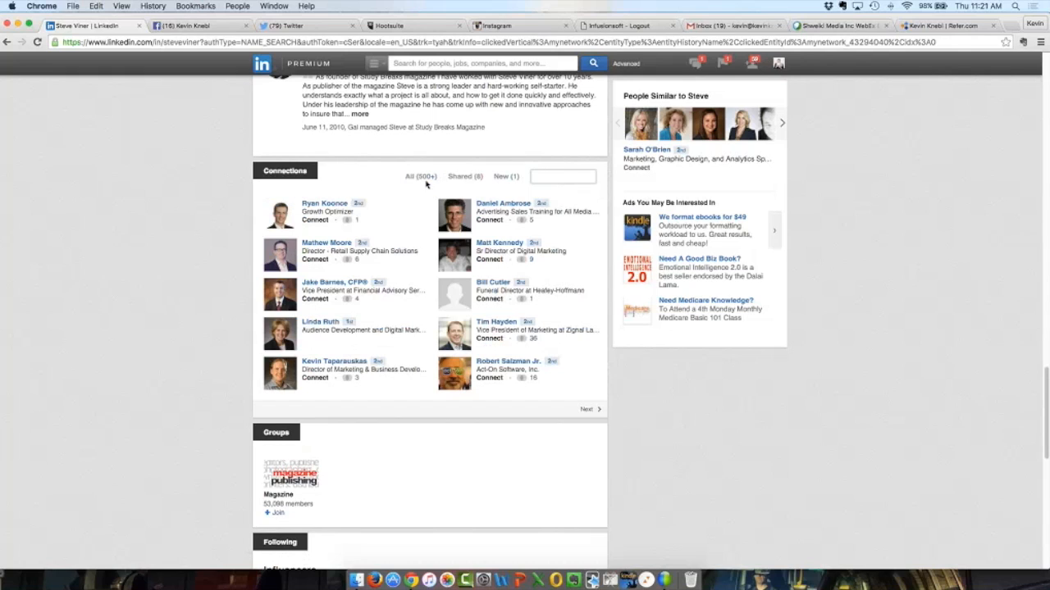
mouse_move(433, 195)
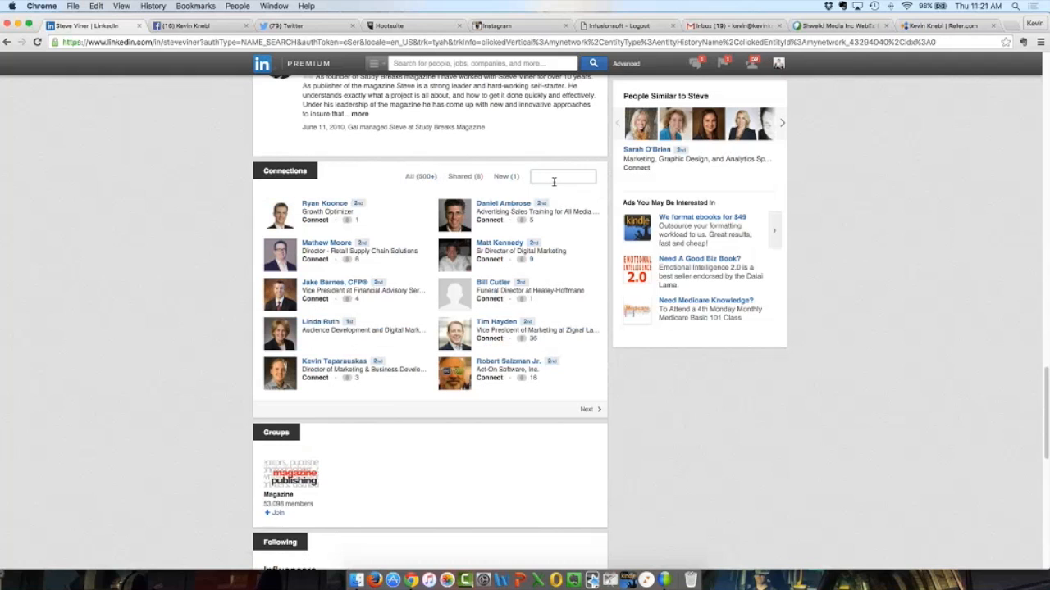
text(CEO)
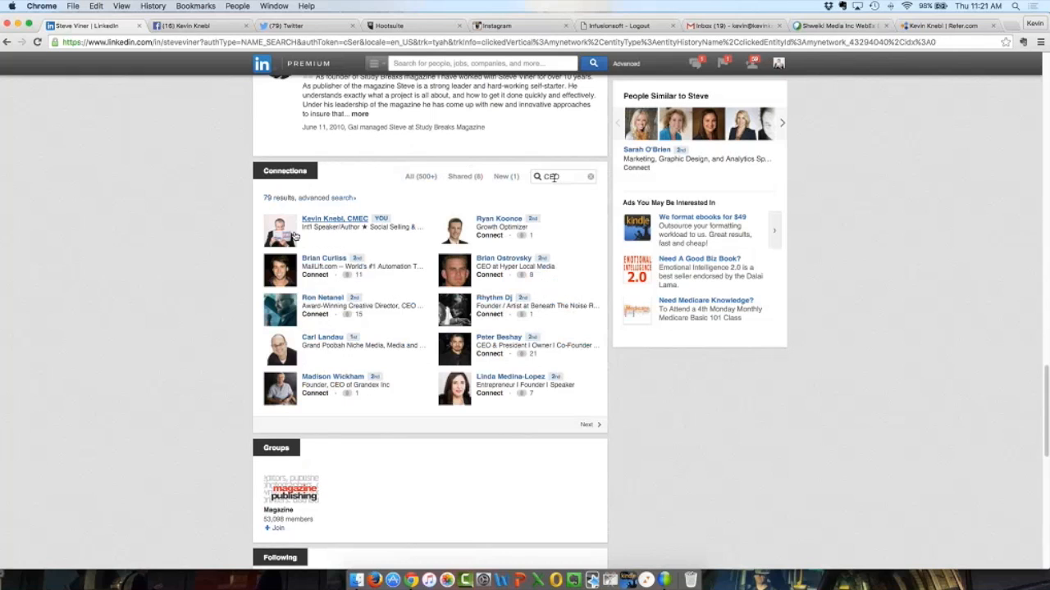
mouse_move(279, 229)
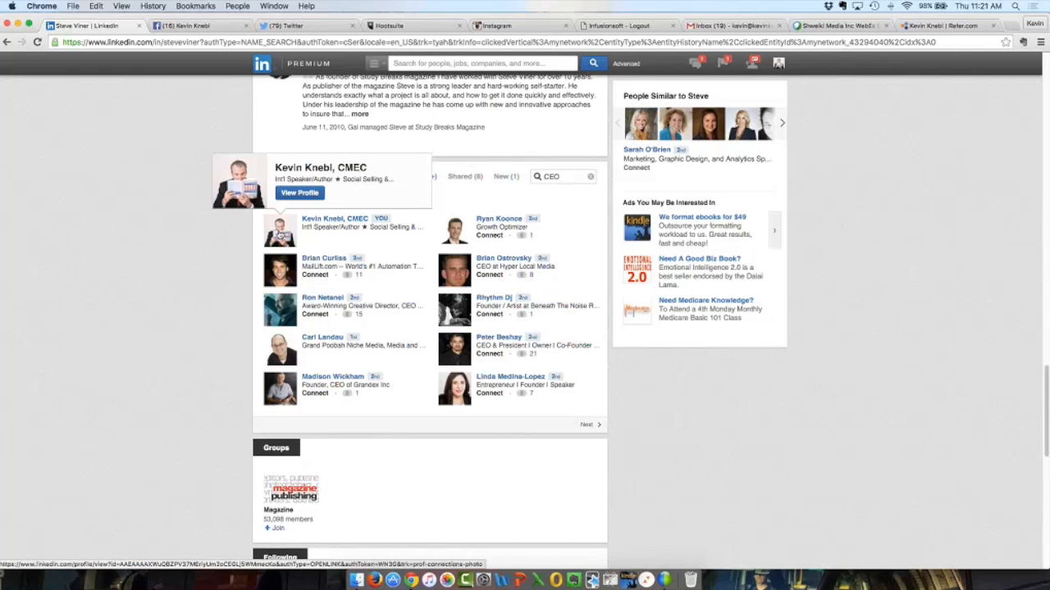
mouse_move(331, 210)
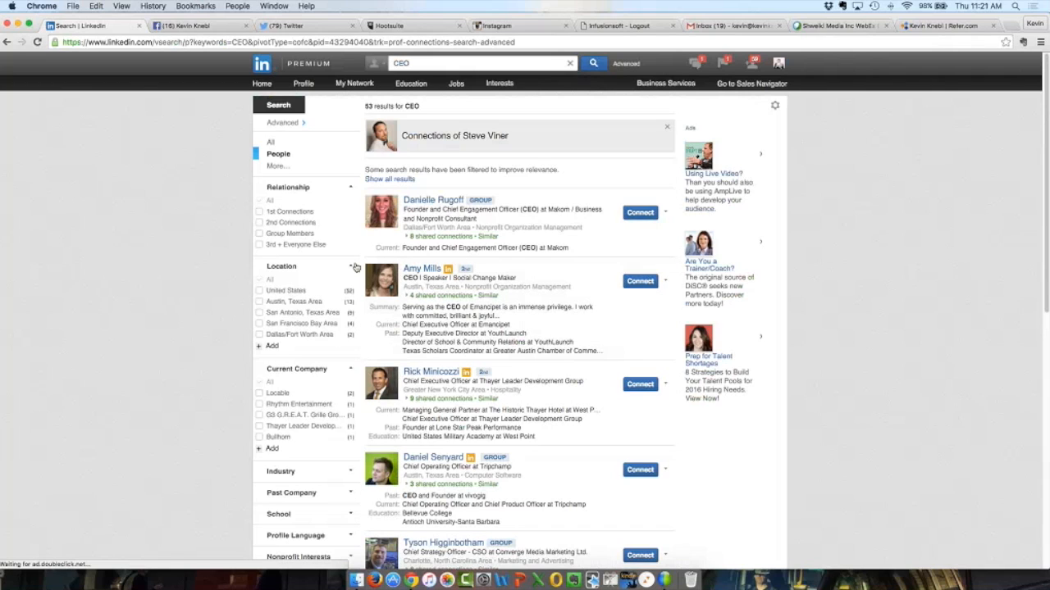
scroll(down, 3)
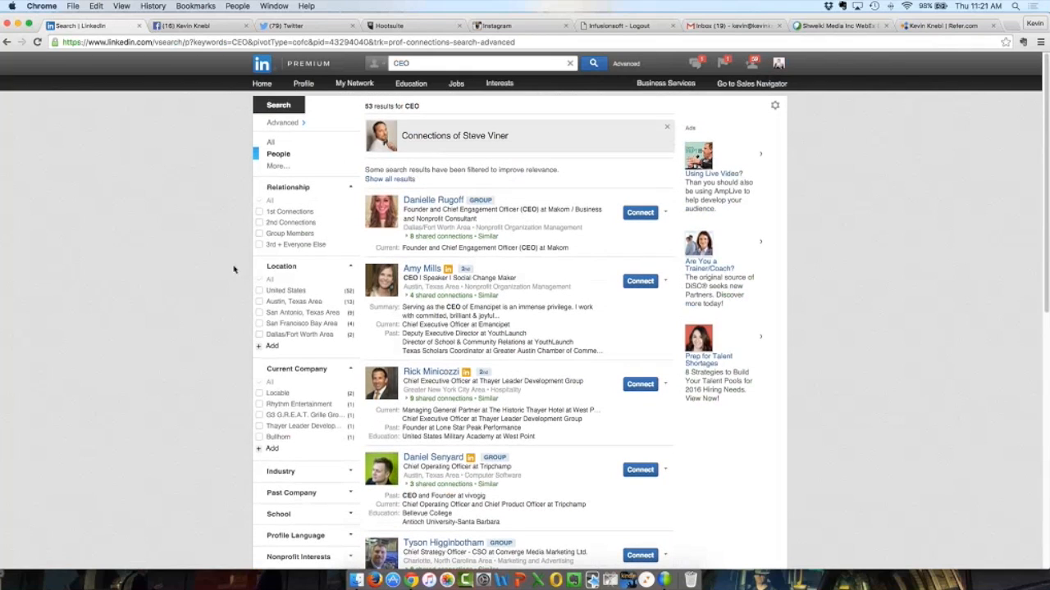
mouse_move(259, 305)
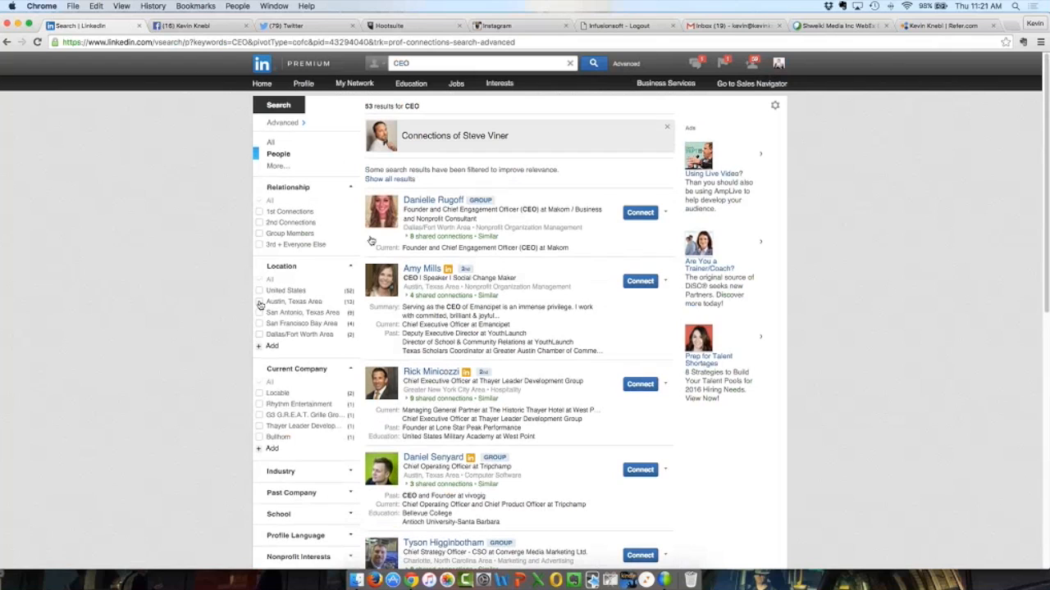
click(261, 301)
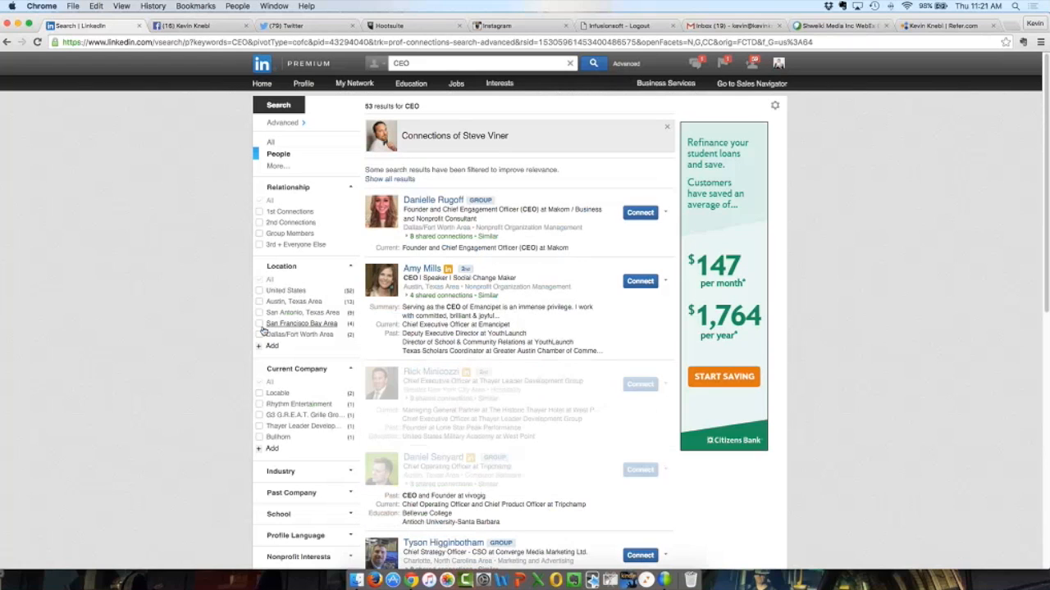
click(261, 323)
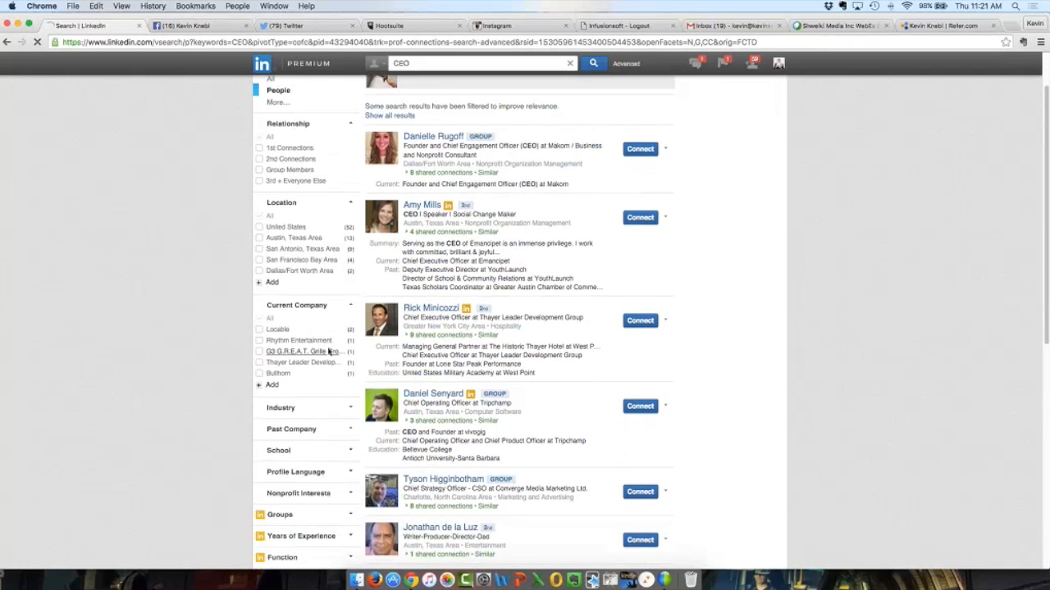
Step: Narrow the CEO results to Marketing and Advertising, then return to all 53 results
scroll(down, 3)
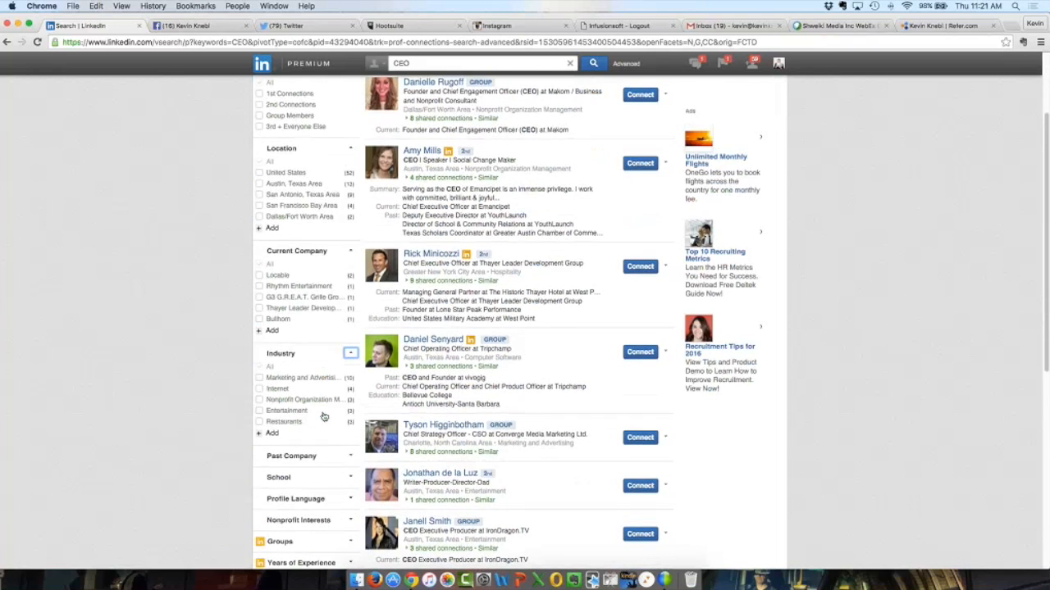
scroll(down, 3)
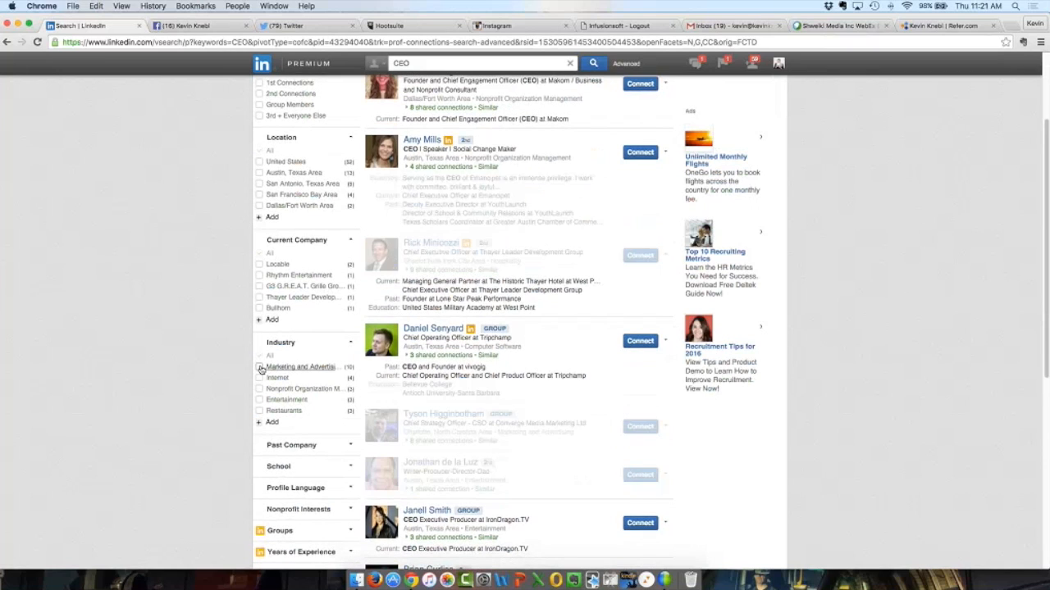
click(259, 368)
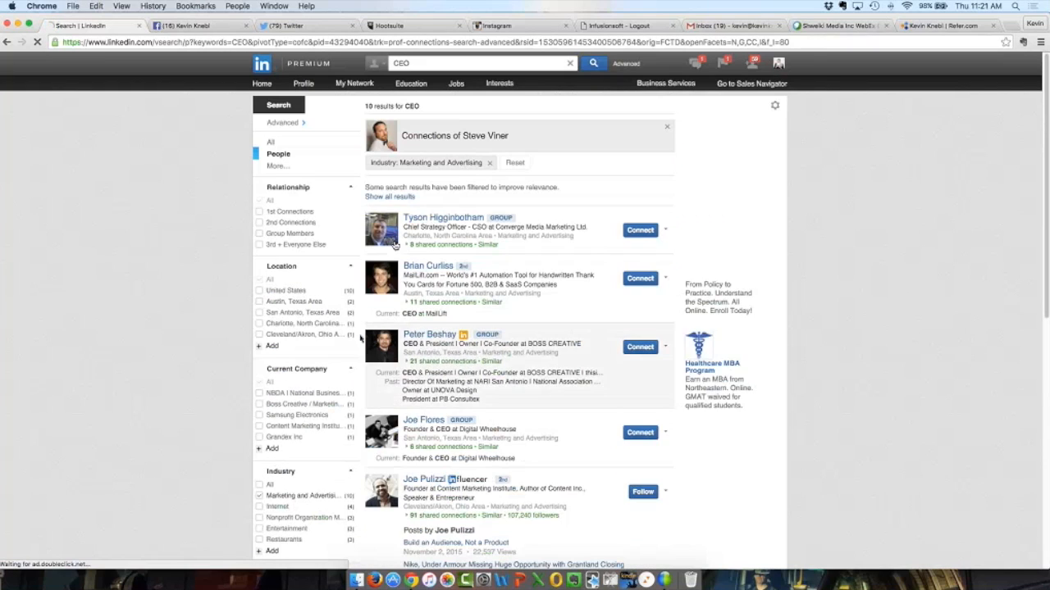
scroll(down, 3)
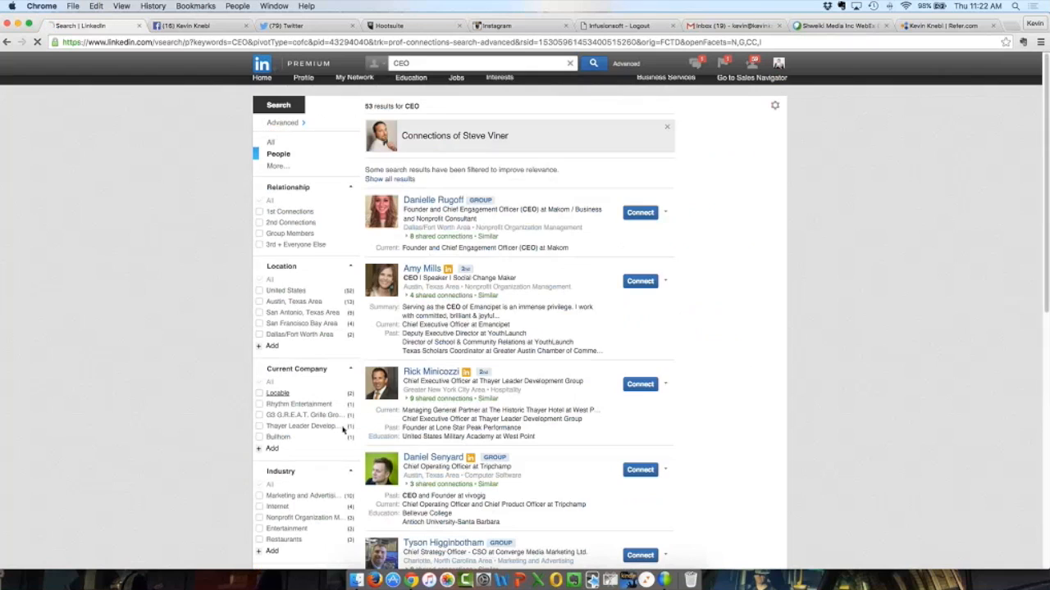
scroll(down, 3)
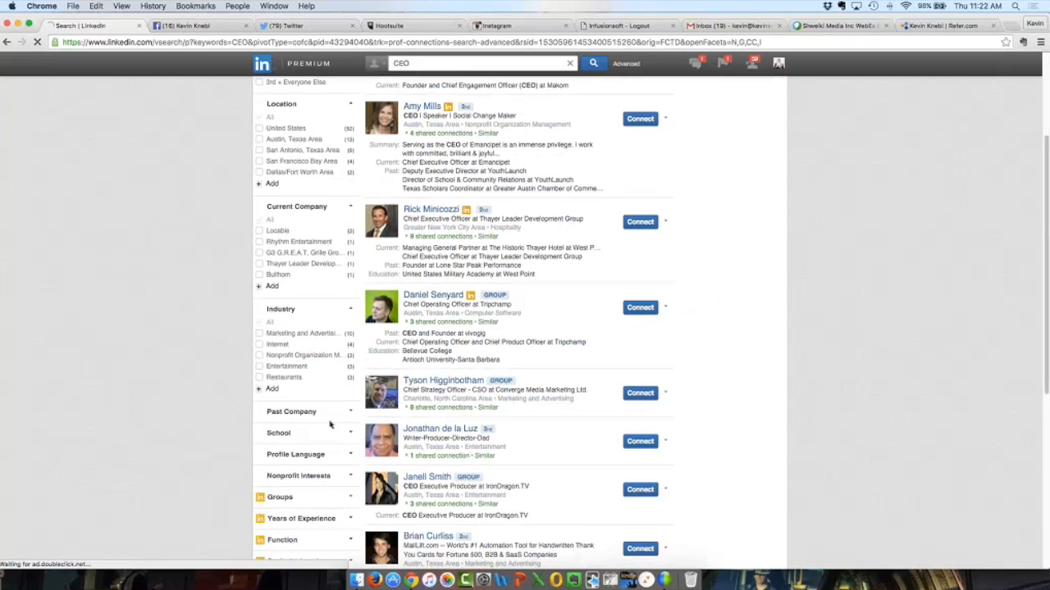
scroll(down, 3)
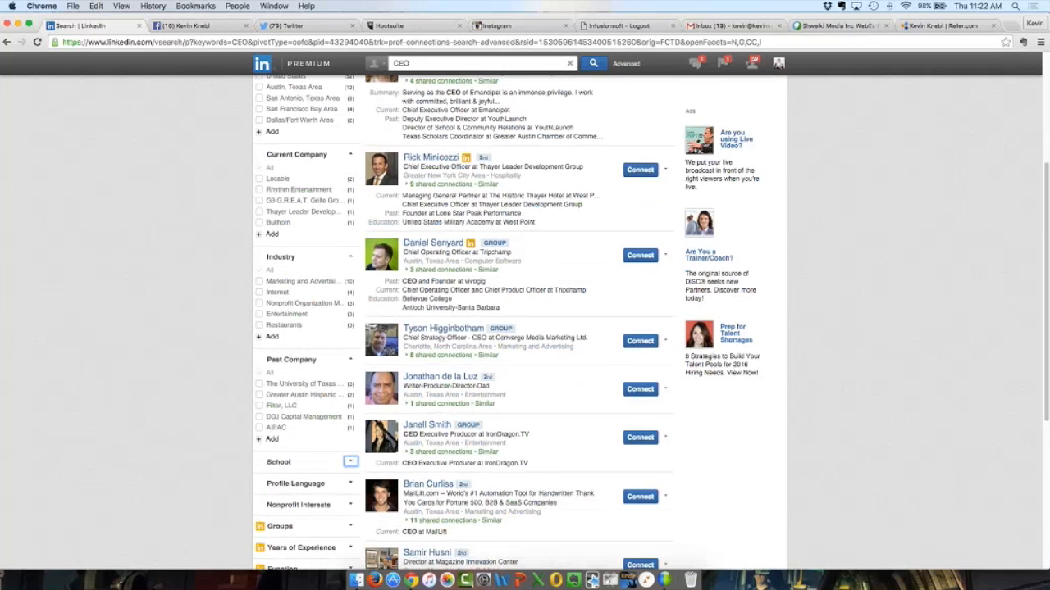
scroll(down, 3)
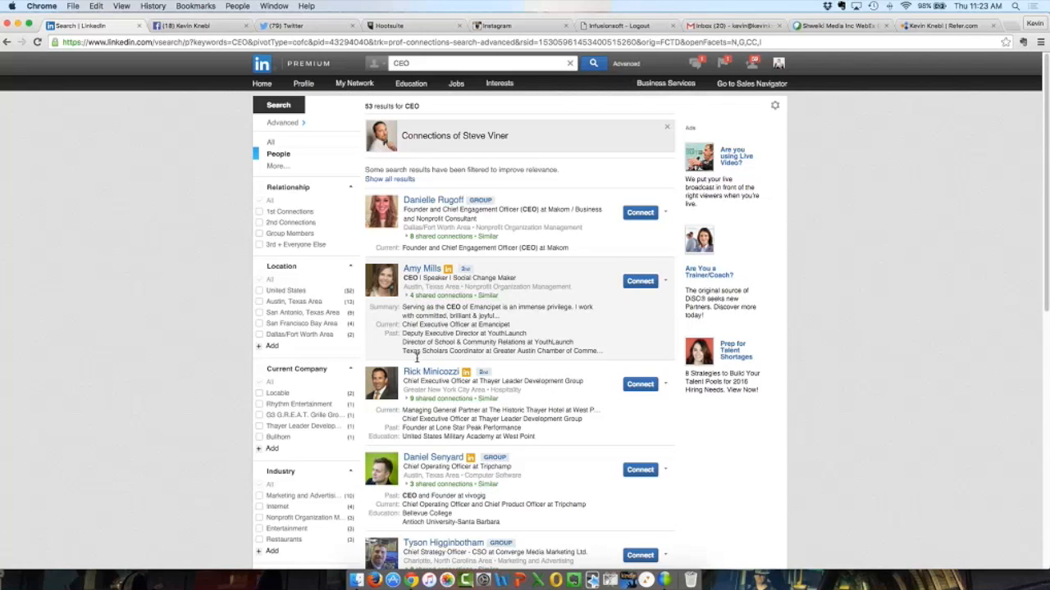
mouse_move(420, 356)
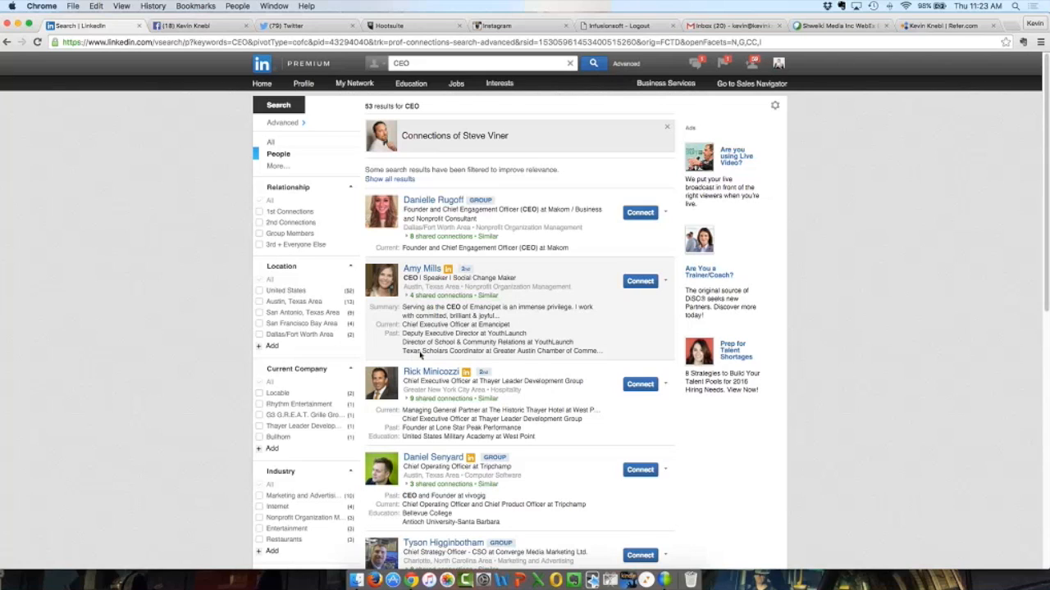
mouse_move(420, 354)
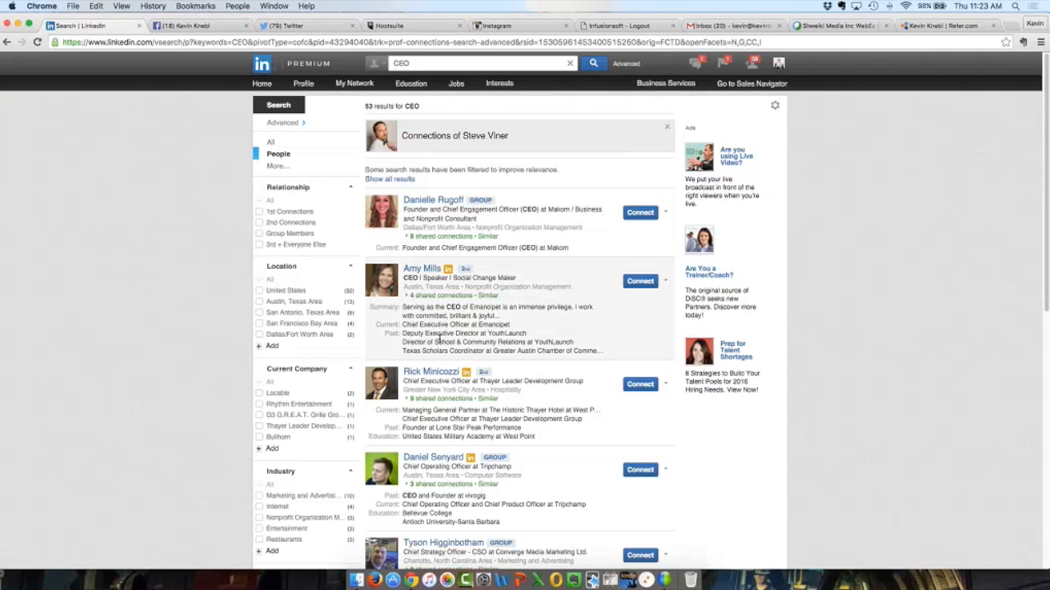
mouse_move(437, 338)
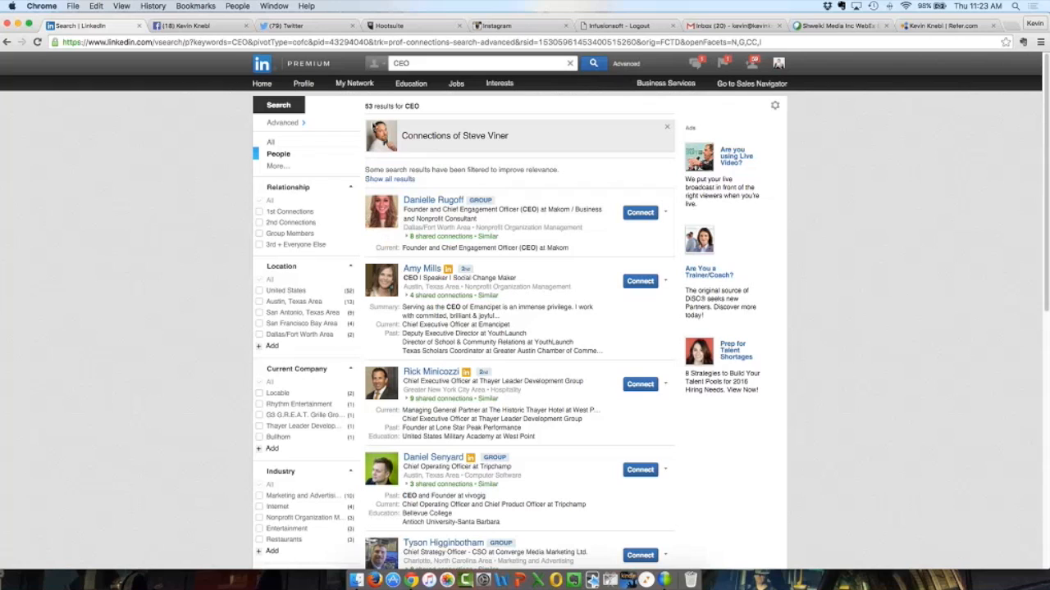
Step: Start a broad people search across the network and bring up Advanced People Search
click(260, 62)
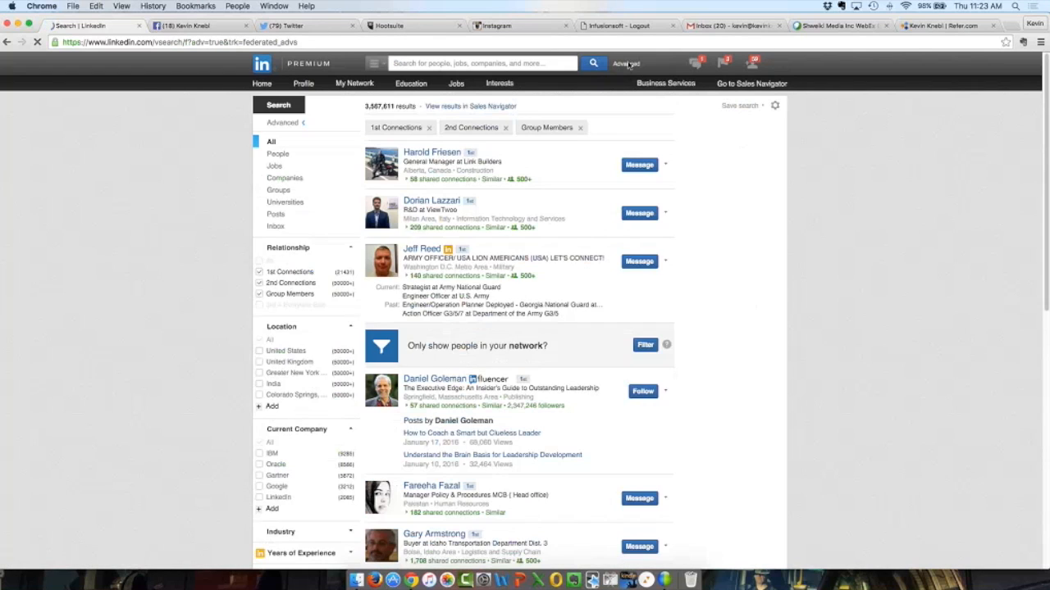
click(626, 62)
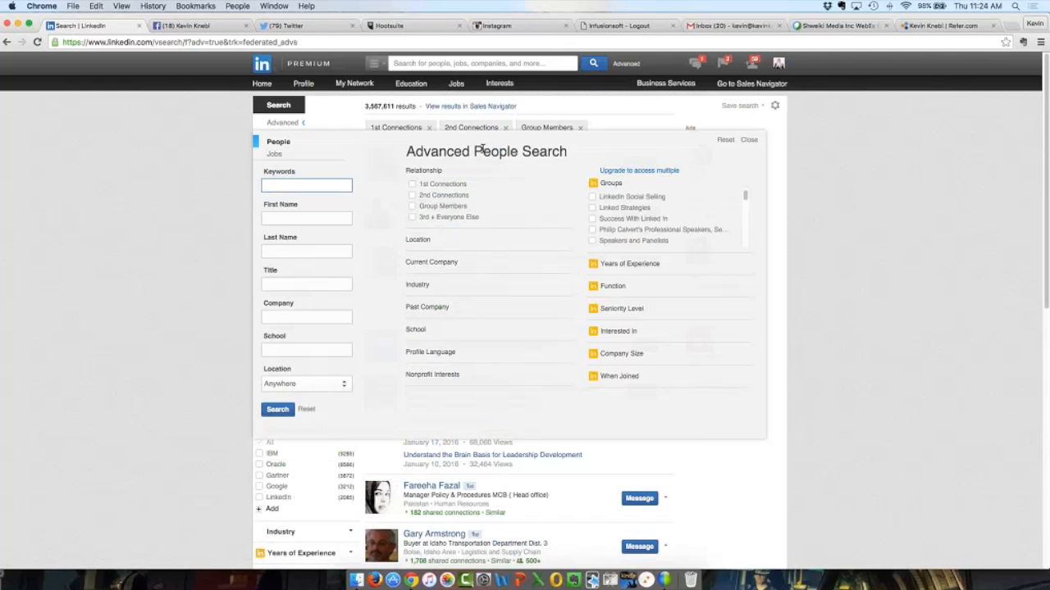
Step: Limit the advanced search's Relationship filter to 1st Connections only
click(305, 186)
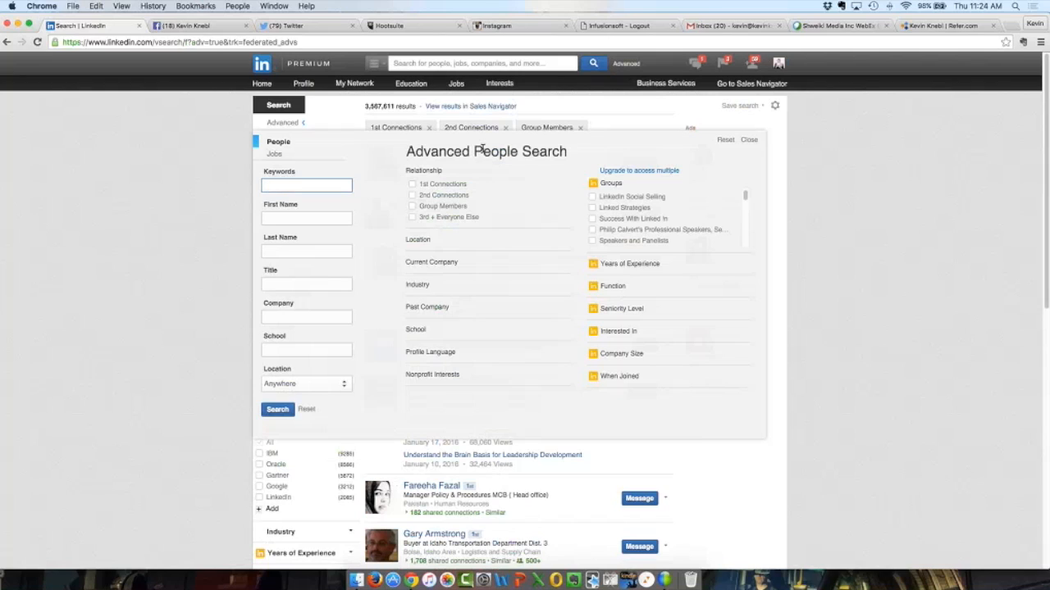
click(305, 185)
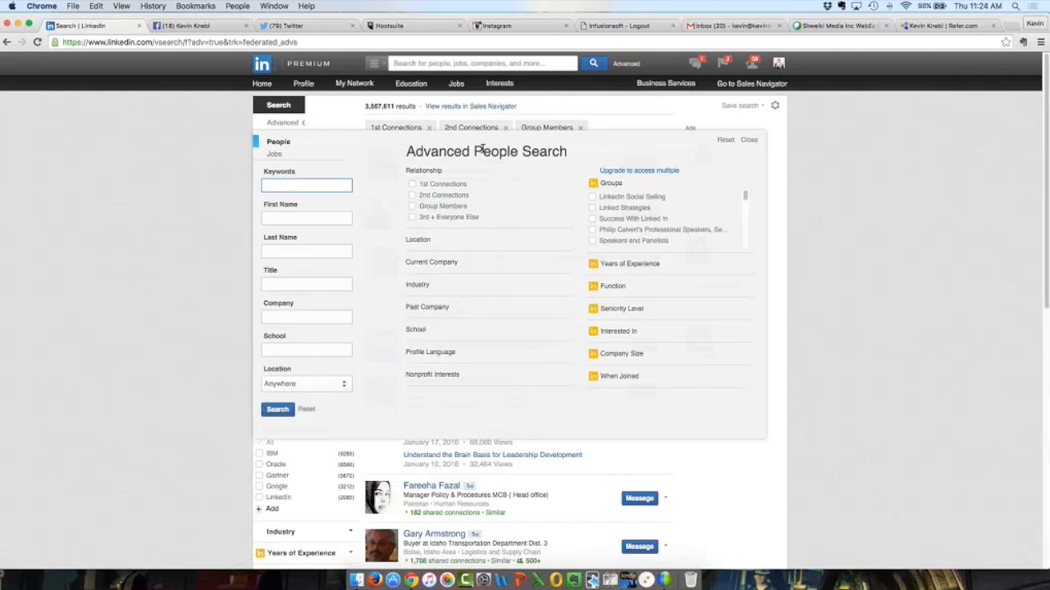
click(305, 186)
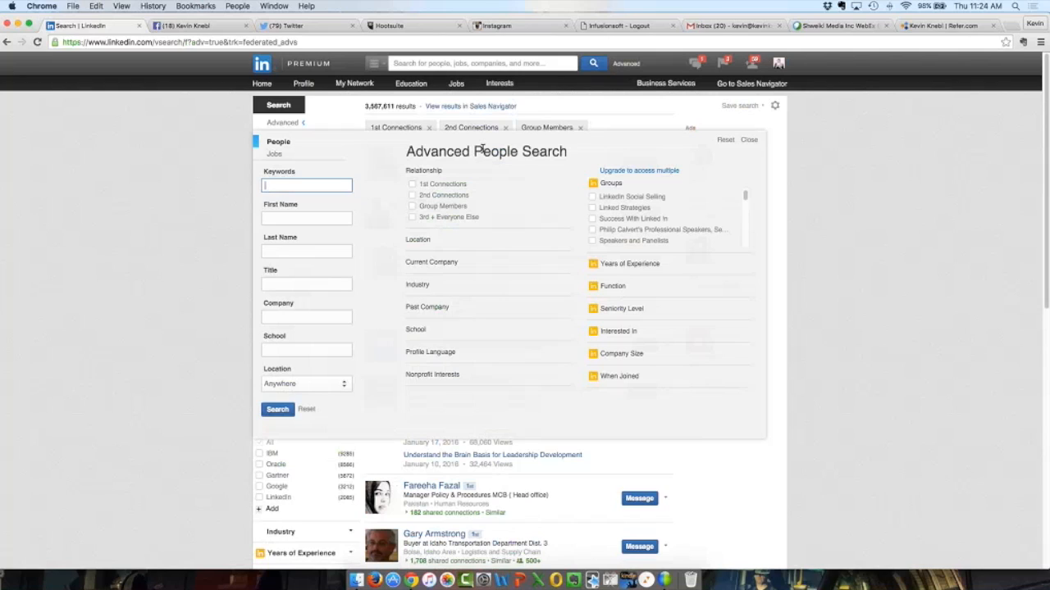
click(307, 186)
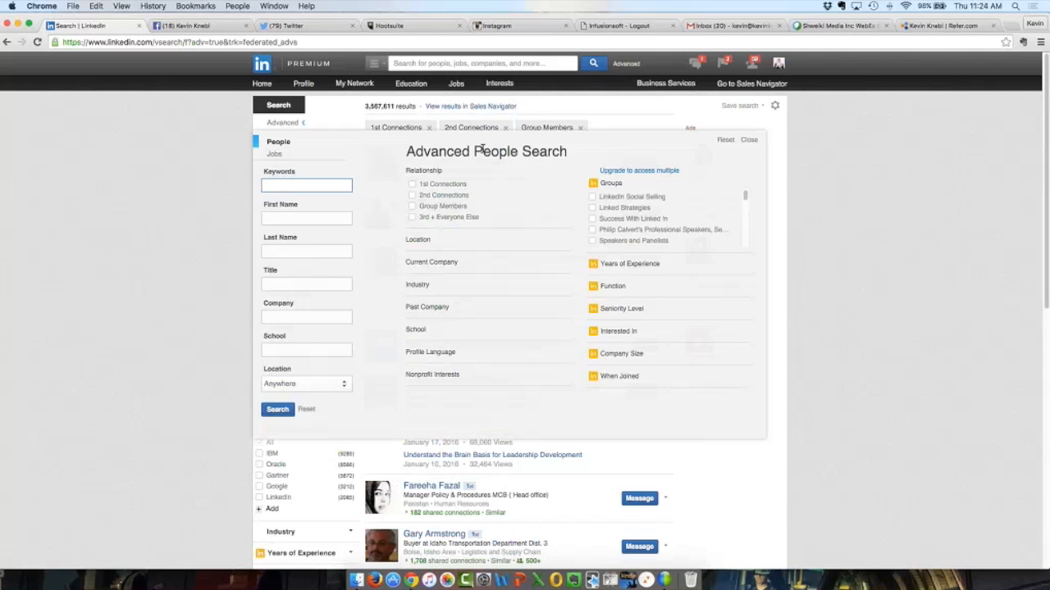
click(306, 183)
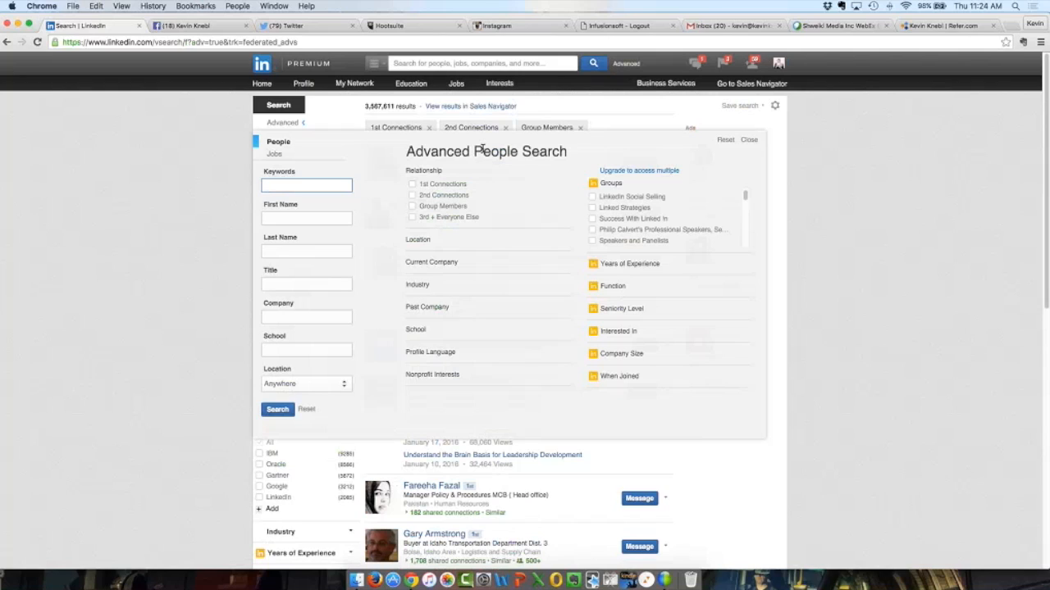
click(305, 186)
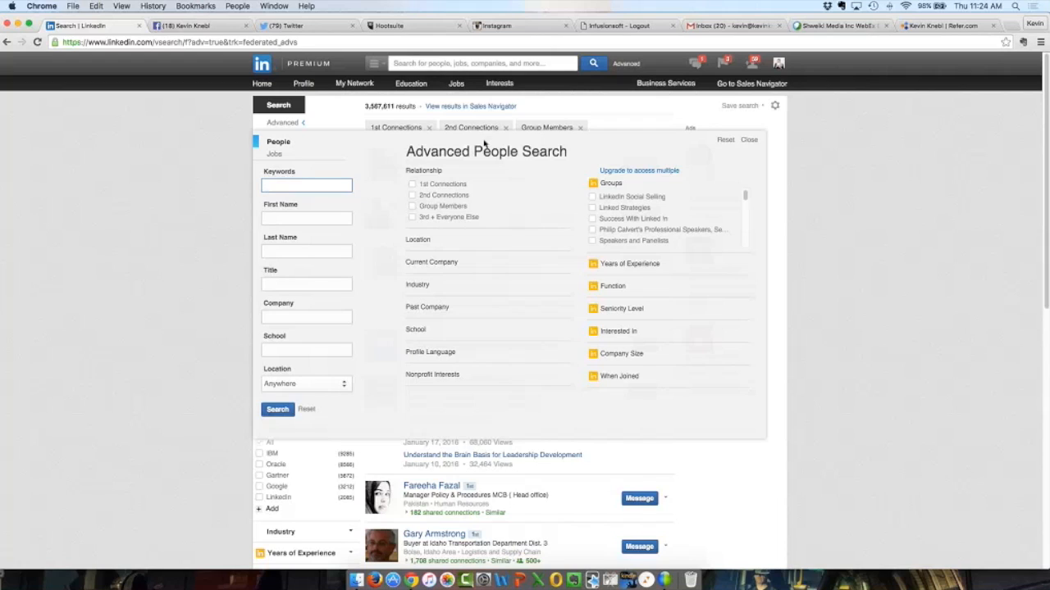
click(305, 186)
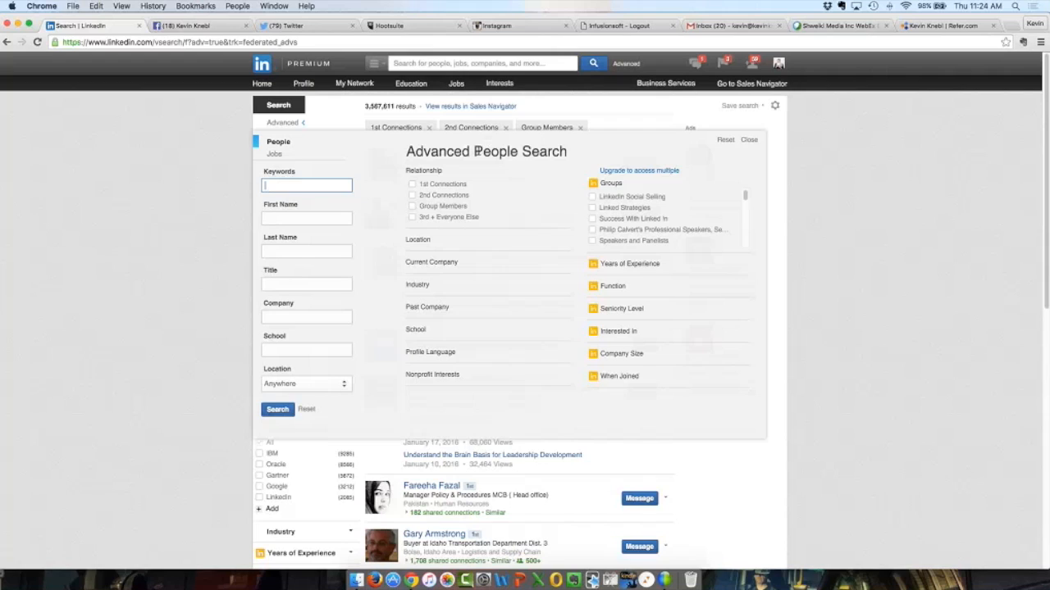
mouse_move(515, 165)
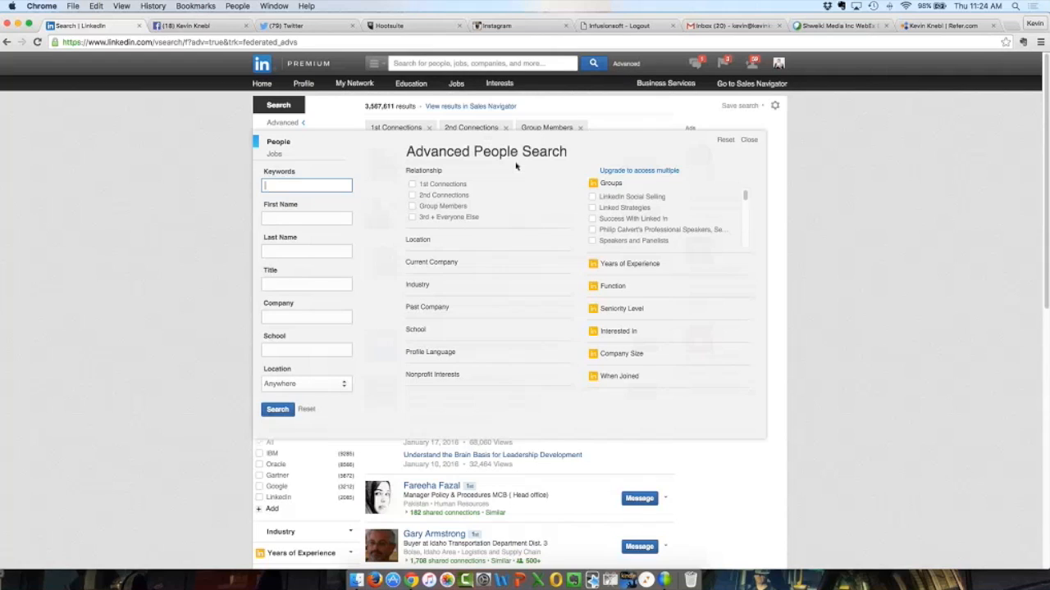
click(412, 184)
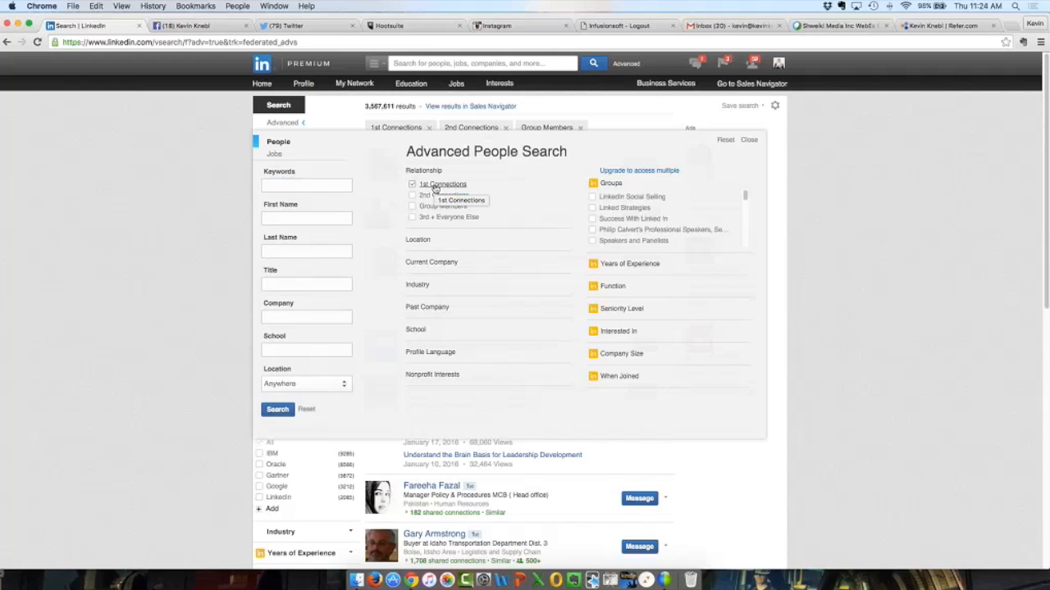
mouse_move(374, 243)
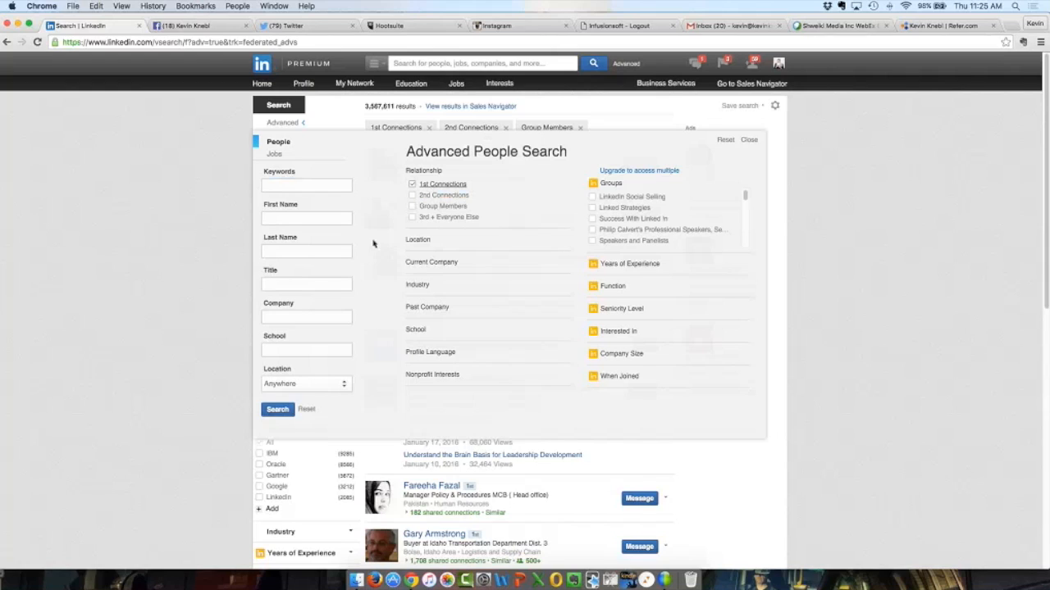
mouse_move(371, 246)
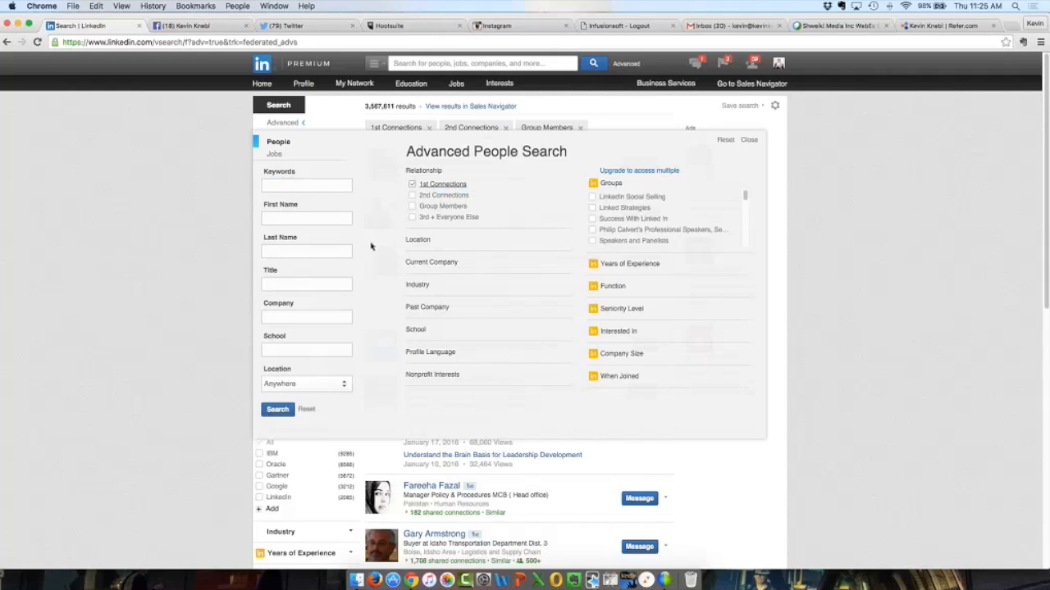
mouse_move(364, 374)
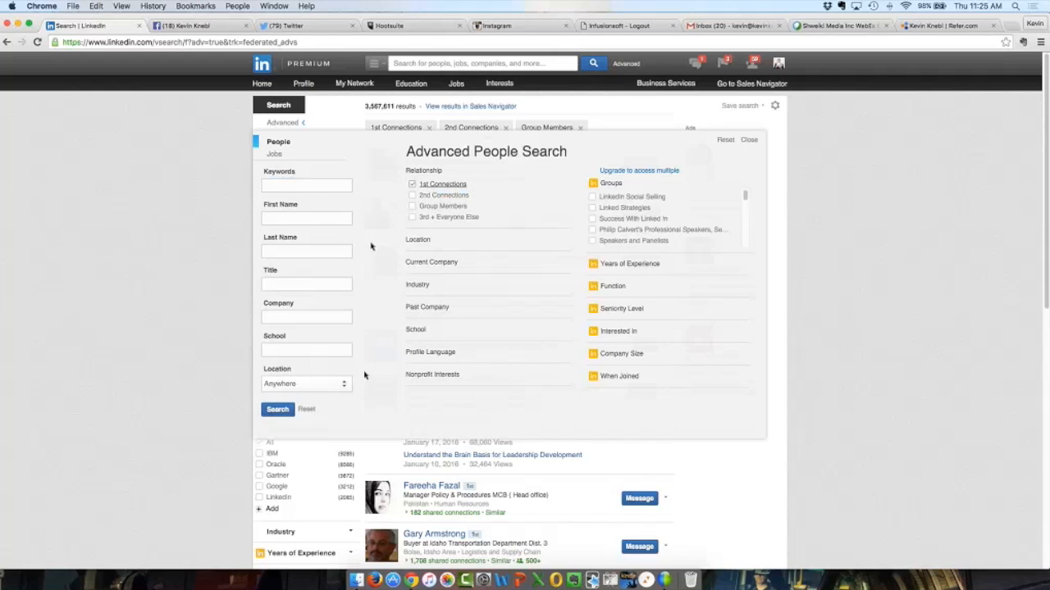
Step: Set location to within 50 mi of postal code 80111, United States
click(305, 384)
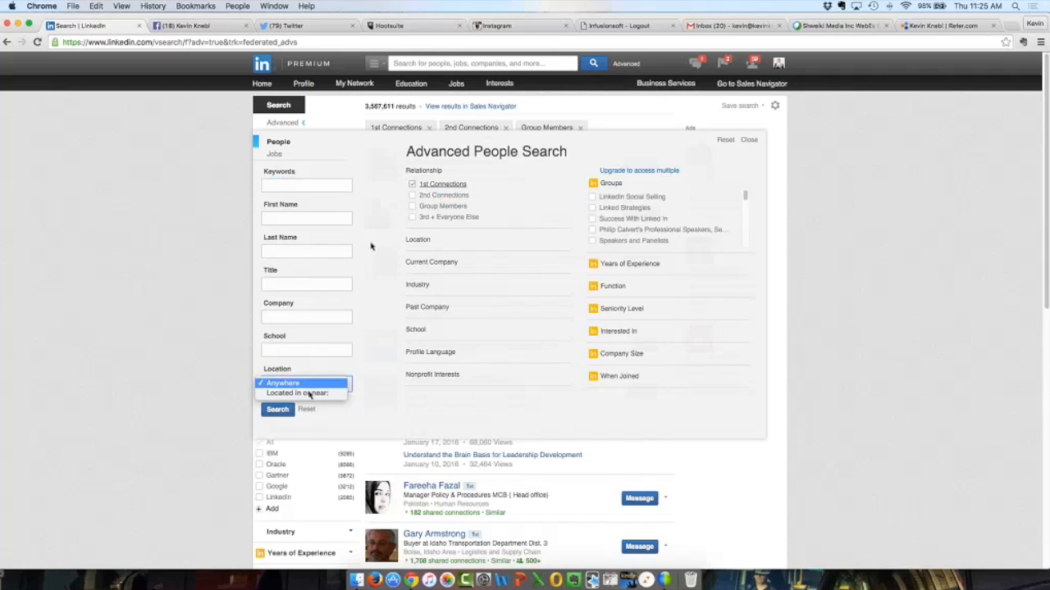
click(295, 394)
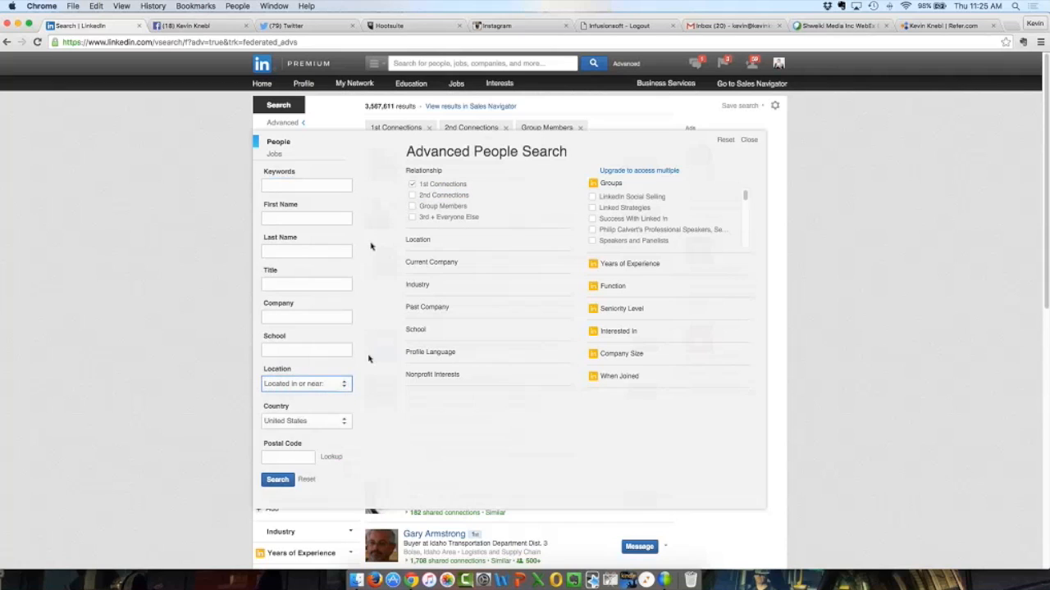
mouse_move(368, 353)
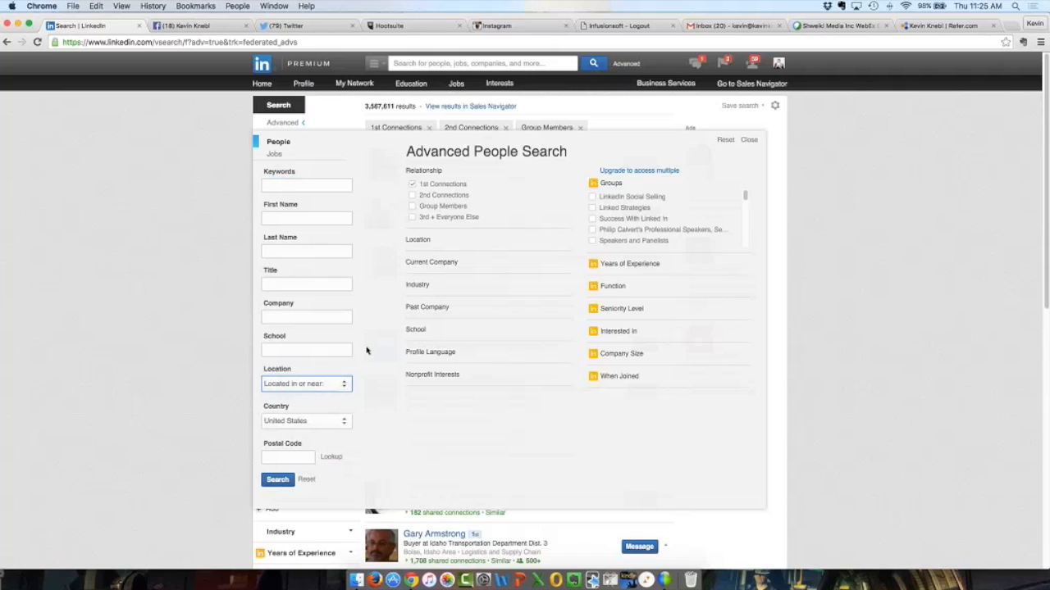
click(305, 420)
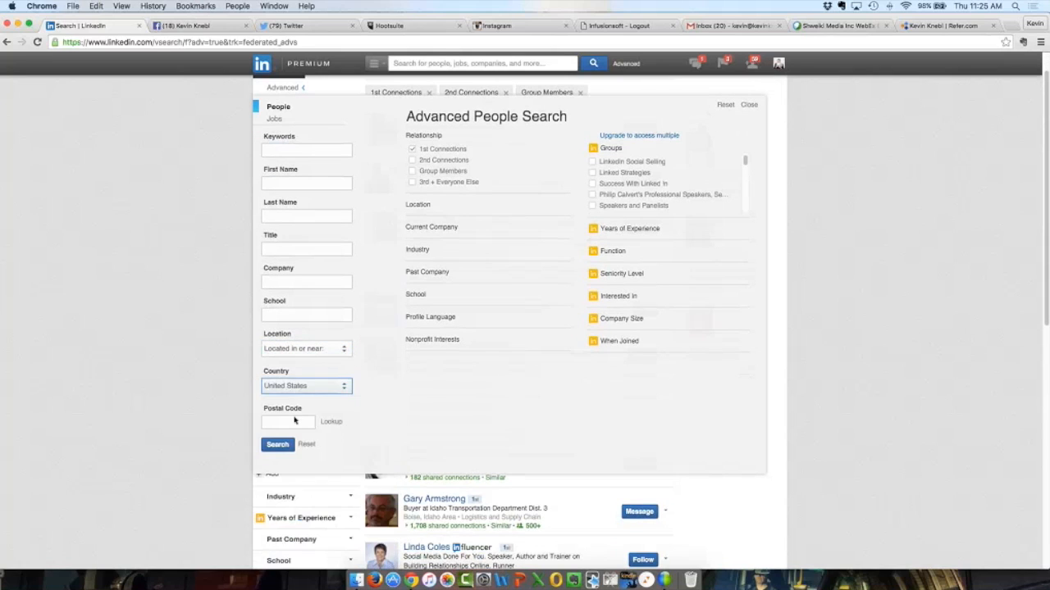
click(287, 421)
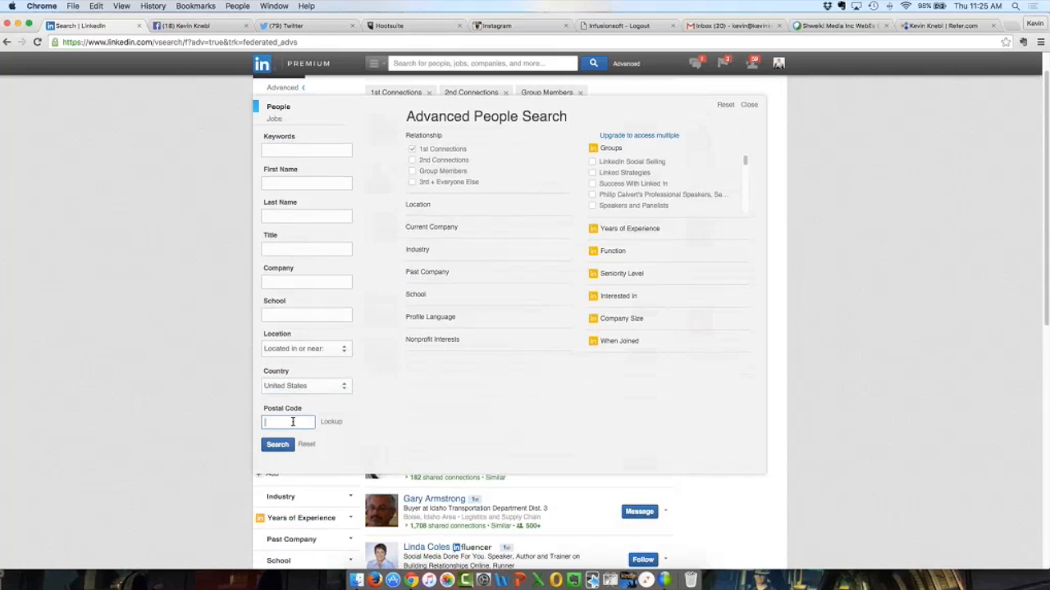
text(80111)
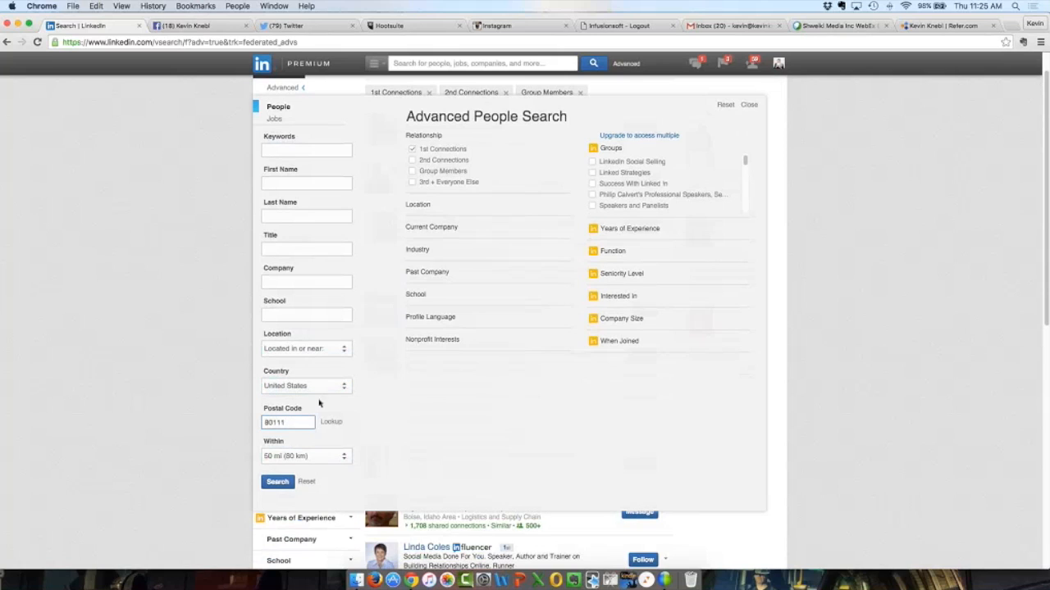
click(305, 456)
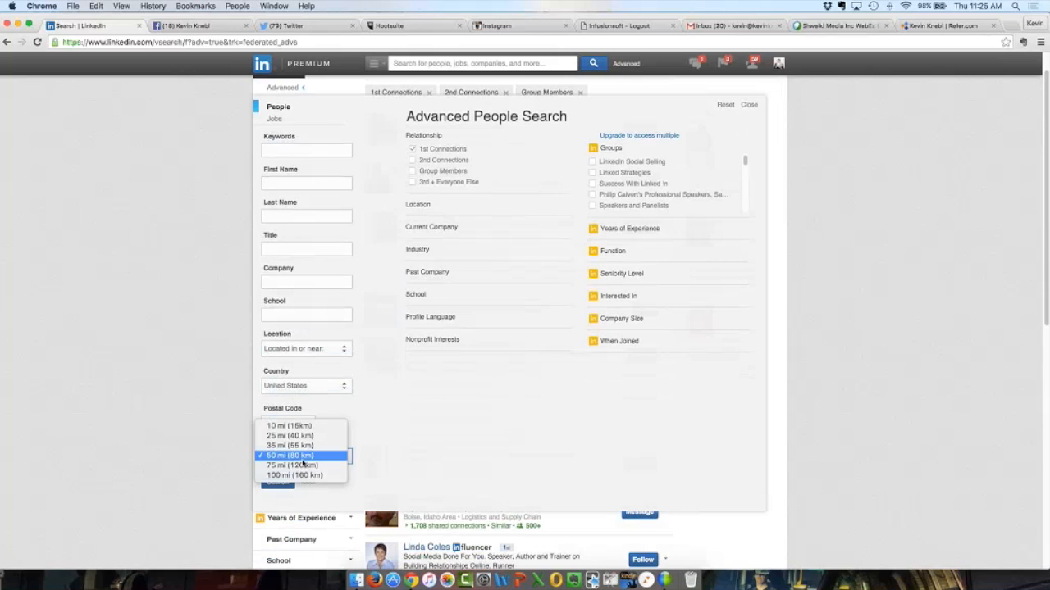
click(293, 456)
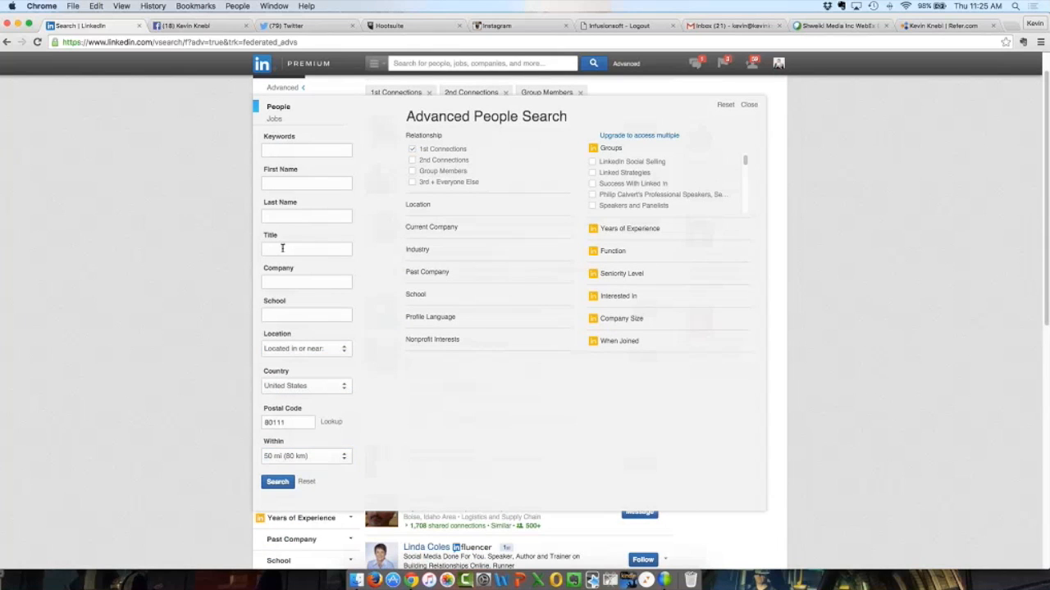
Step: Enter CEO as the title filter, restricted to current positions
click(305, 249)
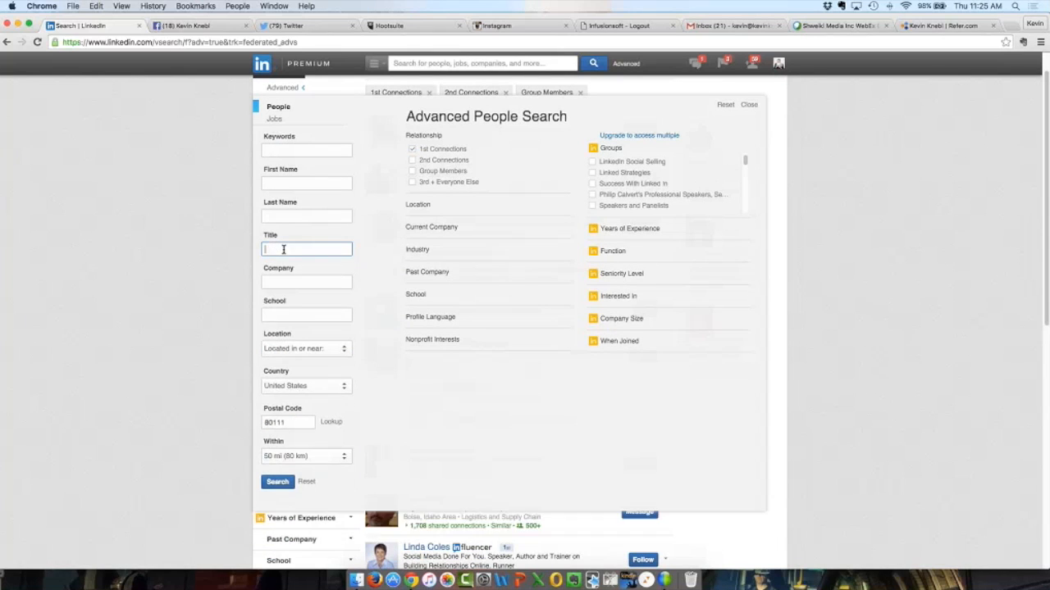
text(HR)
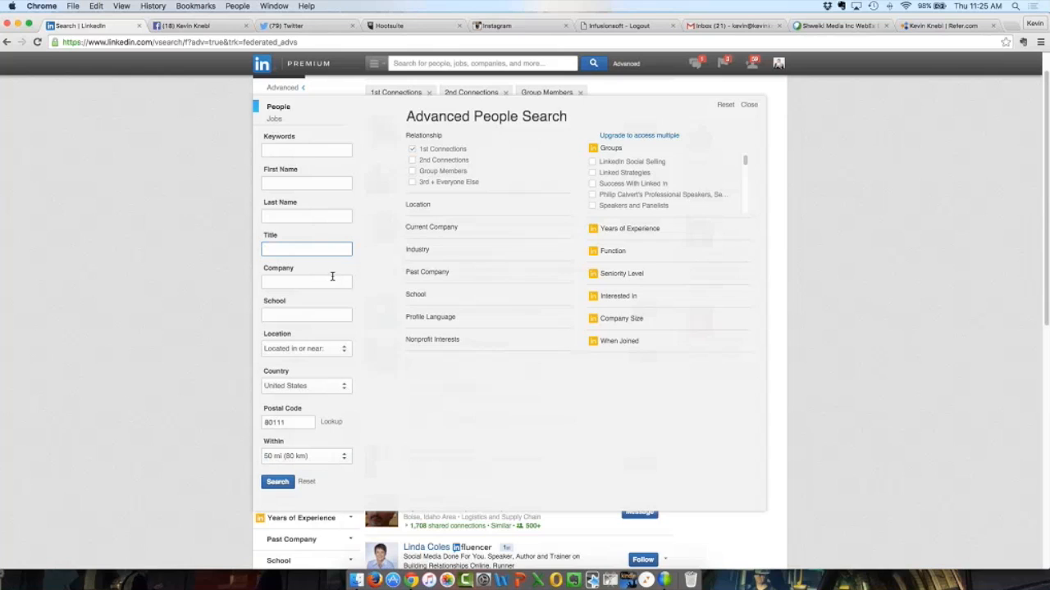
text(CEO)
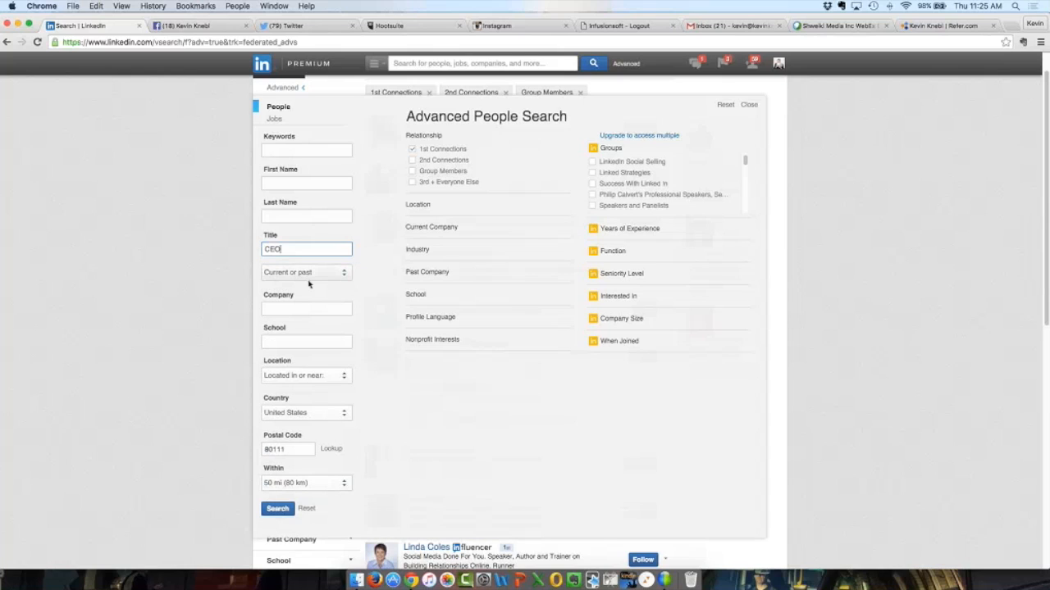
click(305, 272)
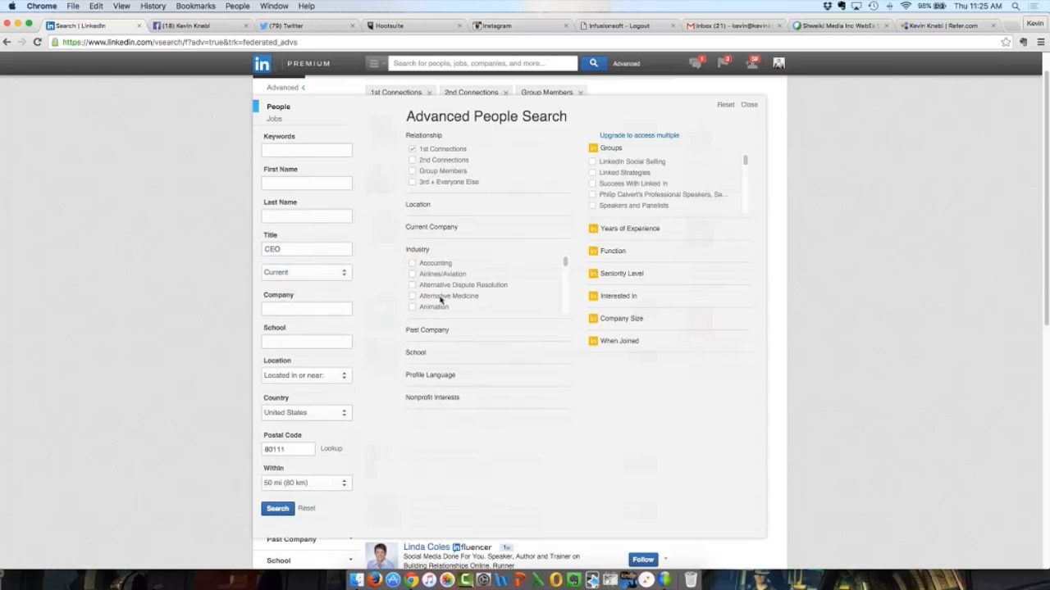
Step: Look through the industry, school and language filters and mark company size 201–500 employees
scroll(down, 3)
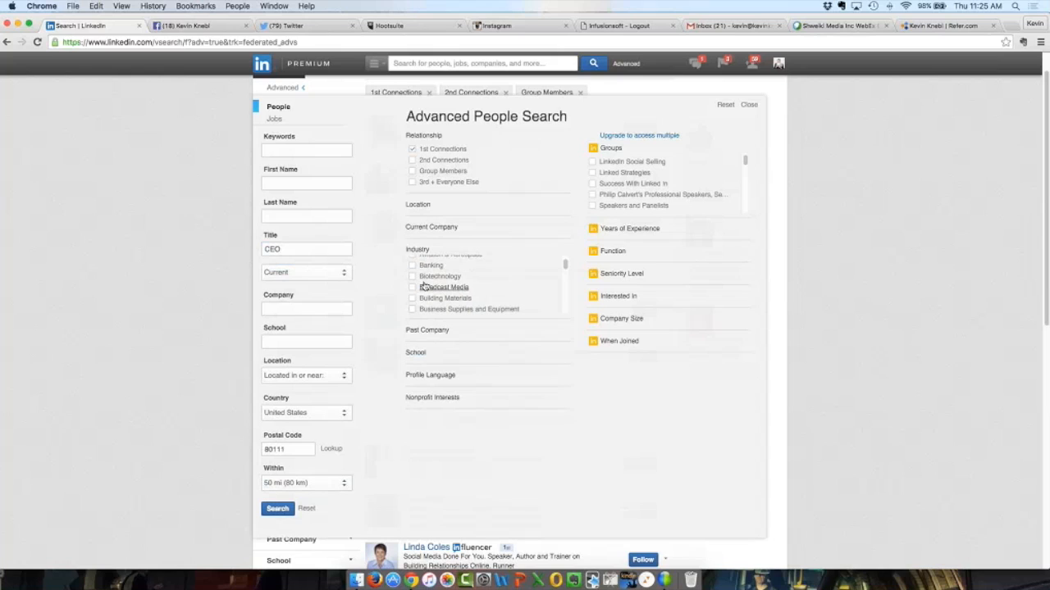
click(413, 275)
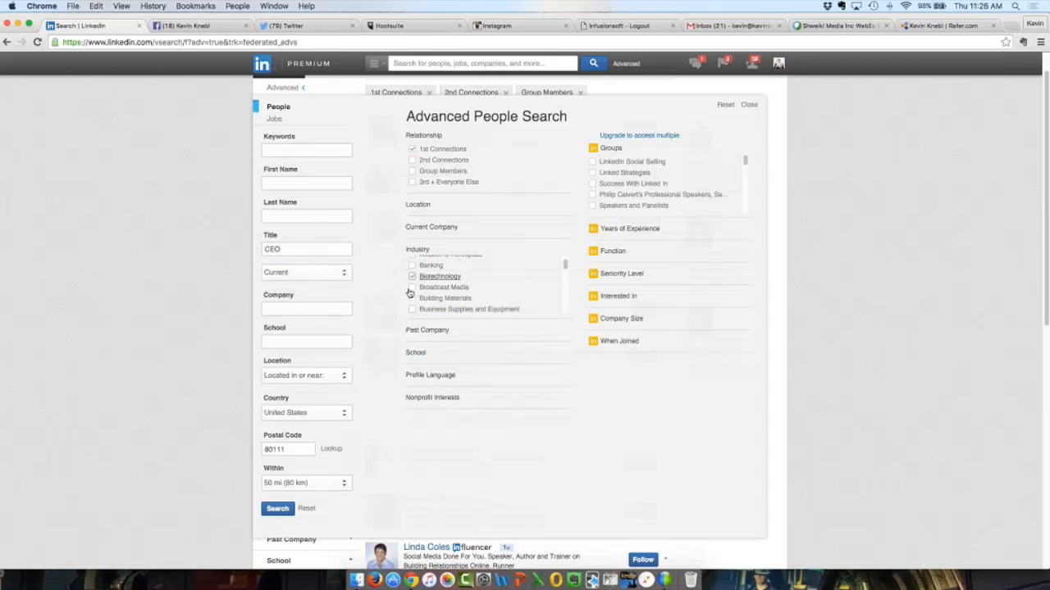
click(413, 276)
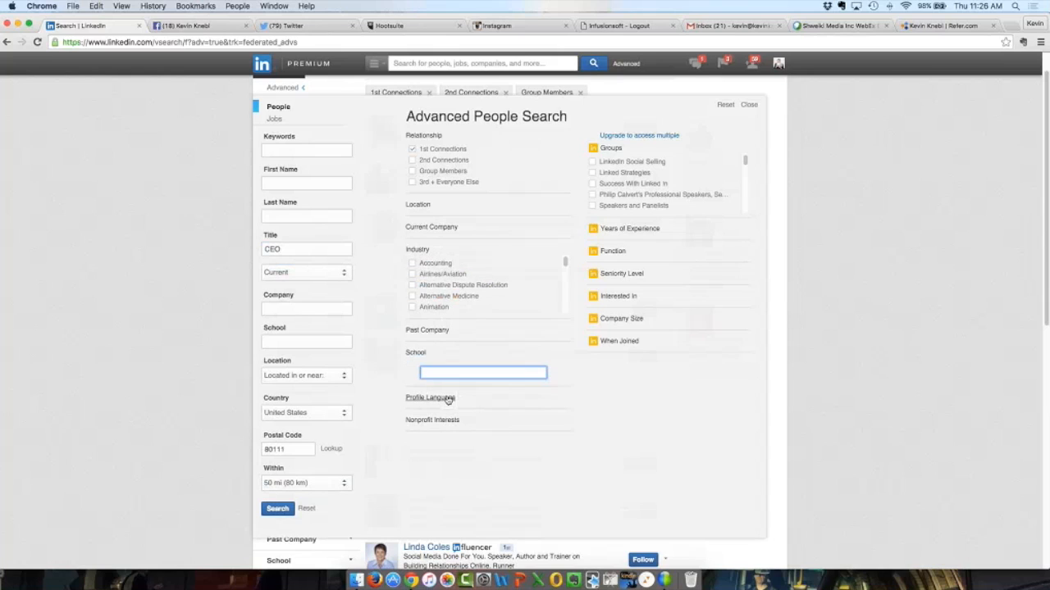
click(430, 398)
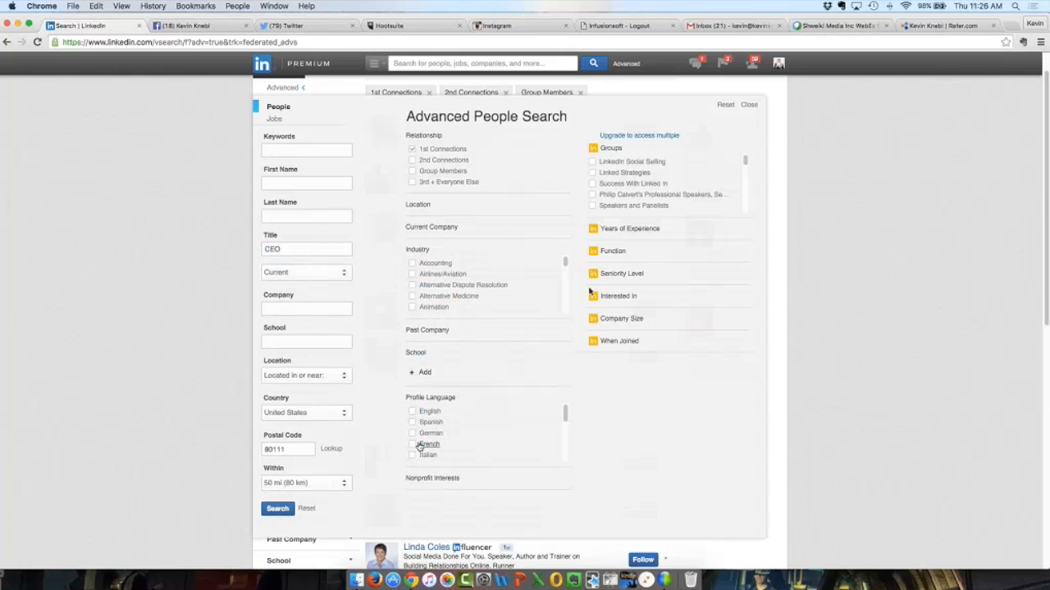
scroll(down, 3)
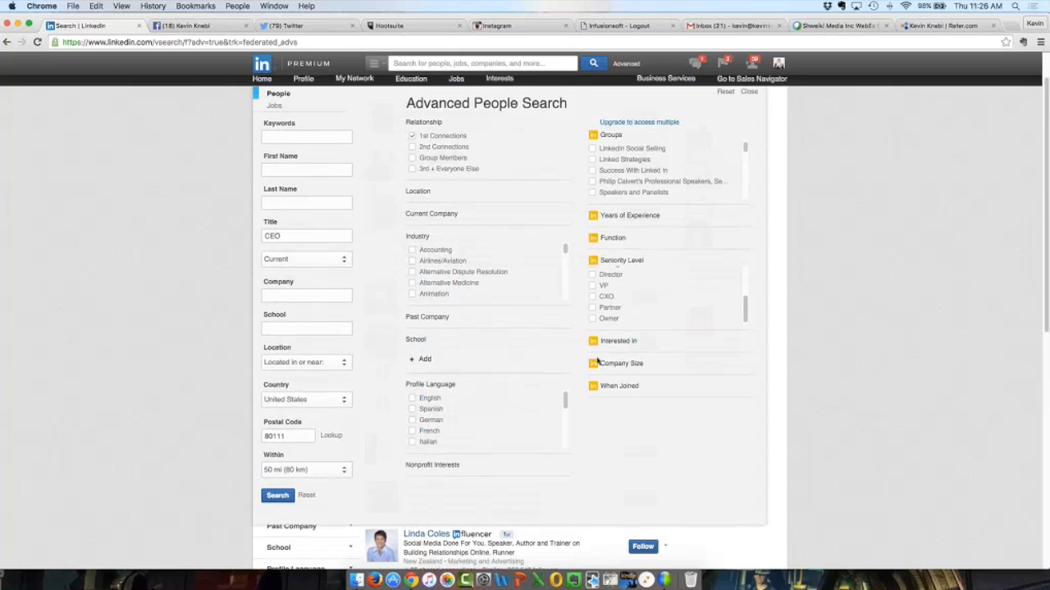
scroll(down, 3)
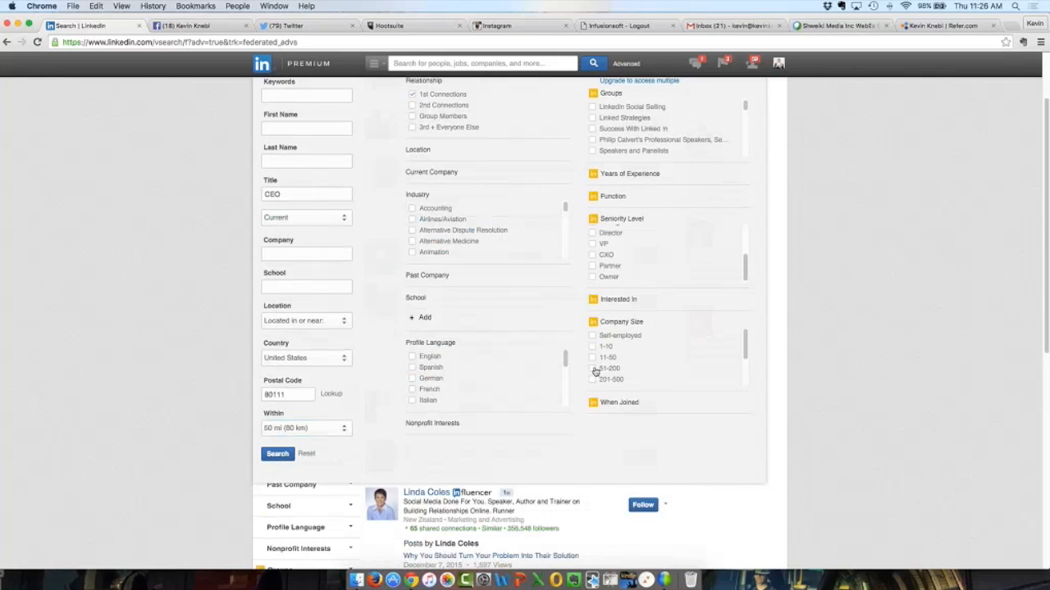
click(593, 335)
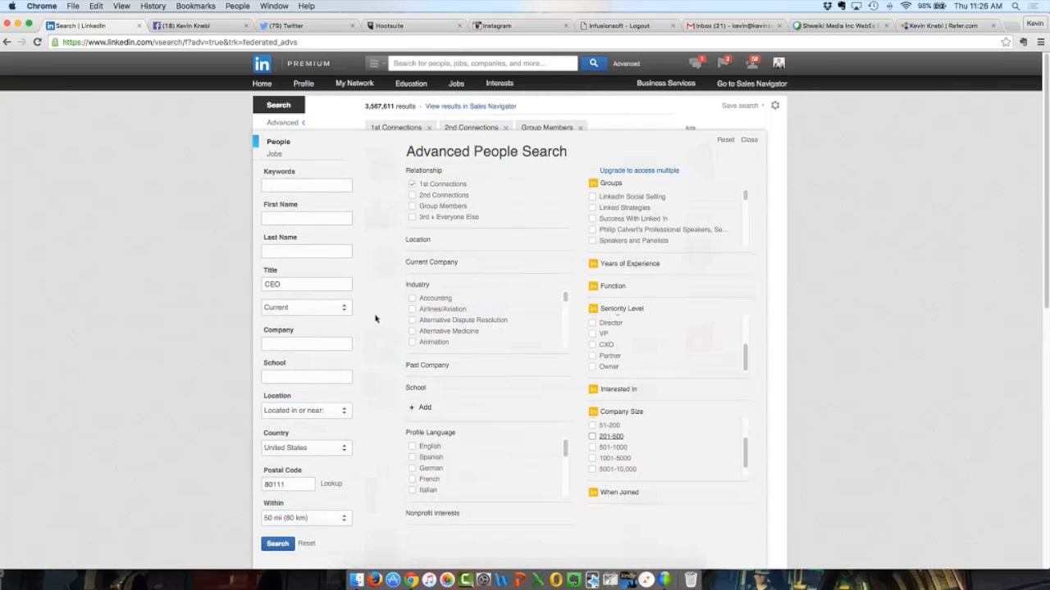
mouse_move(374, 318)
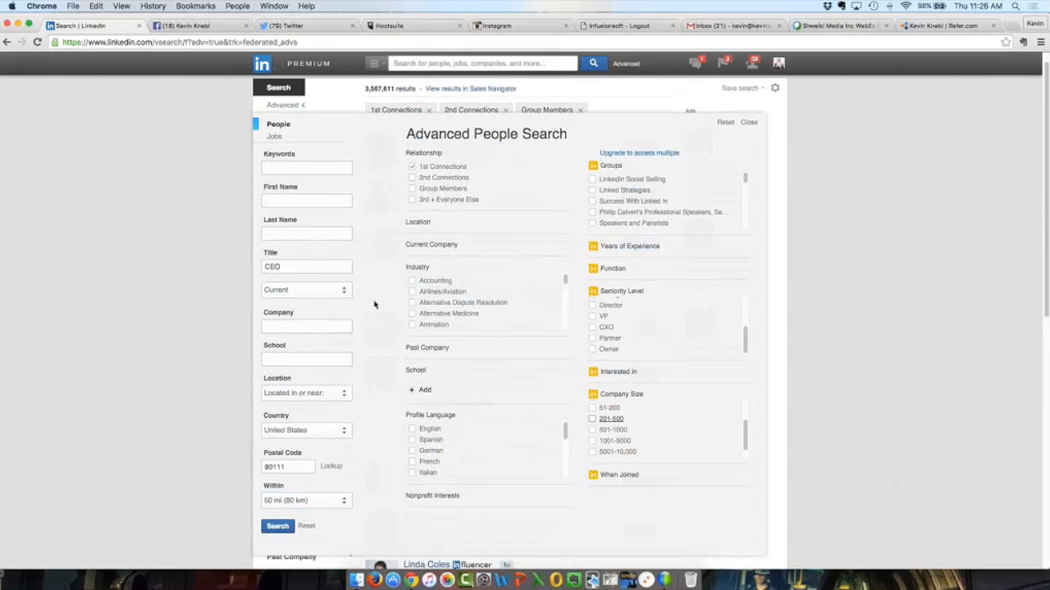
scroll(down, 3)
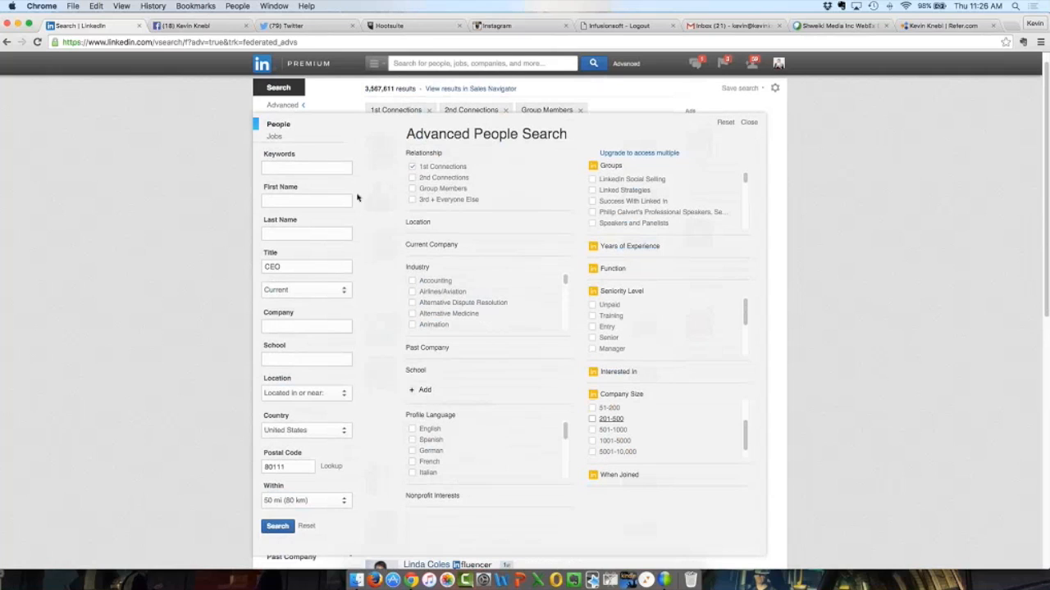
mouse_move(289, 275)
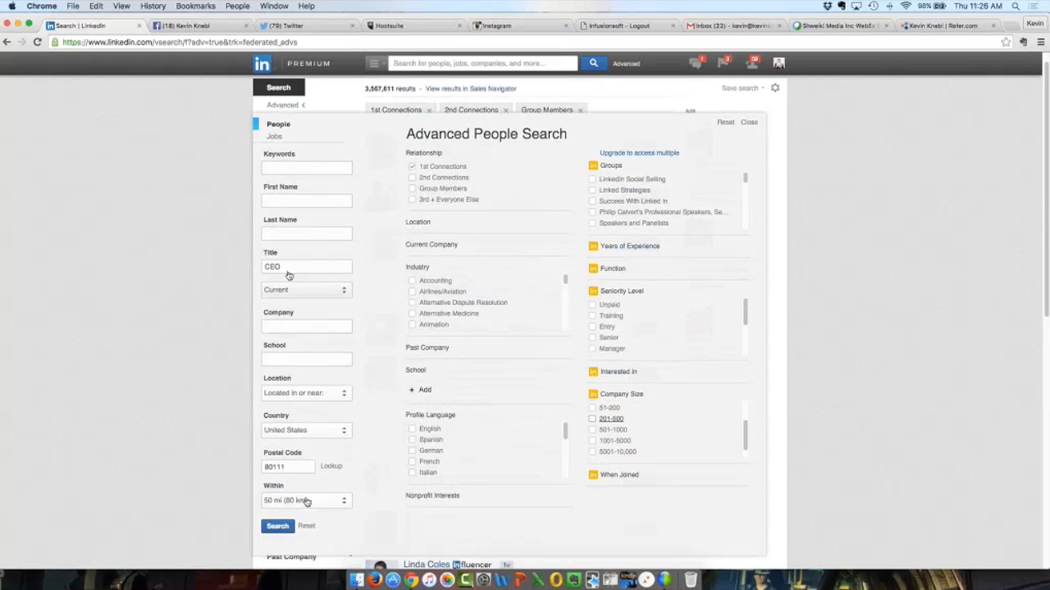
mouse_move(305, 441)
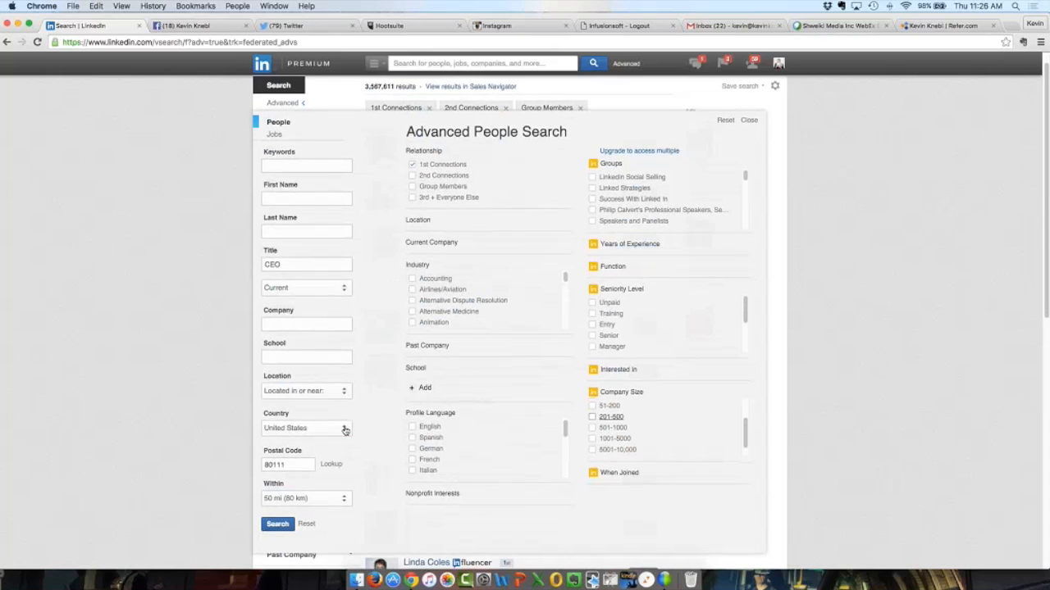
Step: Run the search, listing 172 first-connection CEOs with Jan Horsfall on top
click(277, 523)
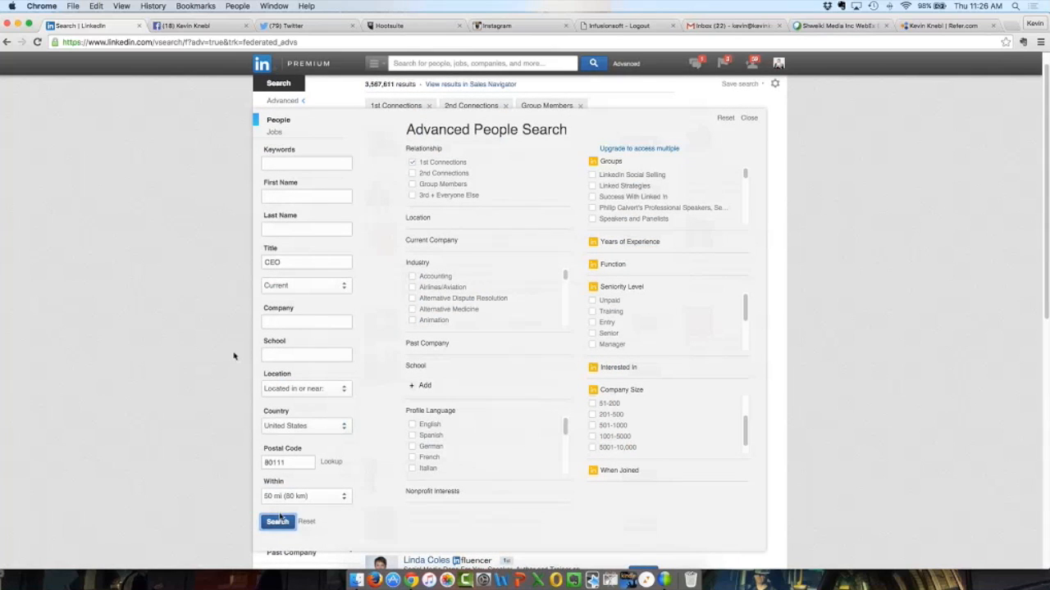
click(277, 521)
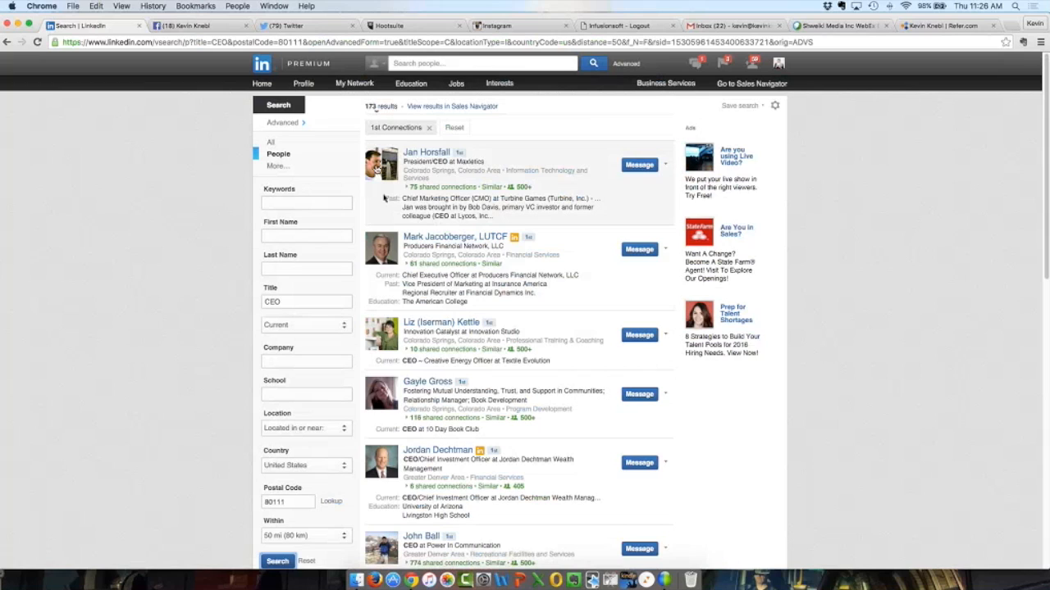
click(426, 152)
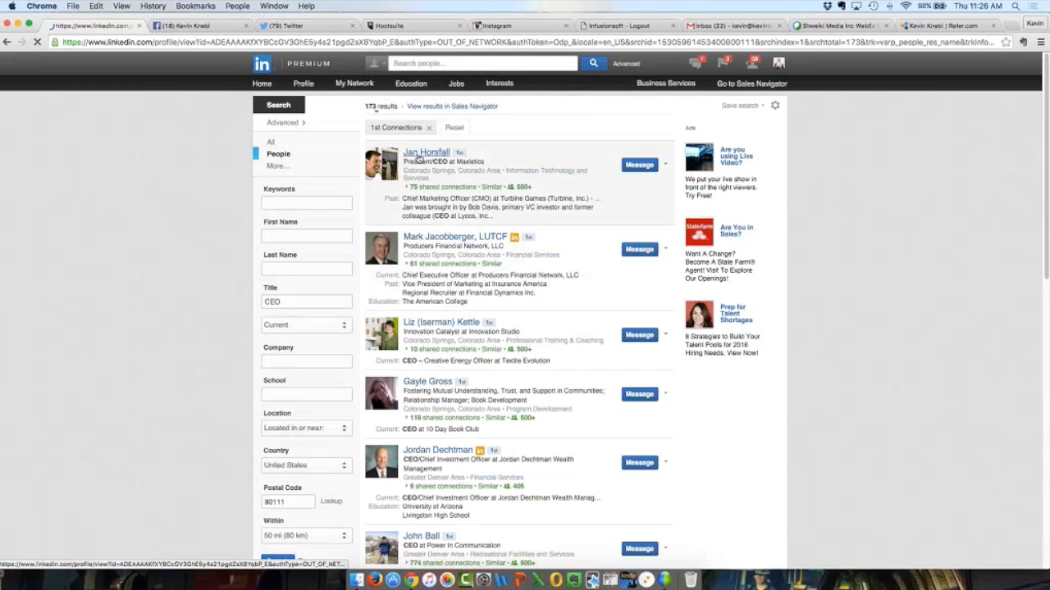
click(426, 151)
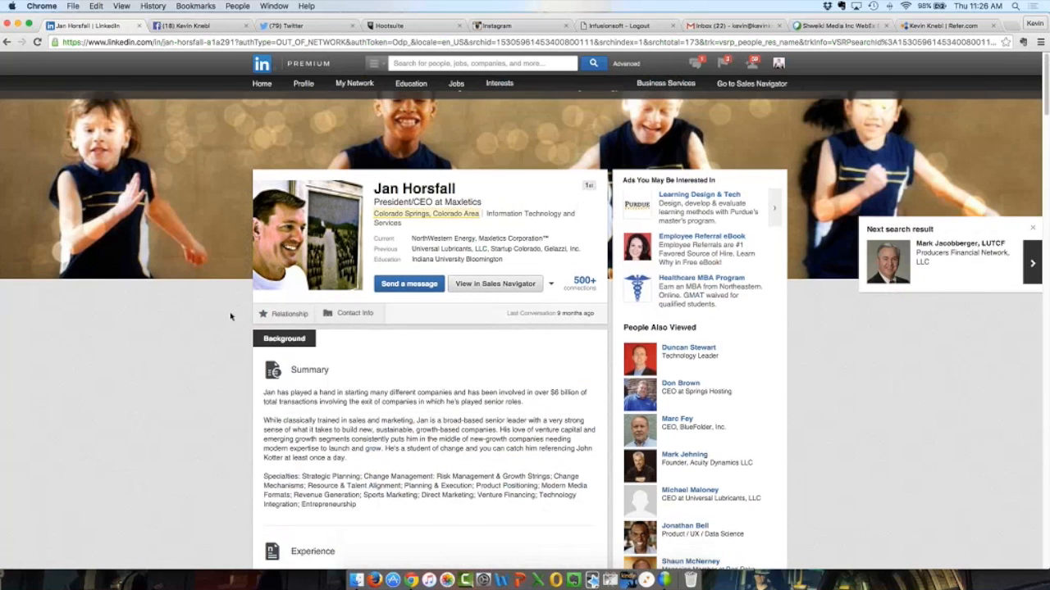
scroll(down, 3)
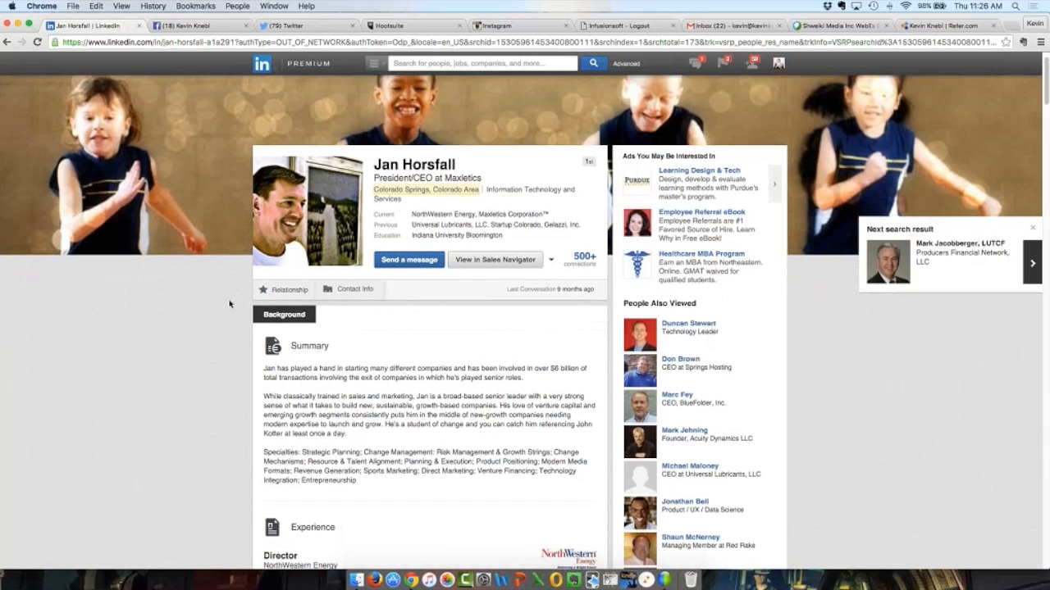
click(347, 289)
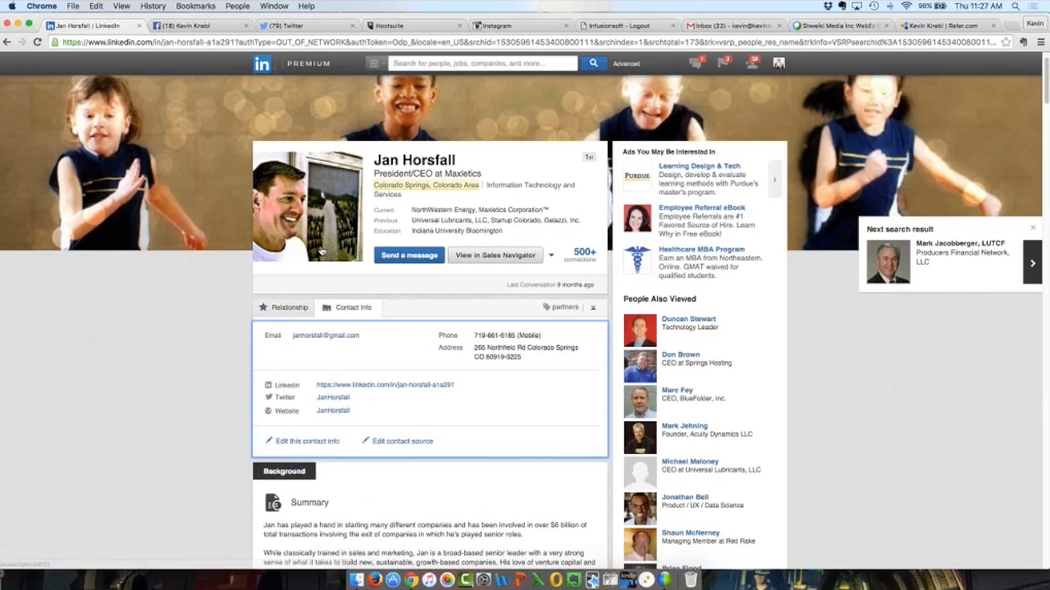
scroll(down, 3)
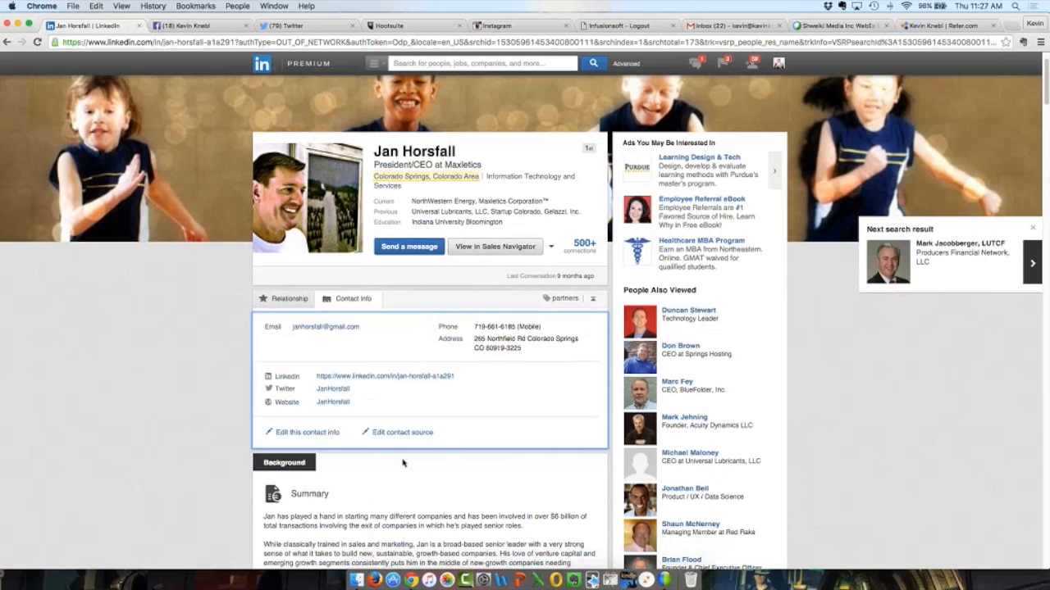
scroll(down, 3)
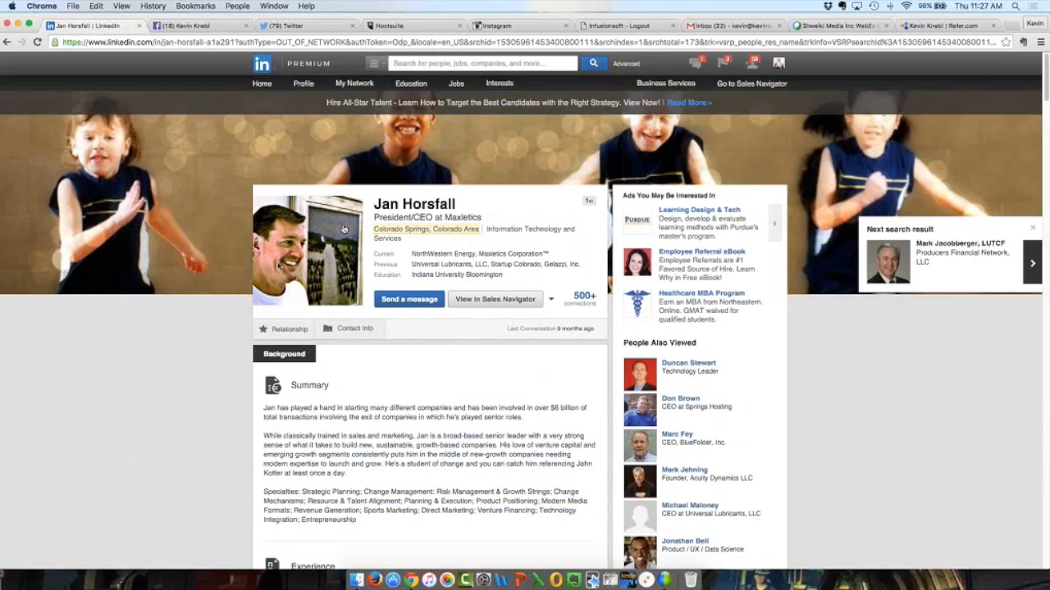
mouse_move(227, 318)
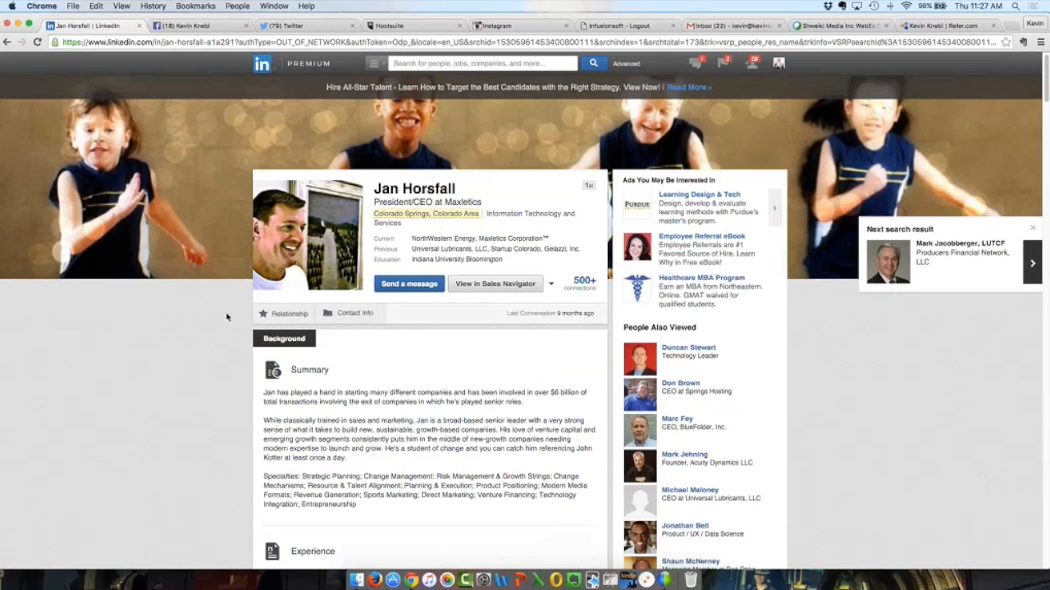
mouse_move(240, 318)
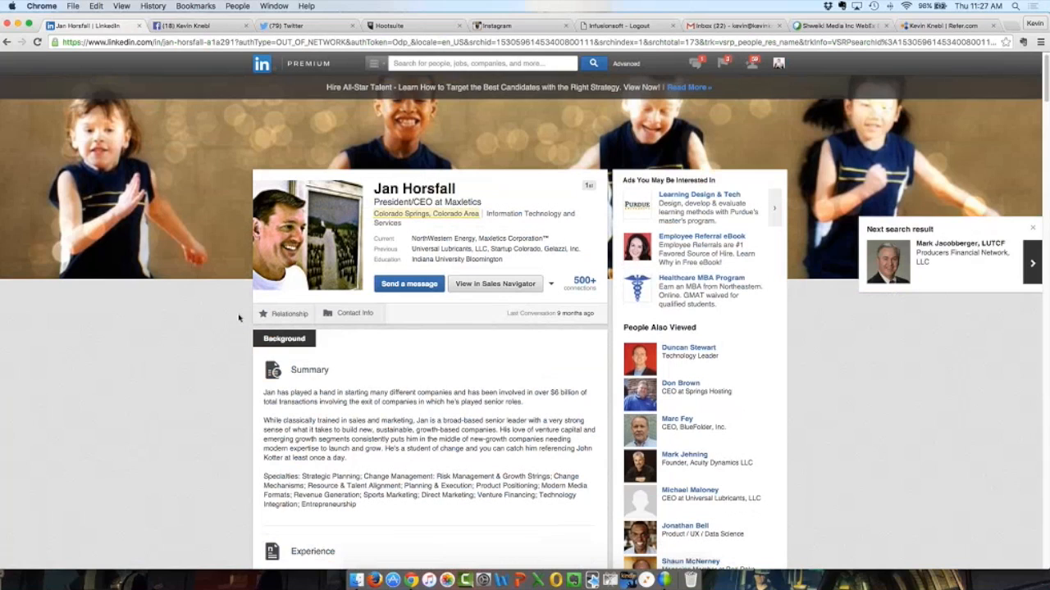
mouse_move(255, 318)
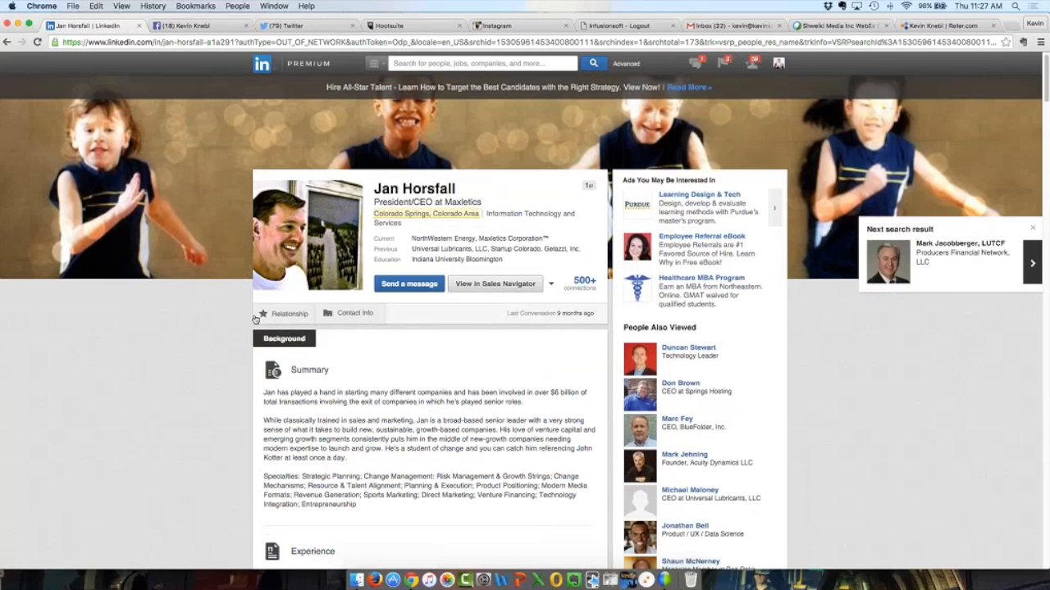
mouse_move(256, 328)
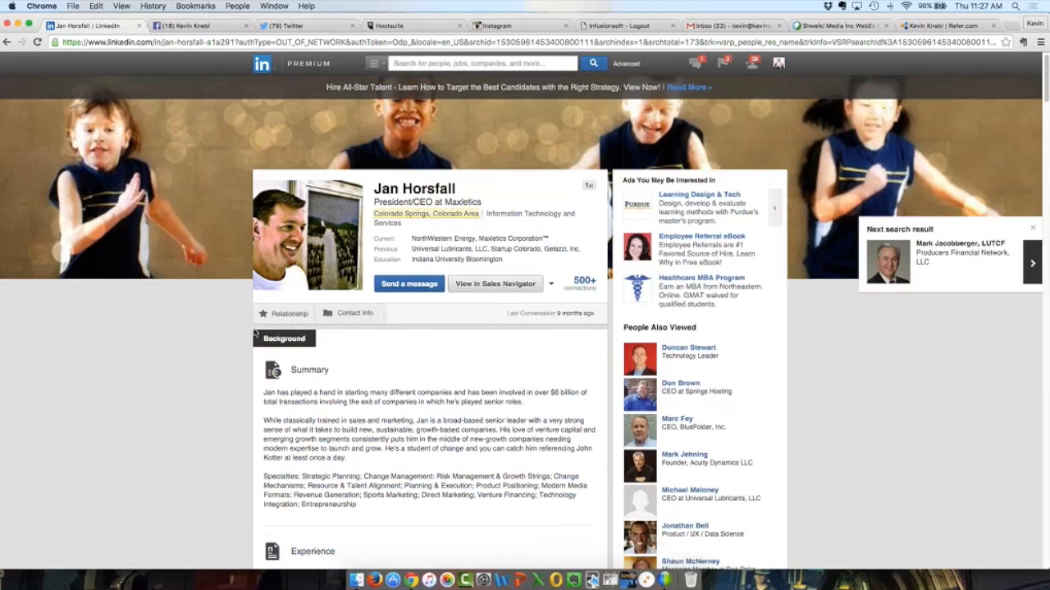
scroll(down, 3)
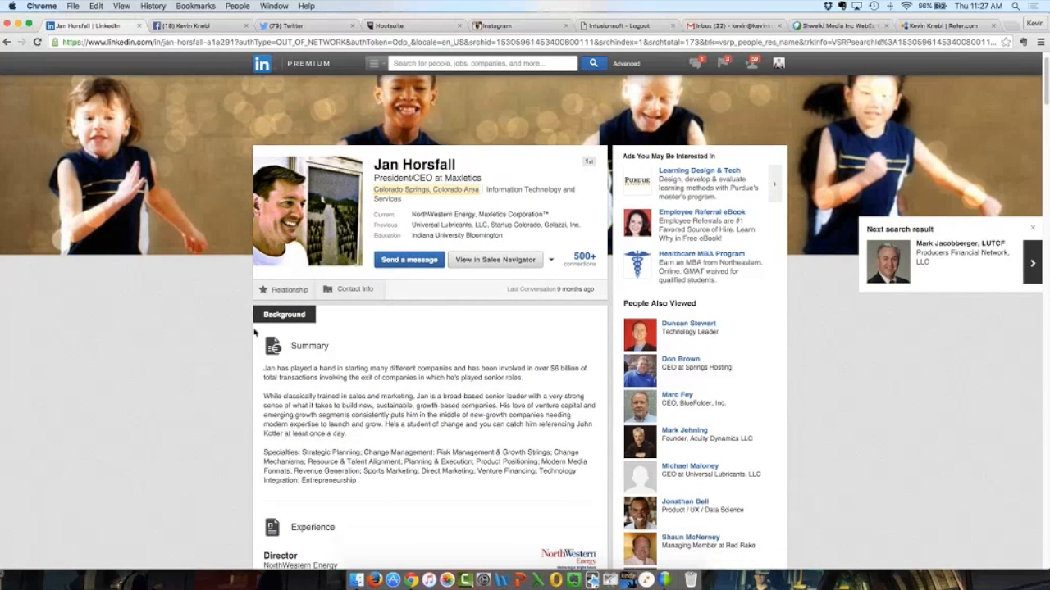
scroll(down, 3)
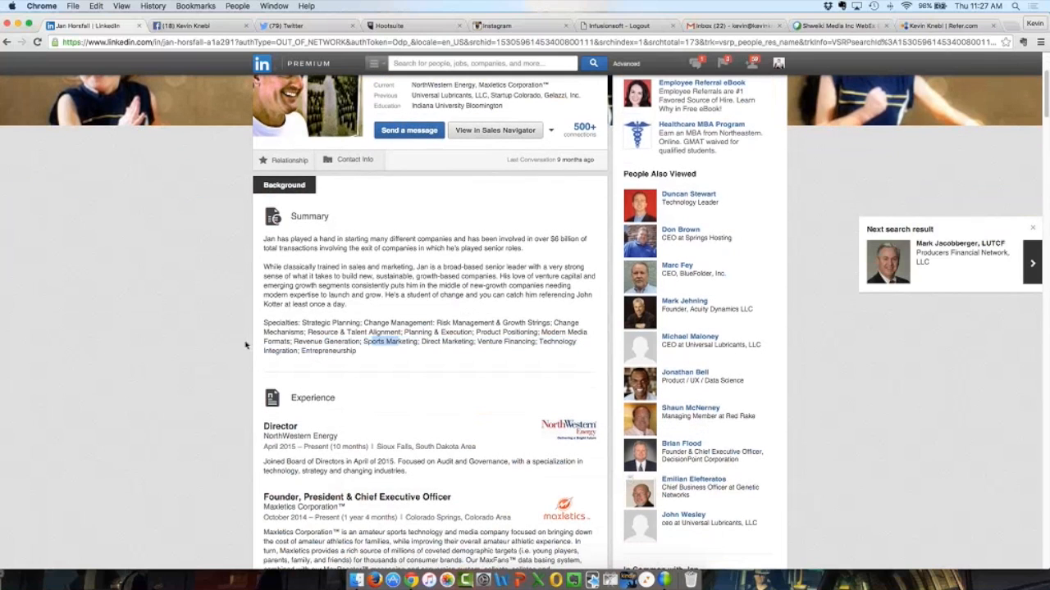
scroll(down, 3)
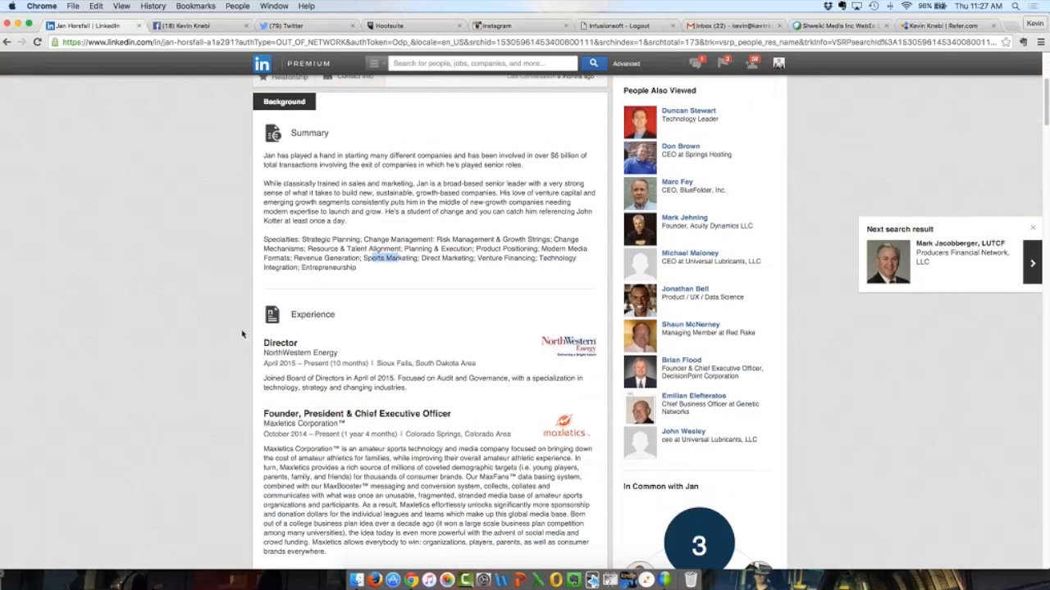
scroll(down, 3)
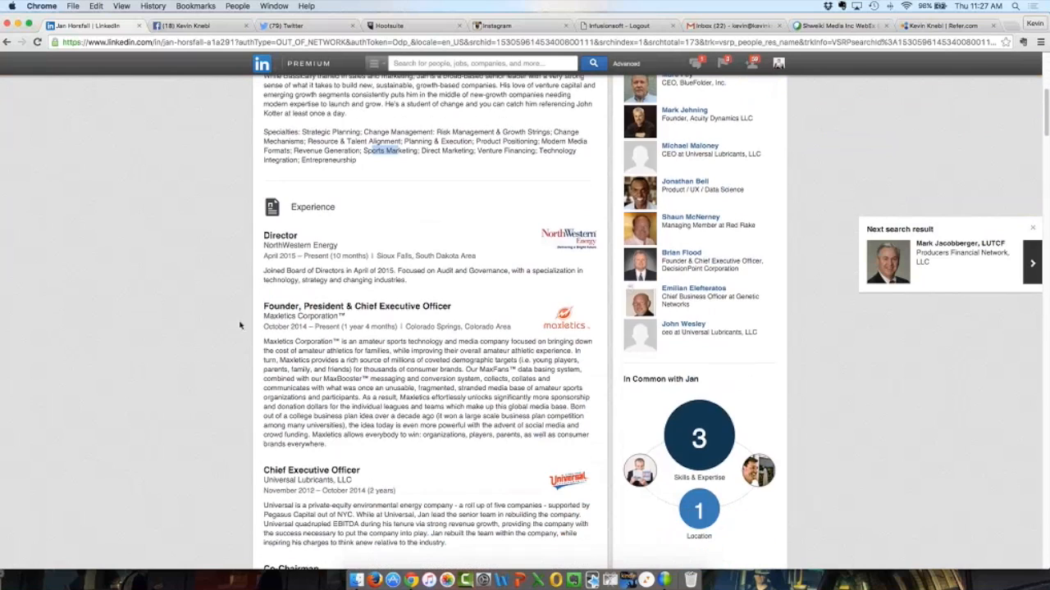
scroll(down, 3)
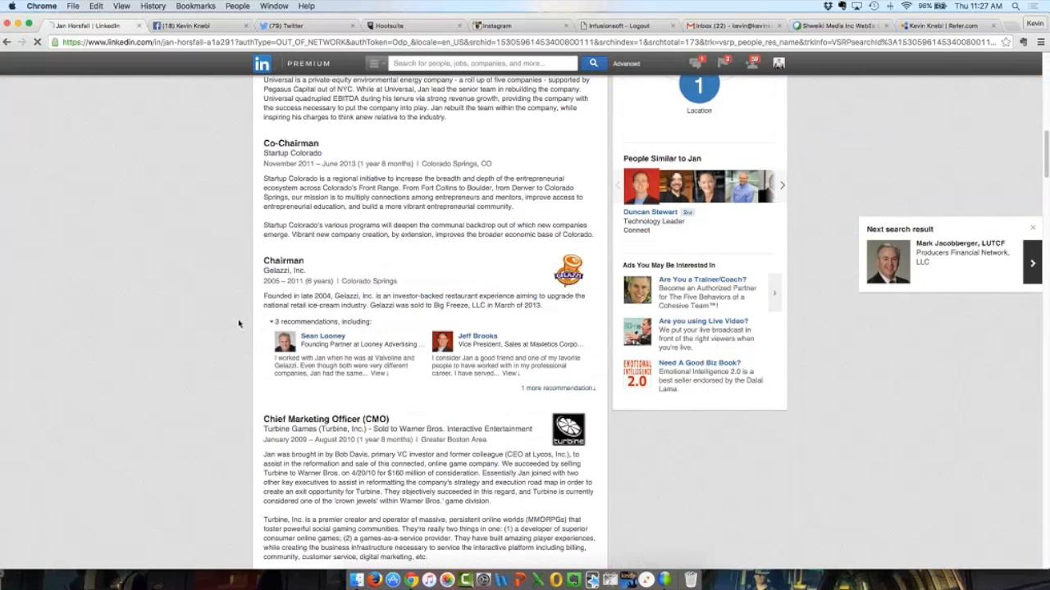
scroll(down, 3)
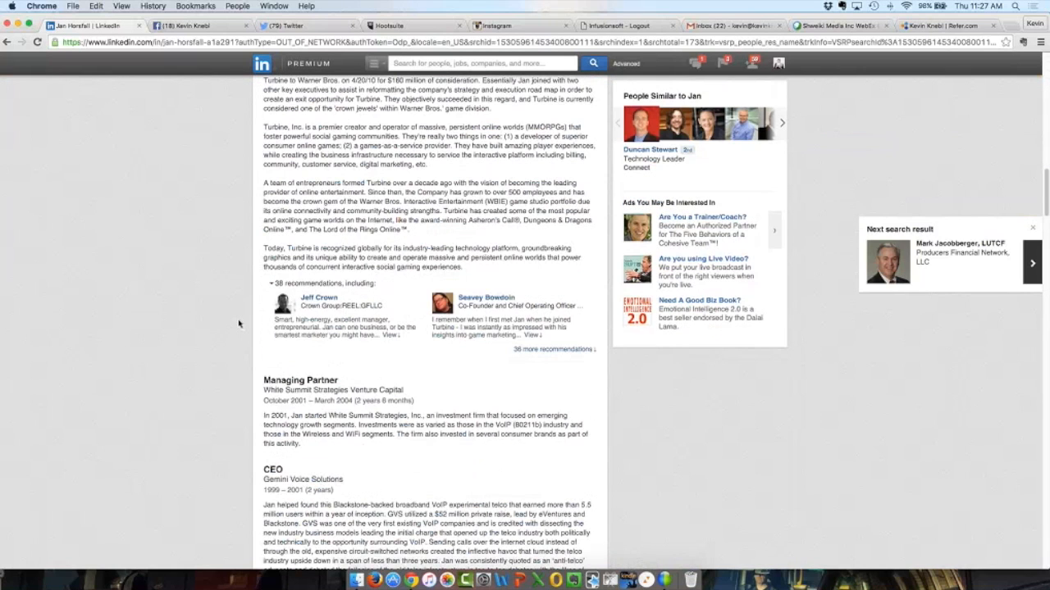
scroll(down, 3)
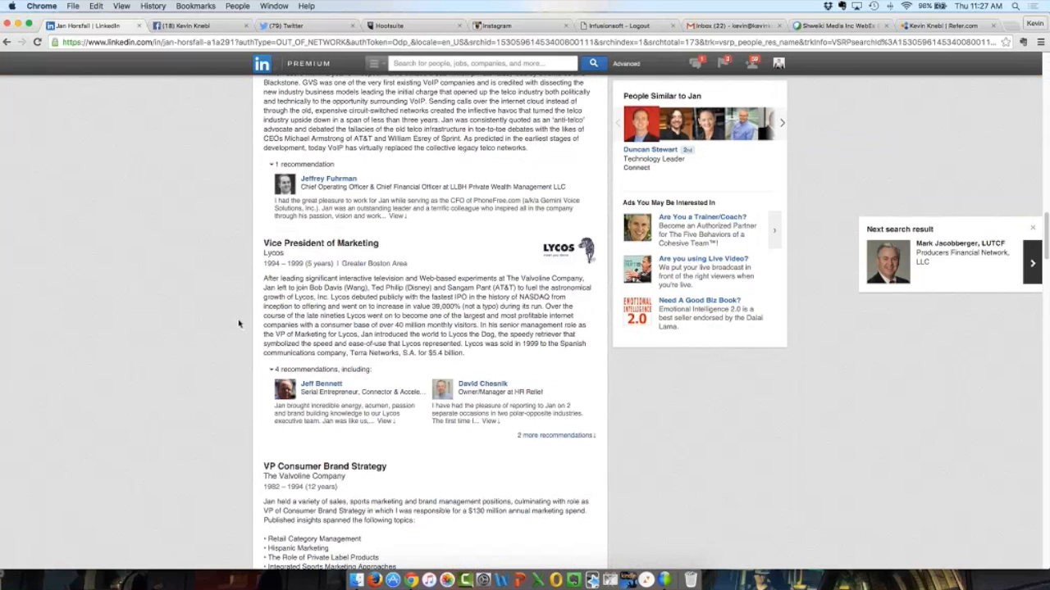
scroll(down, 3)
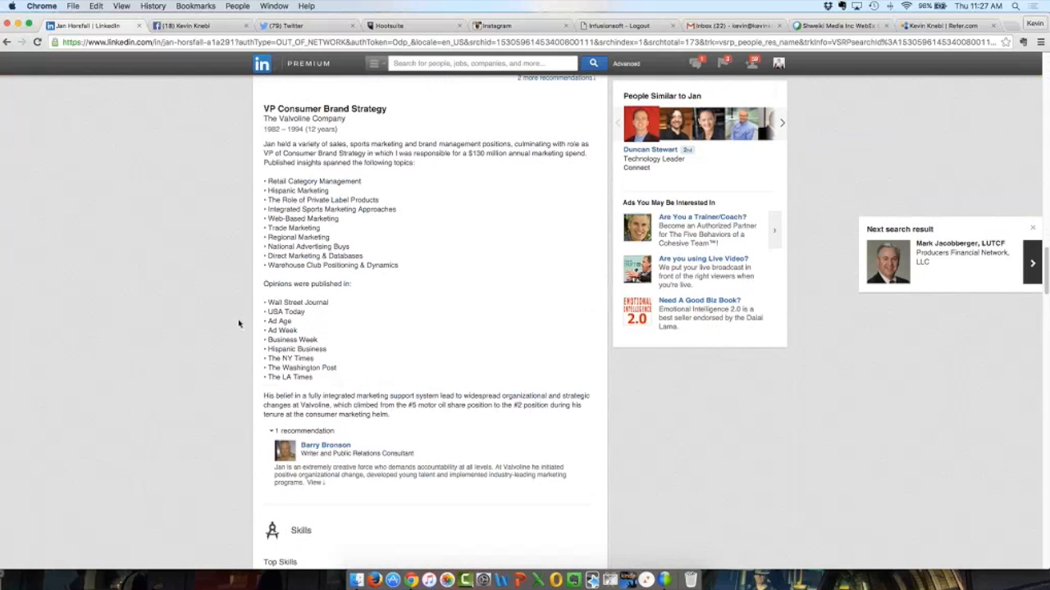
scroll(down, 3)
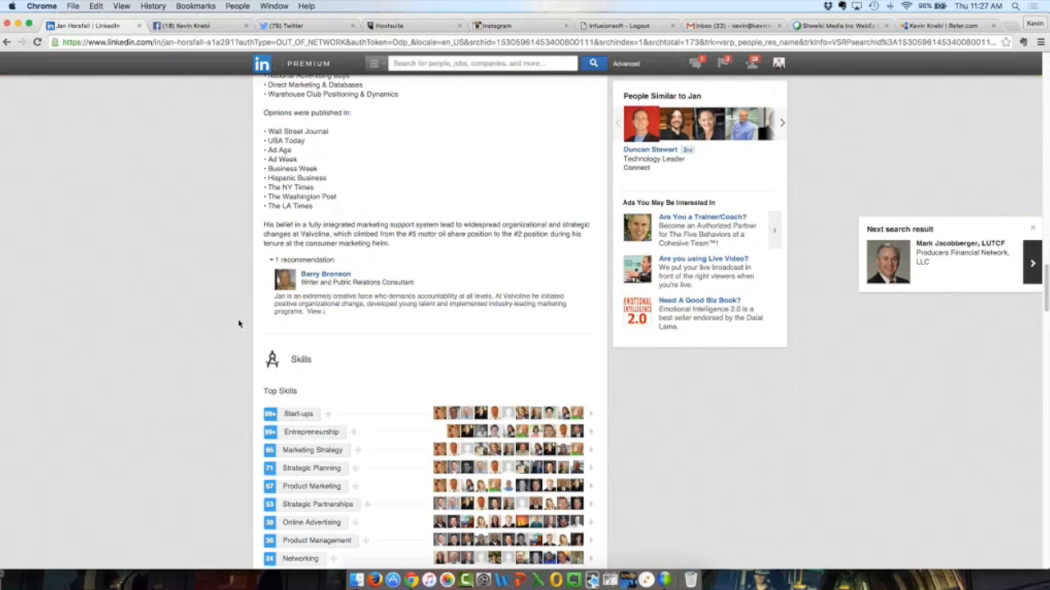
scroll(down, 3)
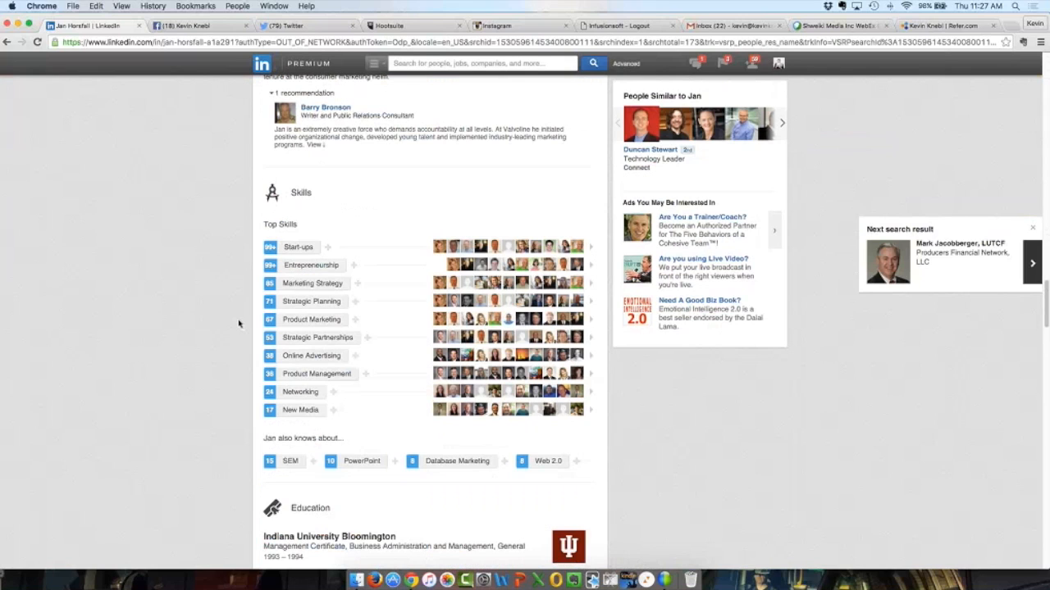
scroll(down, 3)
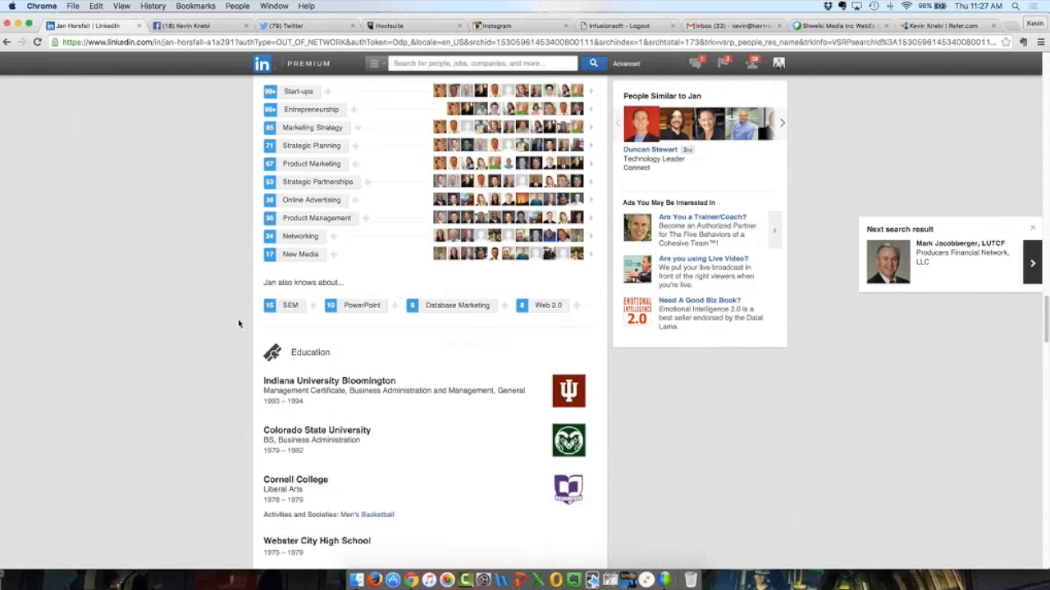
scroll(down, 3)
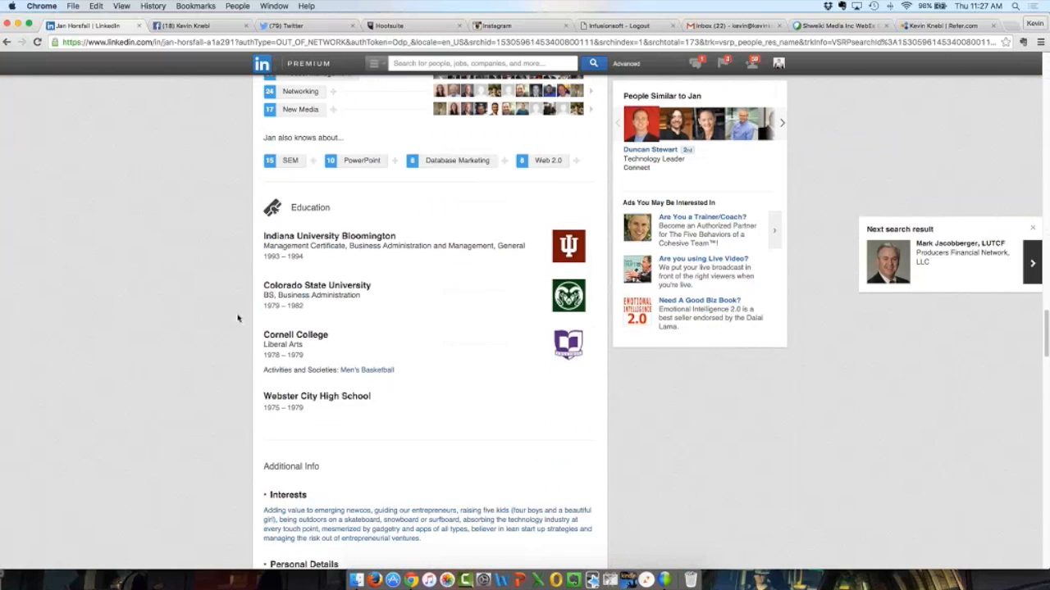
scroll(down, 3)
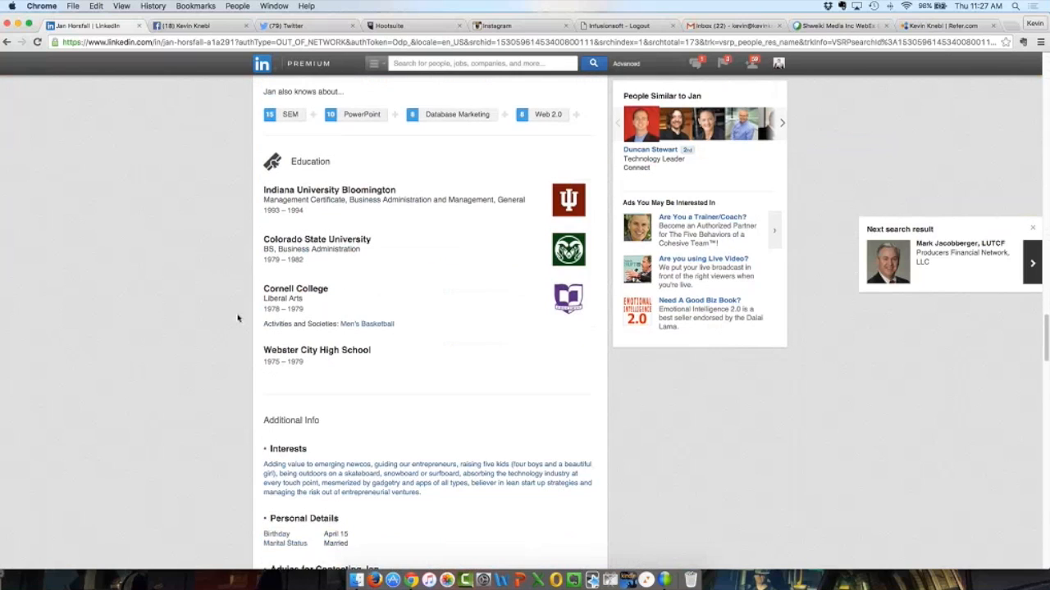
scroll(down, 3)
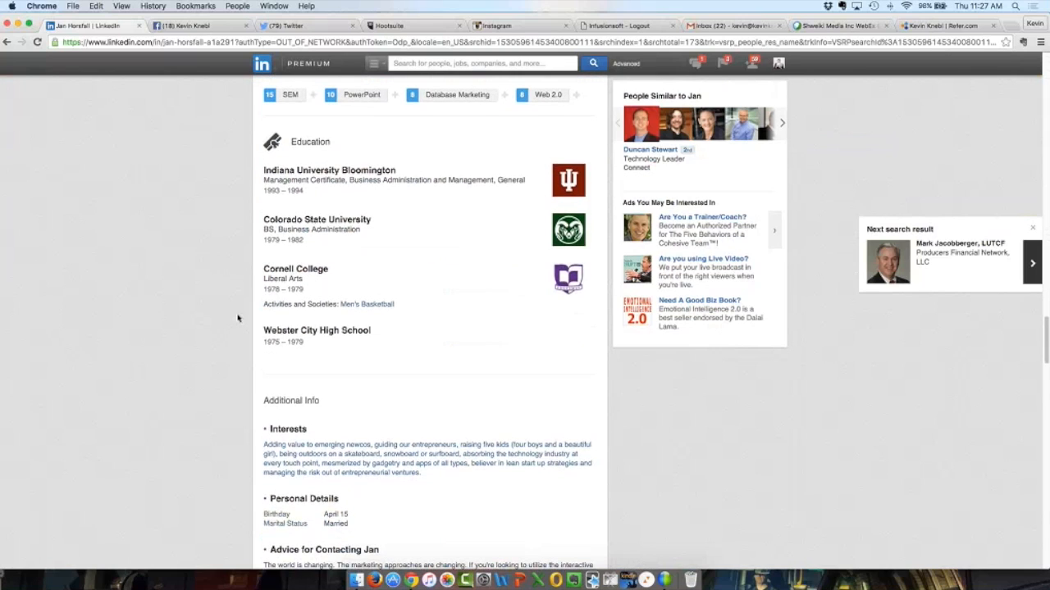
scroll(down, 3)
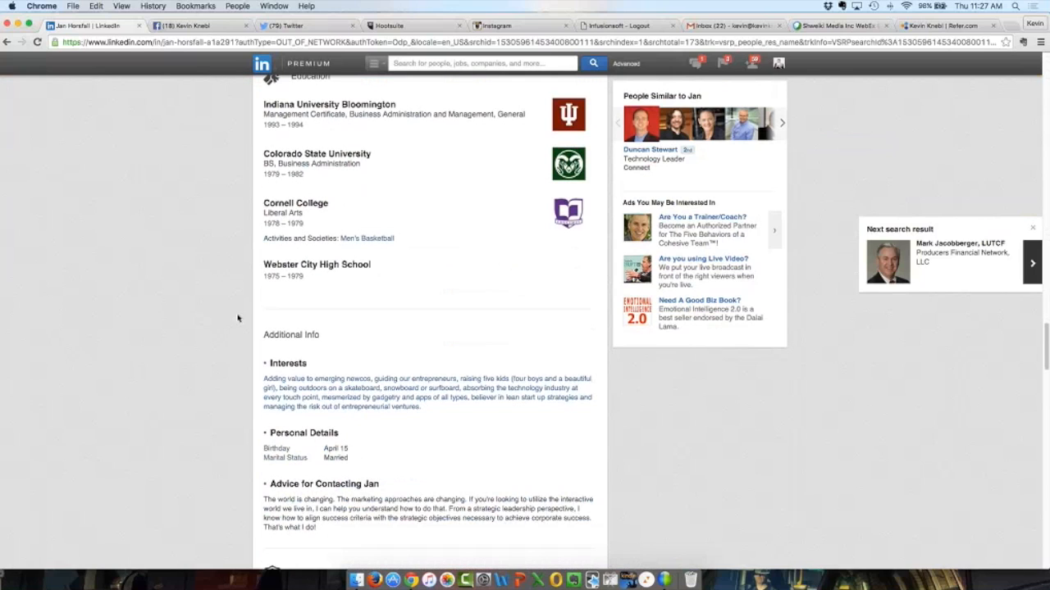
scroll(down, 3)
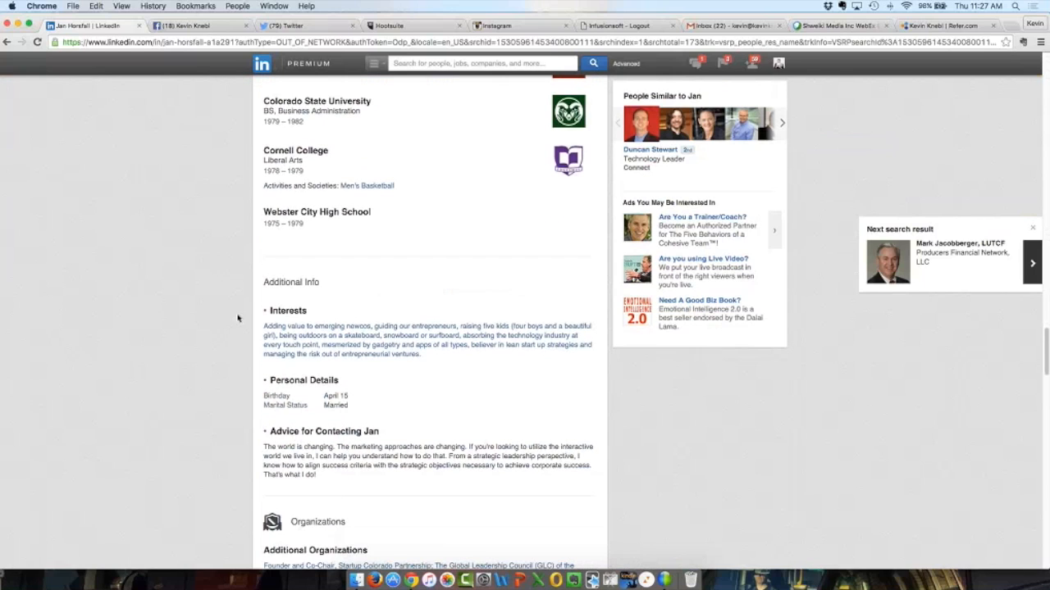
scroll(down, 3)
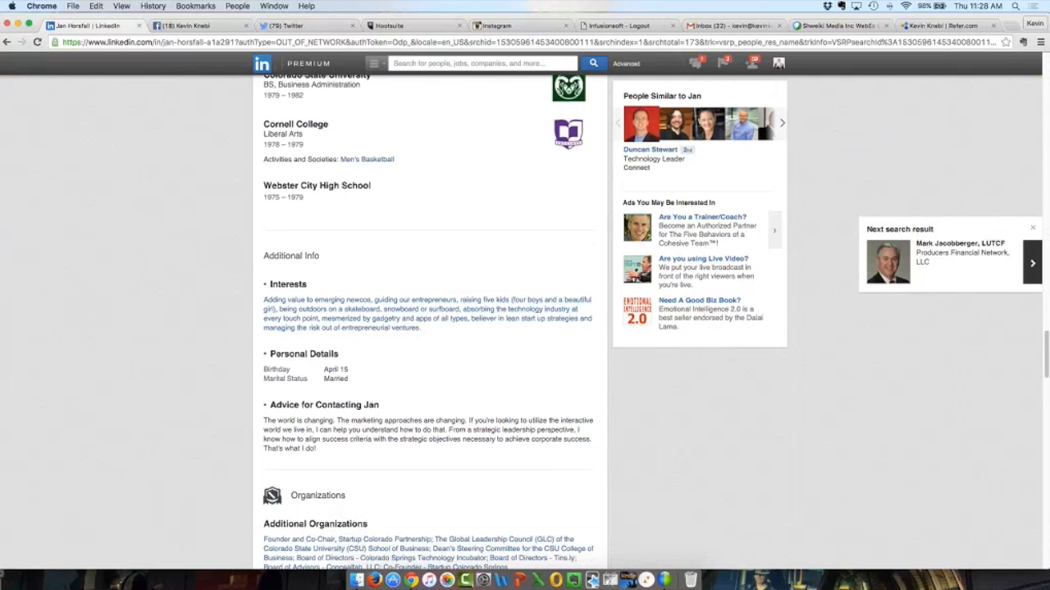
scroll(down, 3)
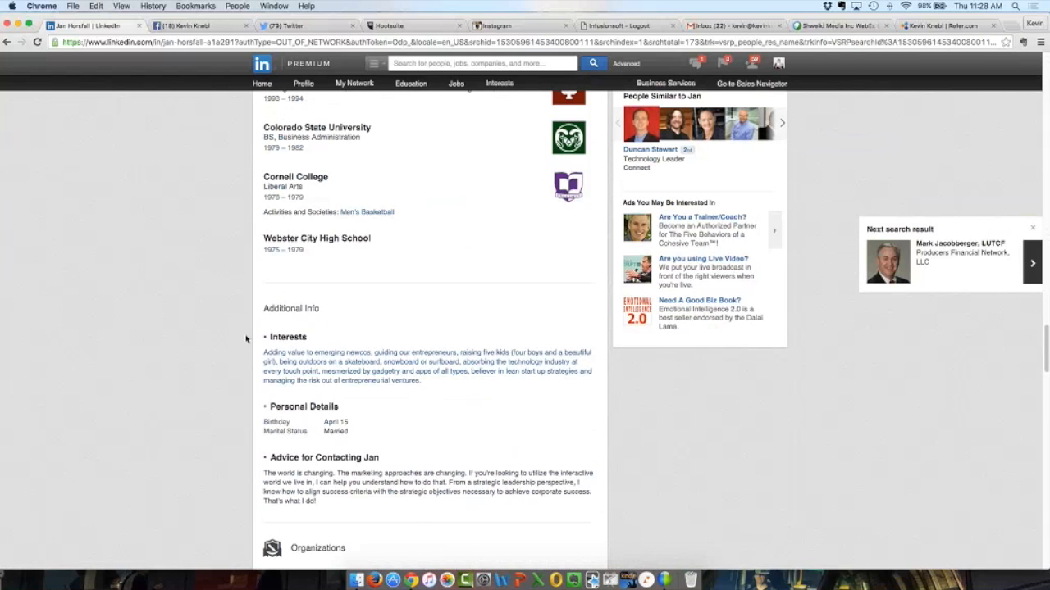
scroll(up, 3)
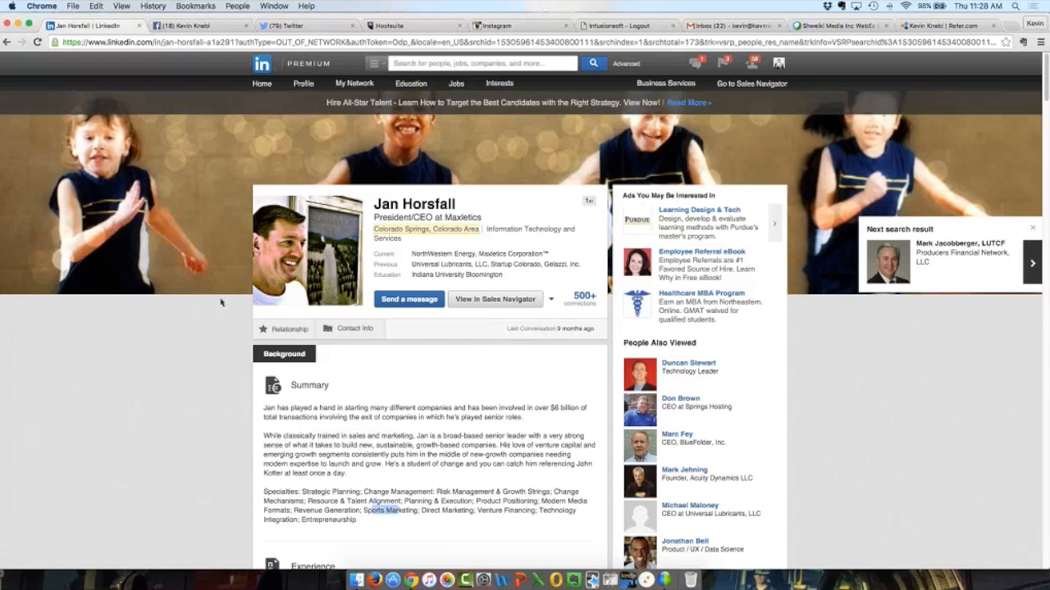
mouse_move(203, 295)
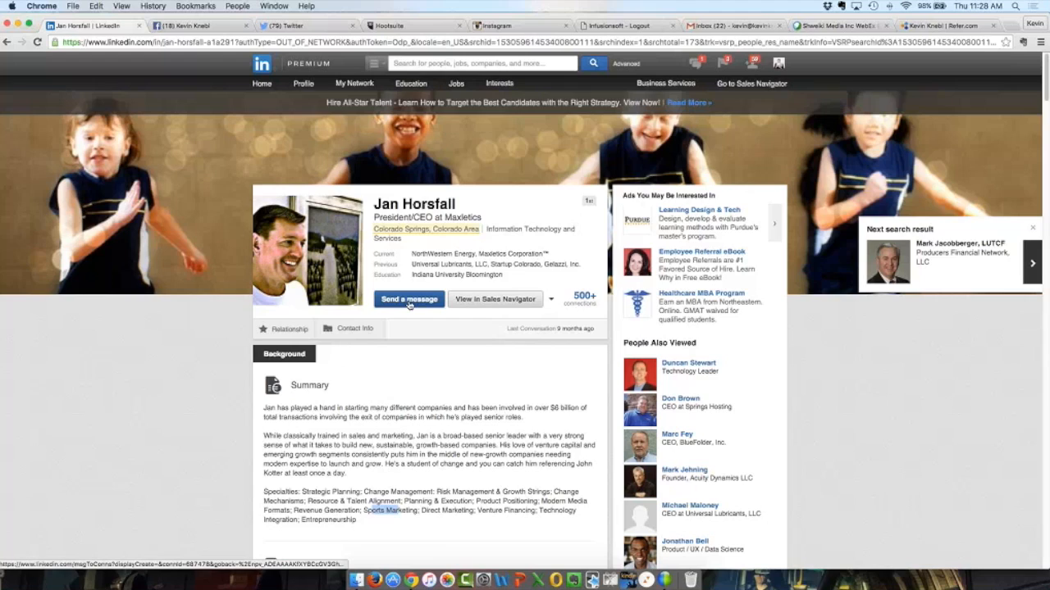
click(409, 299)
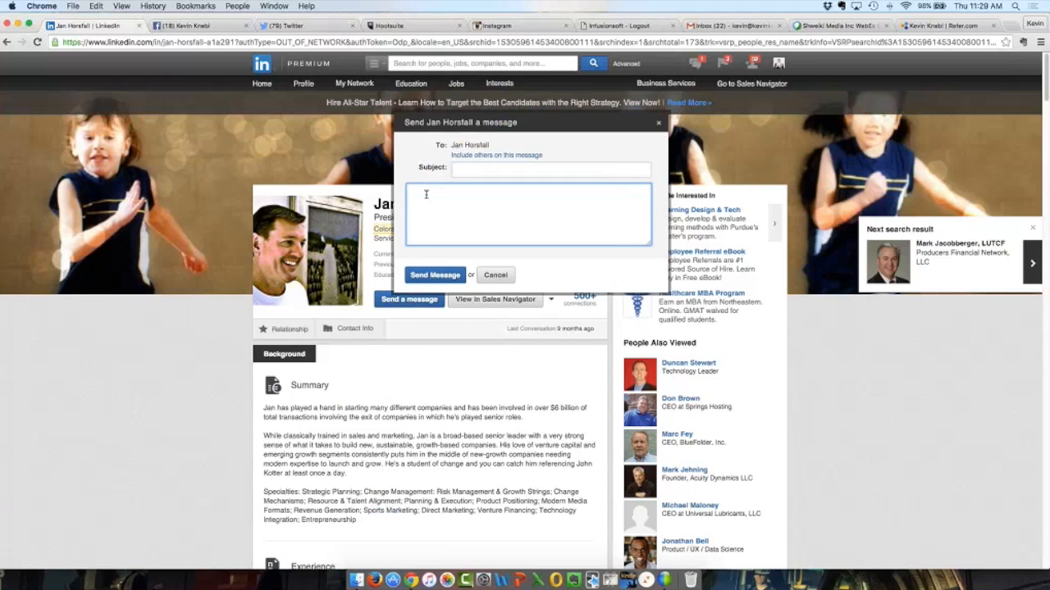
text(nv,mn,nx)
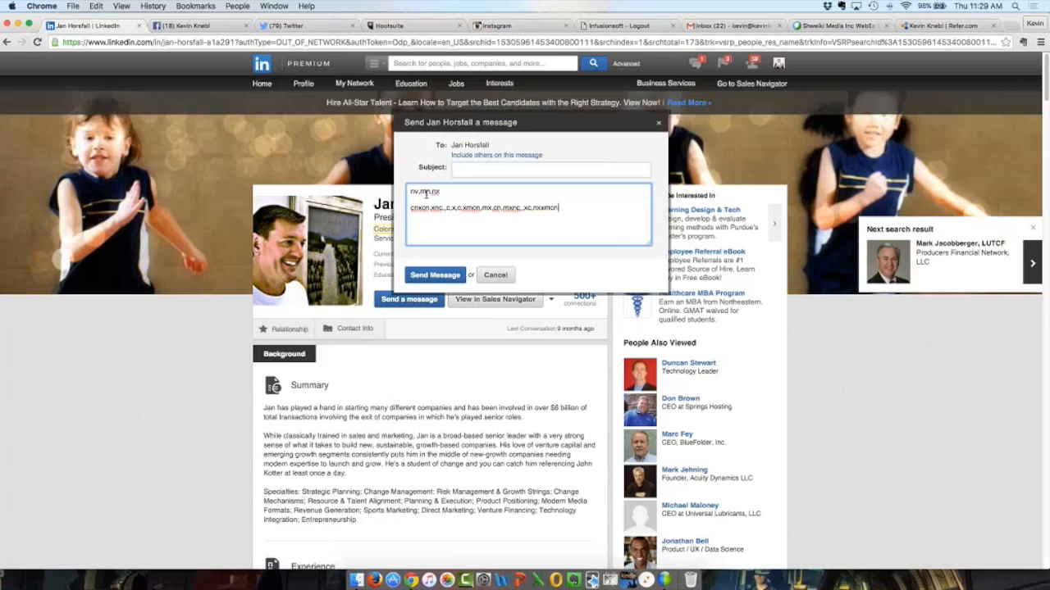
text(n,c,om,x,x,x,mxc,.mc,m,cn,c,c,c,nx,c,xxcmn,xnc,mx,xcn,.c,xck,c)
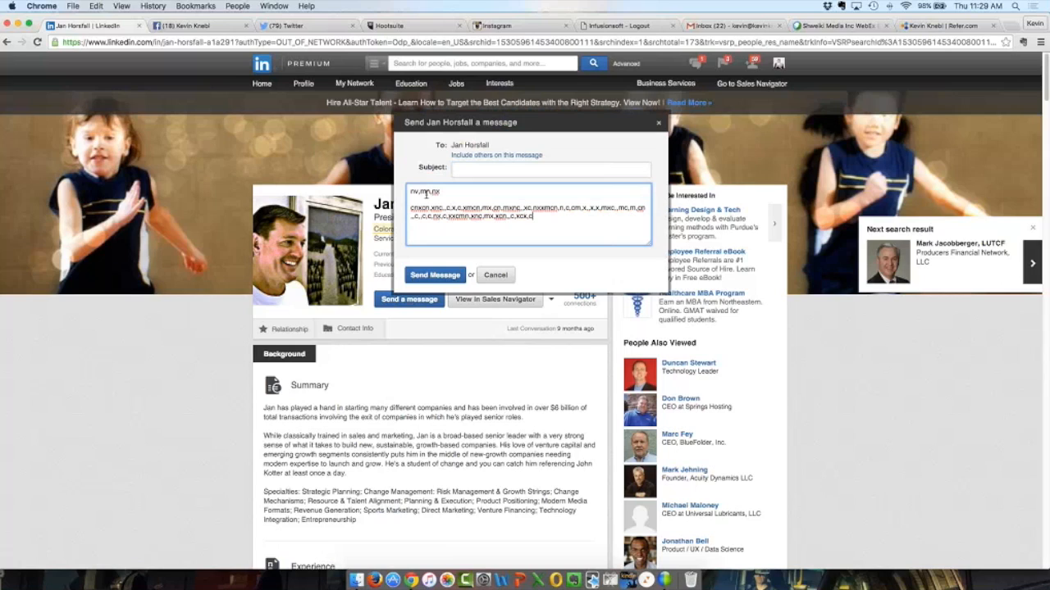
text(mxn.mnc.c.)
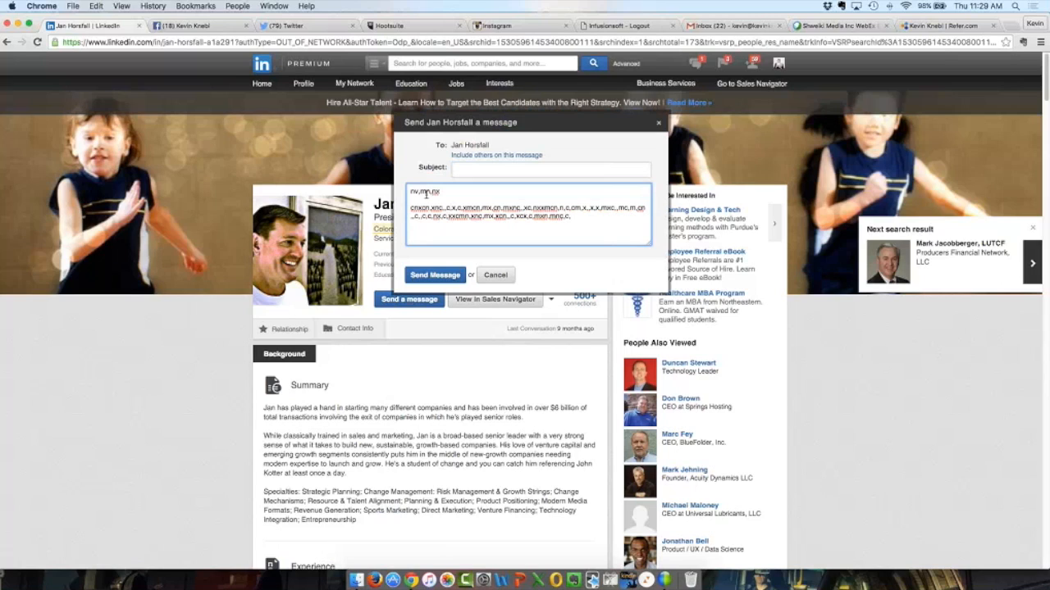
text(c,mc,cm,nmc,m,x,mnc,mc,m,mc,mnc,xmxc,,m,mxc,mc,,xmc,mc,,cc,,cm,nx,mxmc,nx,nmm)
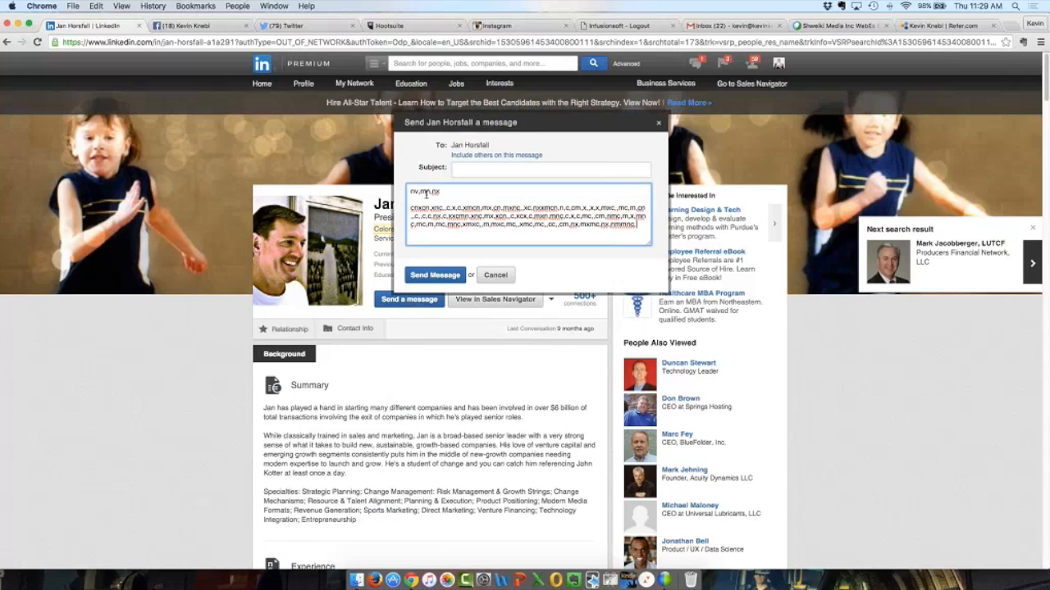
text(nc,c,xnxd)
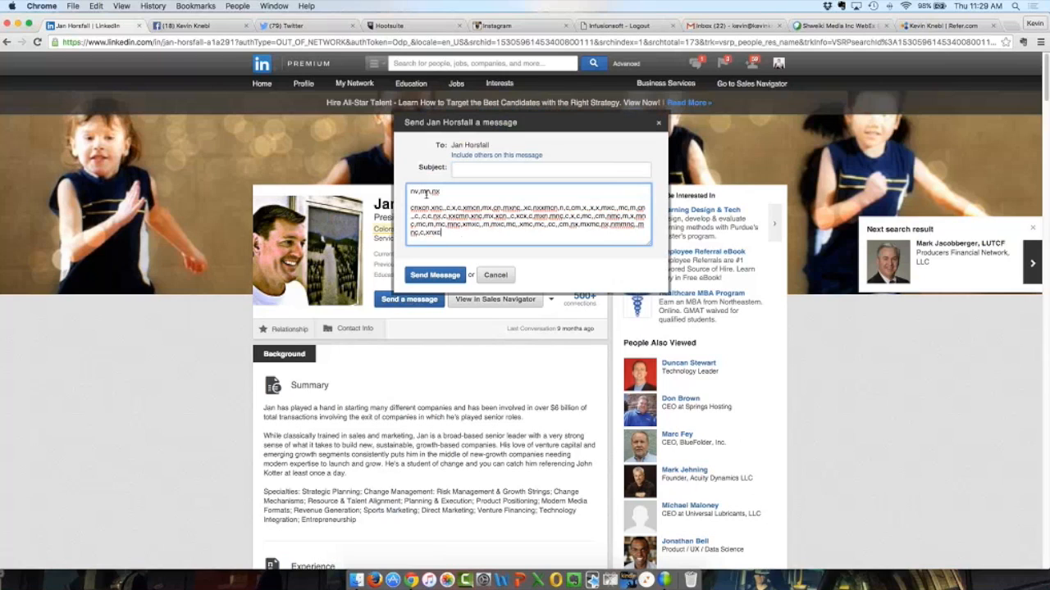
text(mc,nx.,xx)
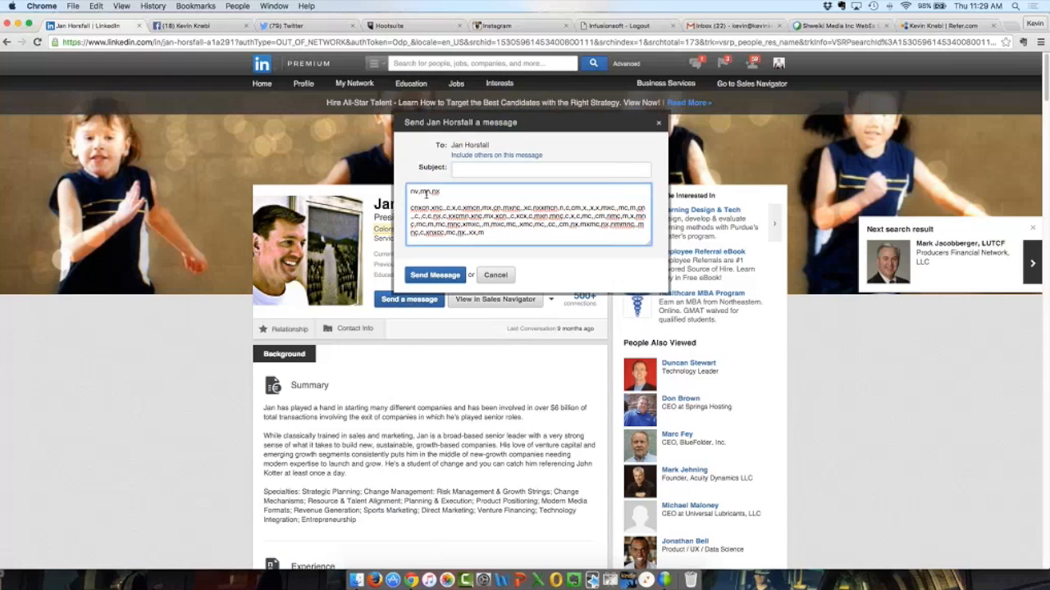
text(,mxcc)
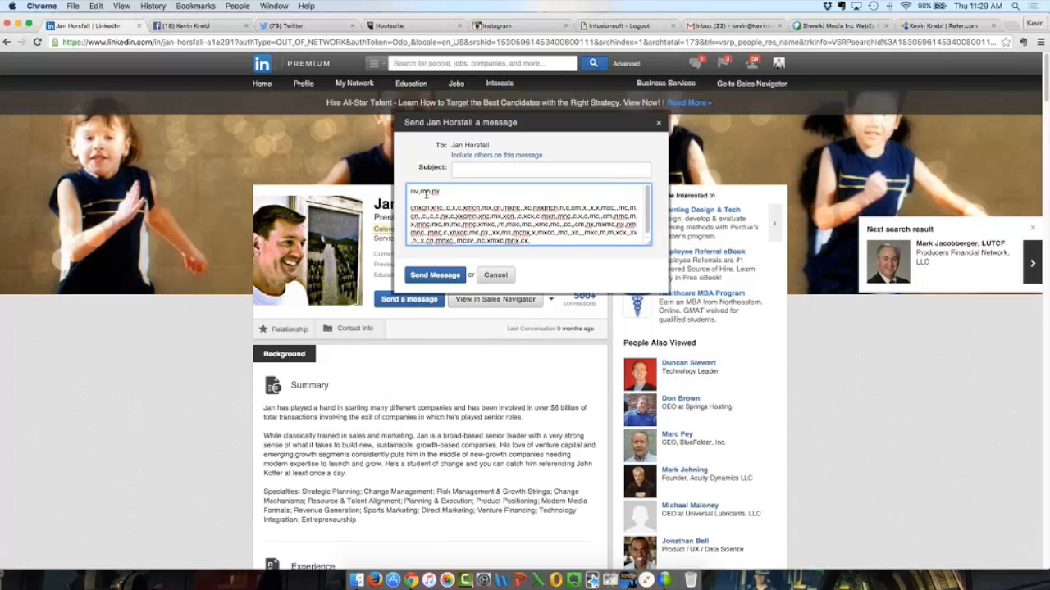
text(xc,c)
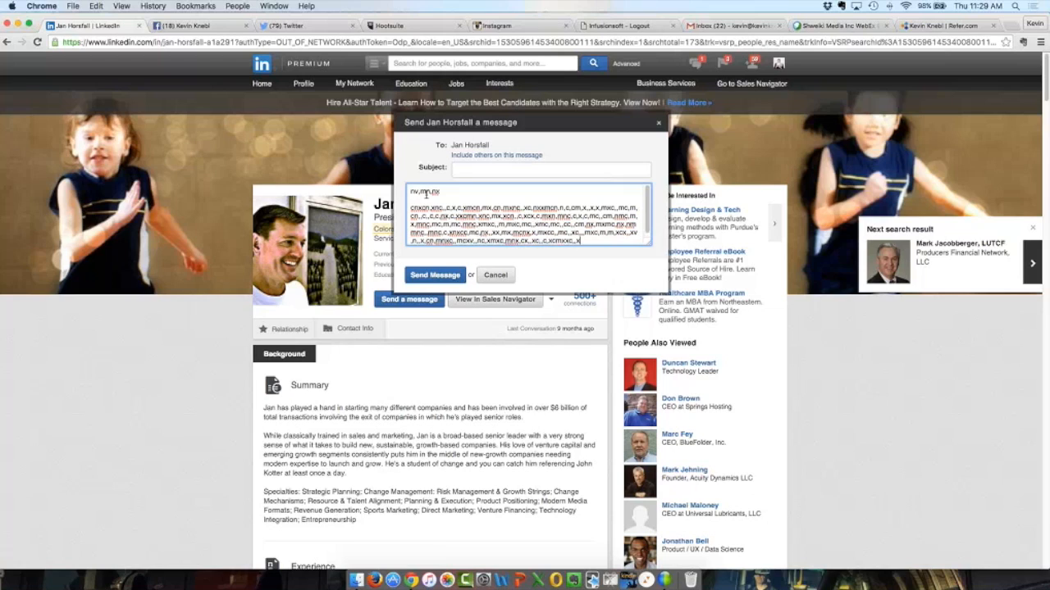
mouse_move(580, 239)
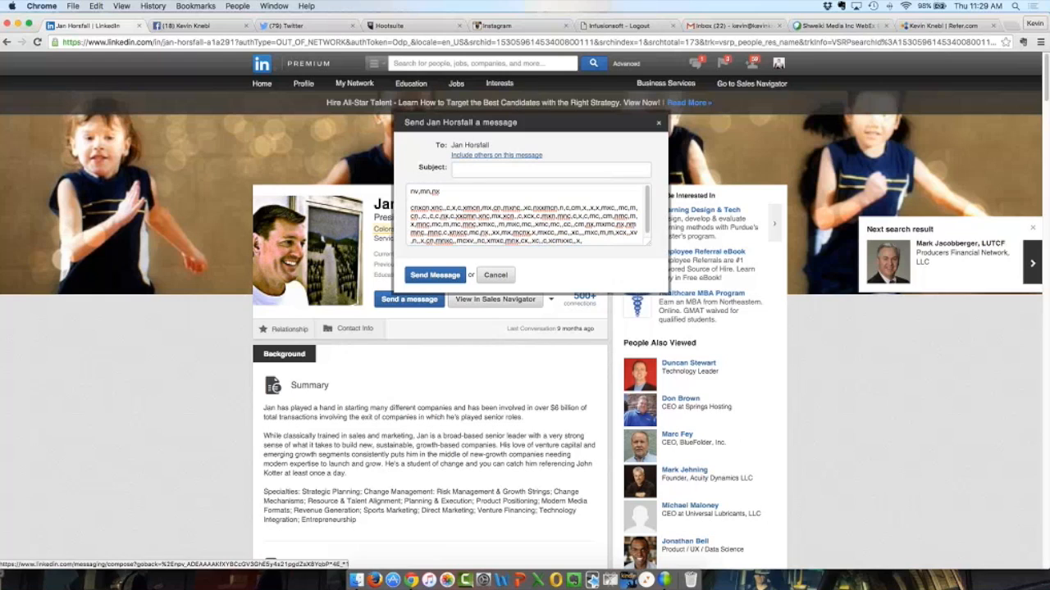
click(433, 276)
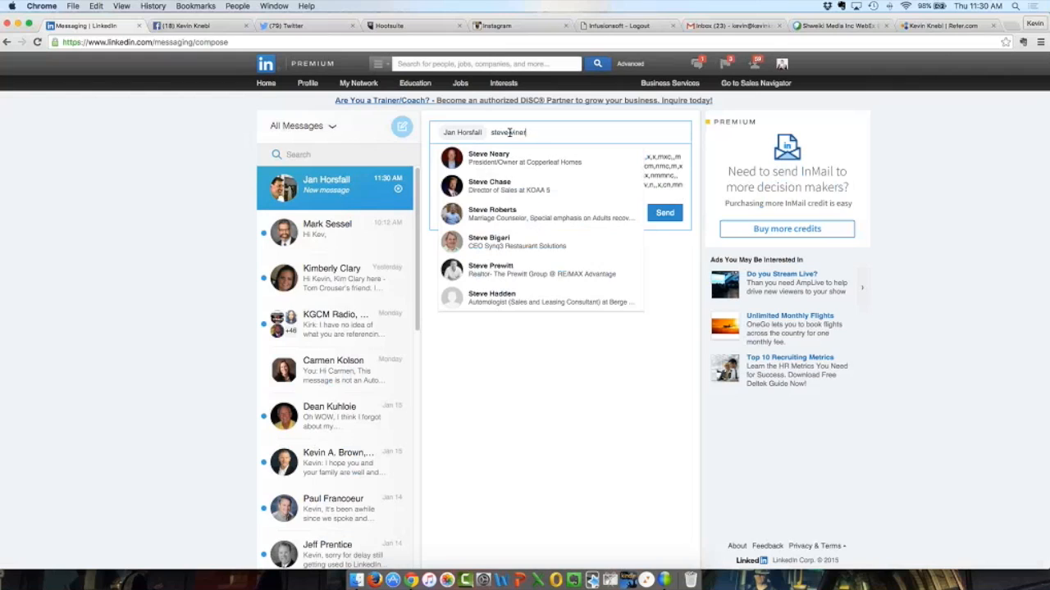
click(489, 158)
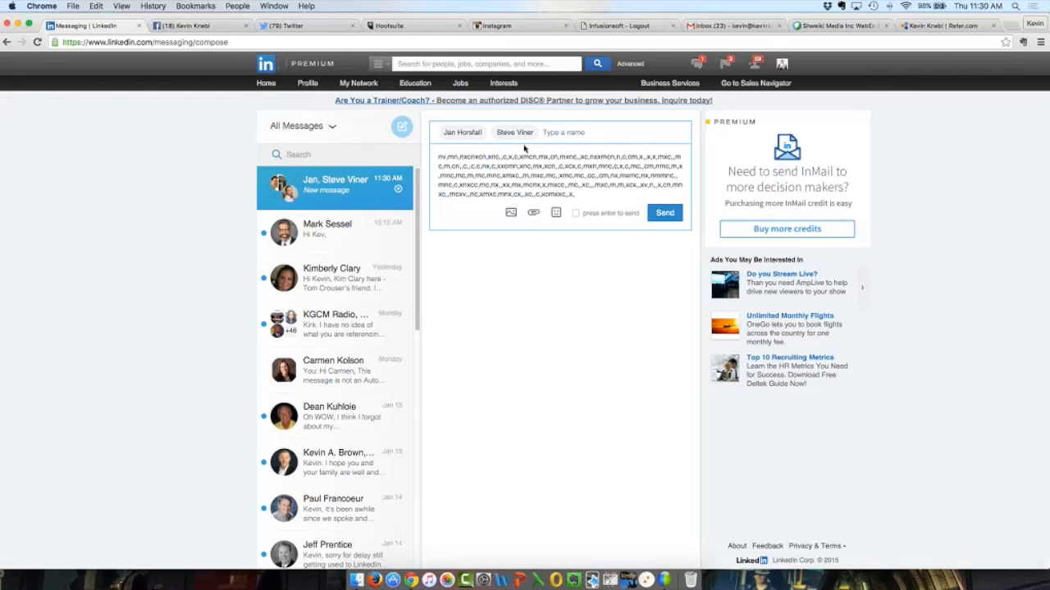
mouse_move(534, 144)
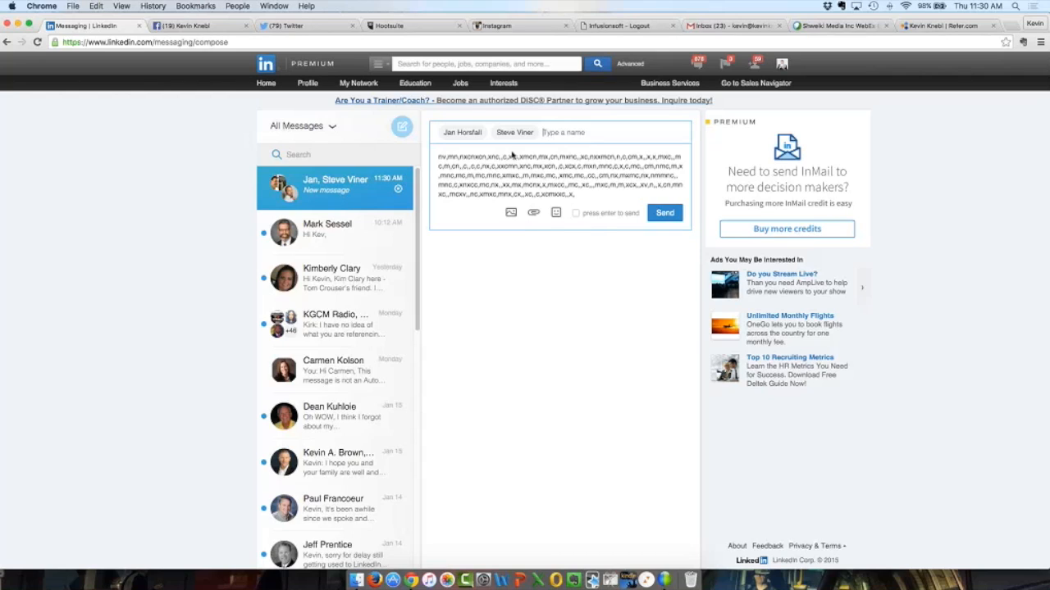
Step: Abandon the unsent draft, confirming 'Leave this Page' to return to the CEO search results
click(564, 131)
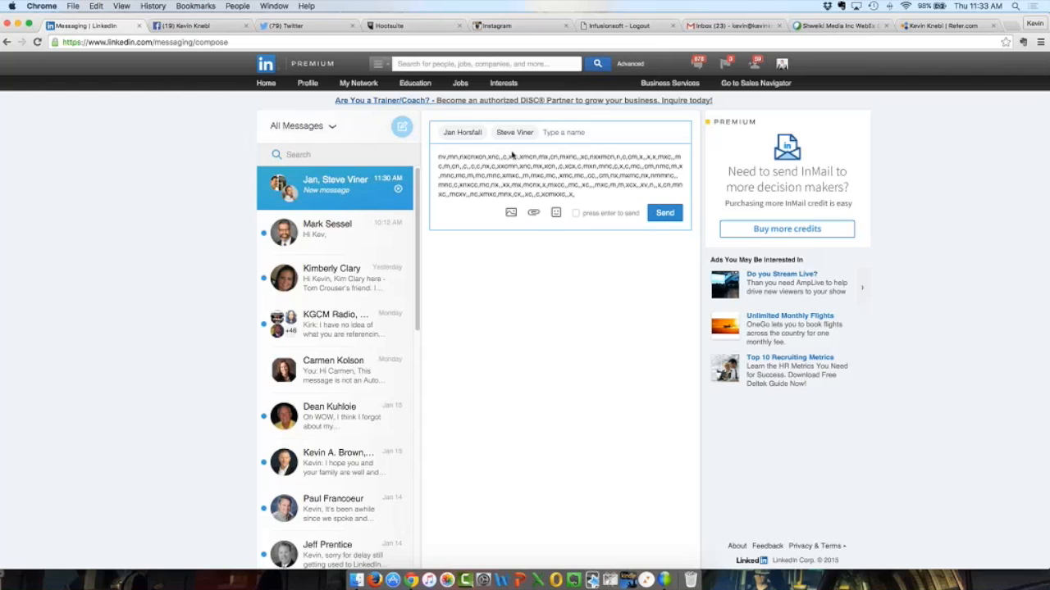
mouse_move(591, 131)
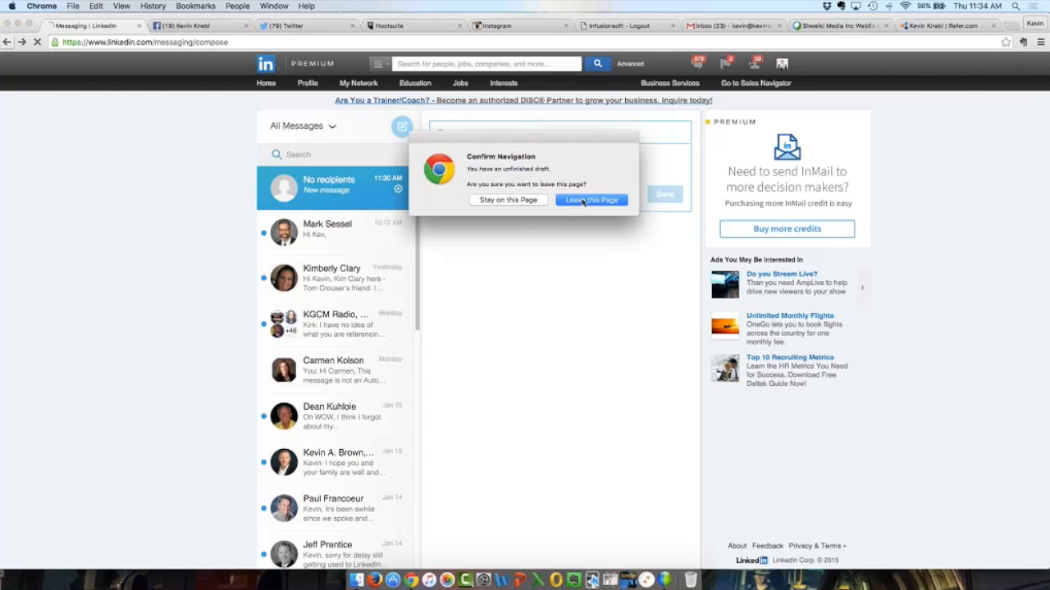
click(591, 200)
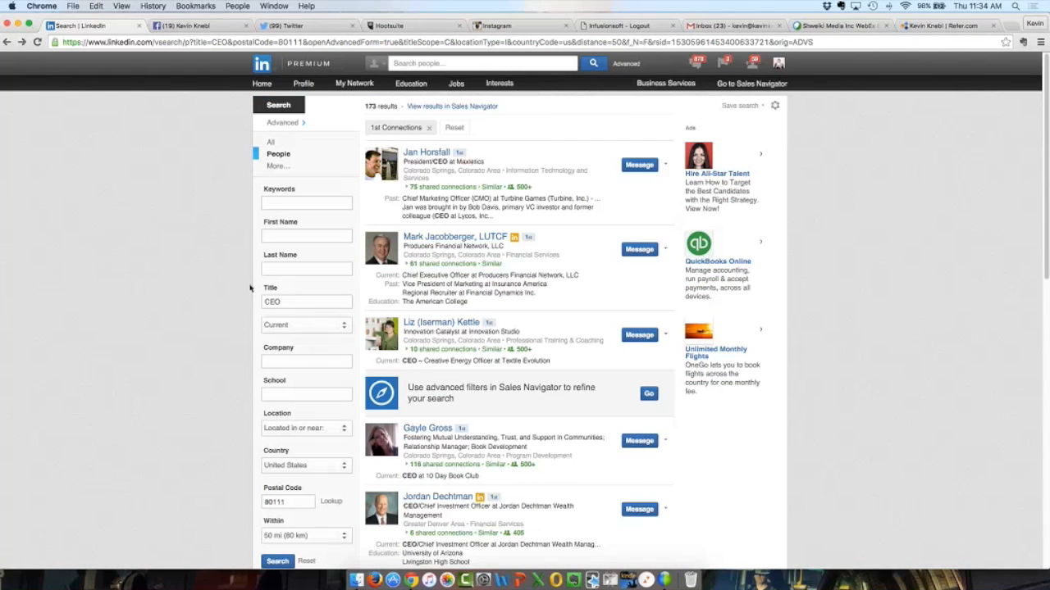
mouse_move(243, 228)
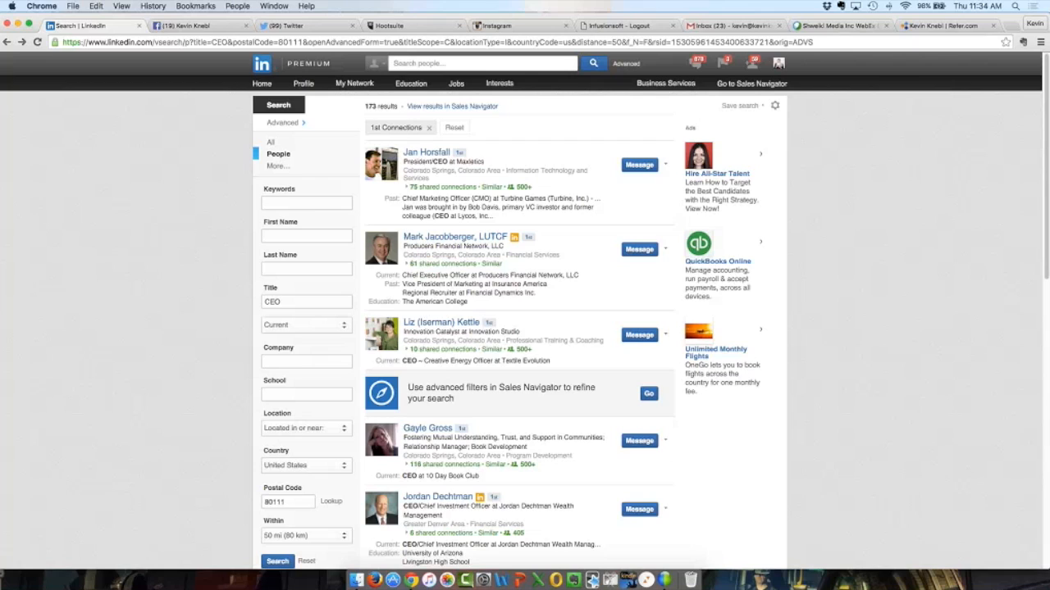
Step: Head to the LinkedIn home page via the logo in the top navigation bar
click(261, 63)
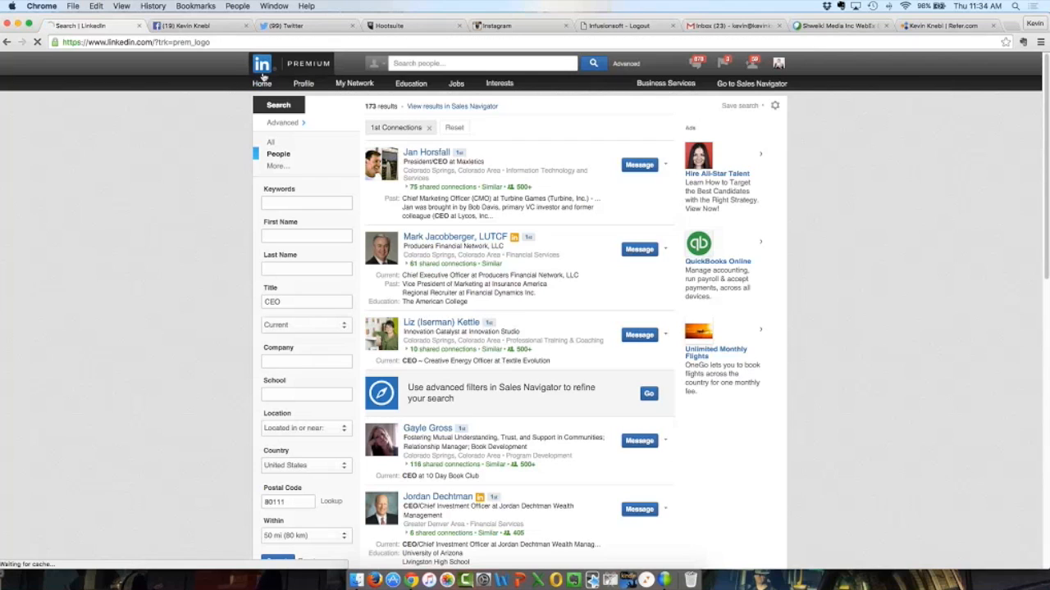